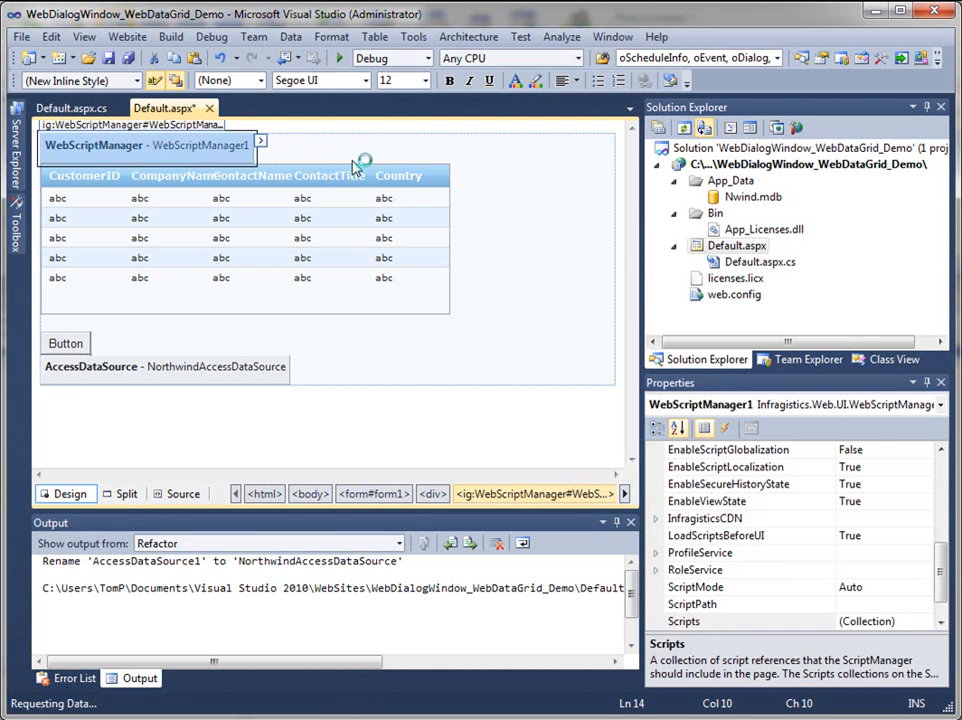
mouse_move(358, 162)
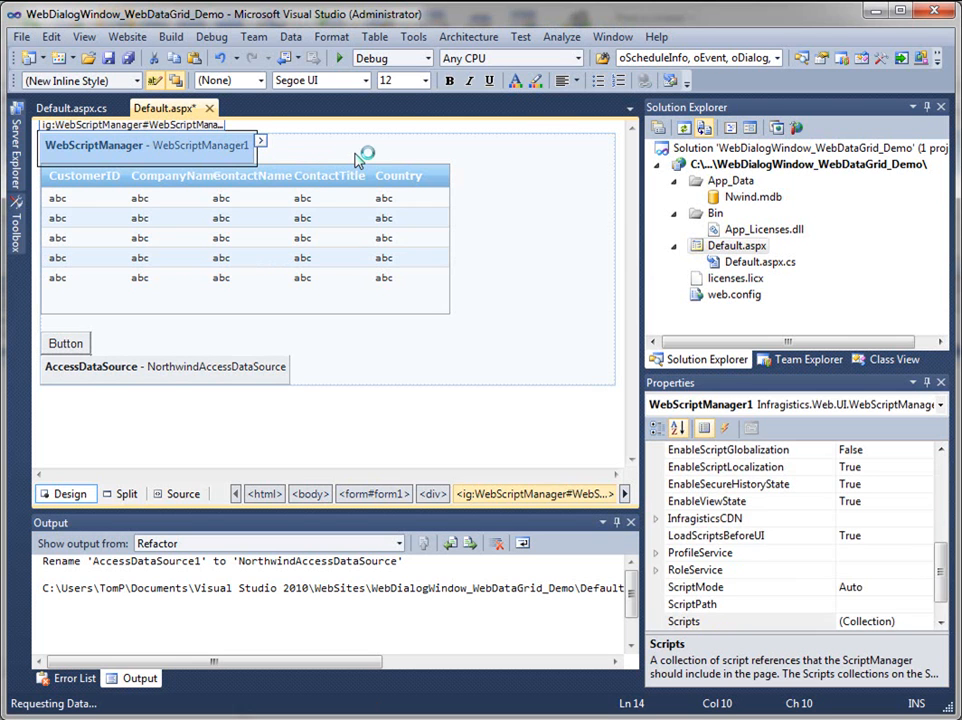
mouse_move(216, 144)
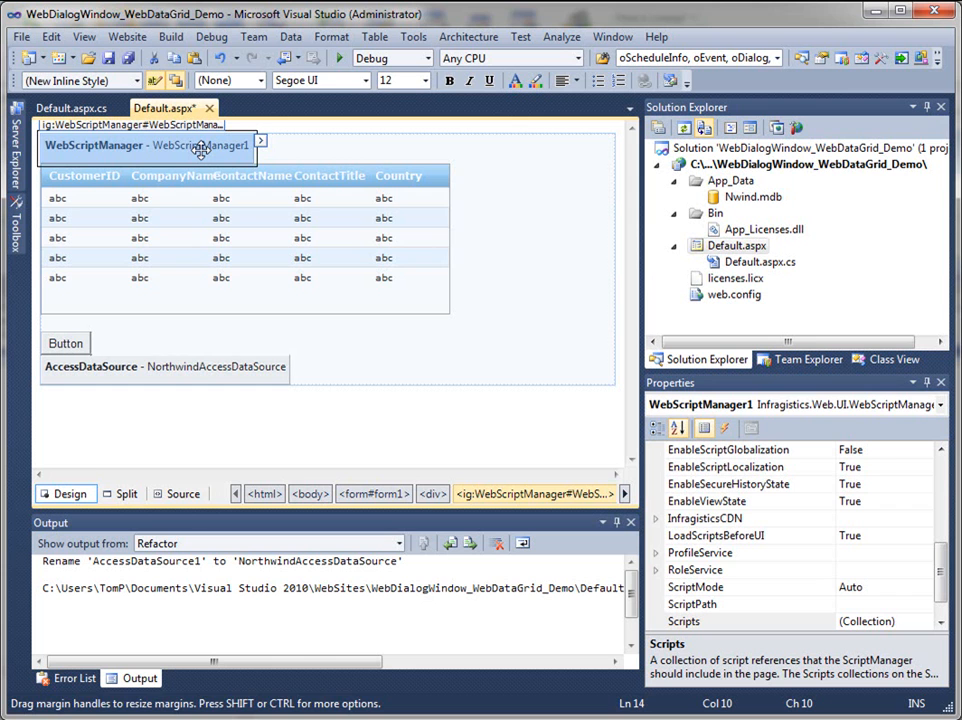
Step: Add an empty WebDialogWindow control from the Toolbox onto the page above the button
left_click(164, 366)
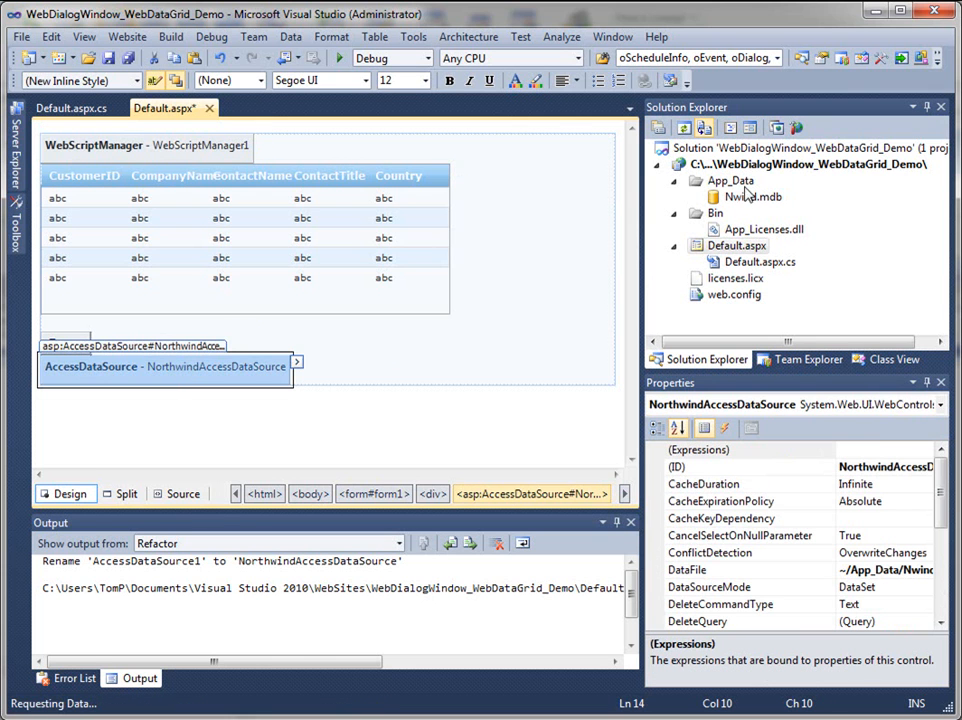
left_click(756, 196)
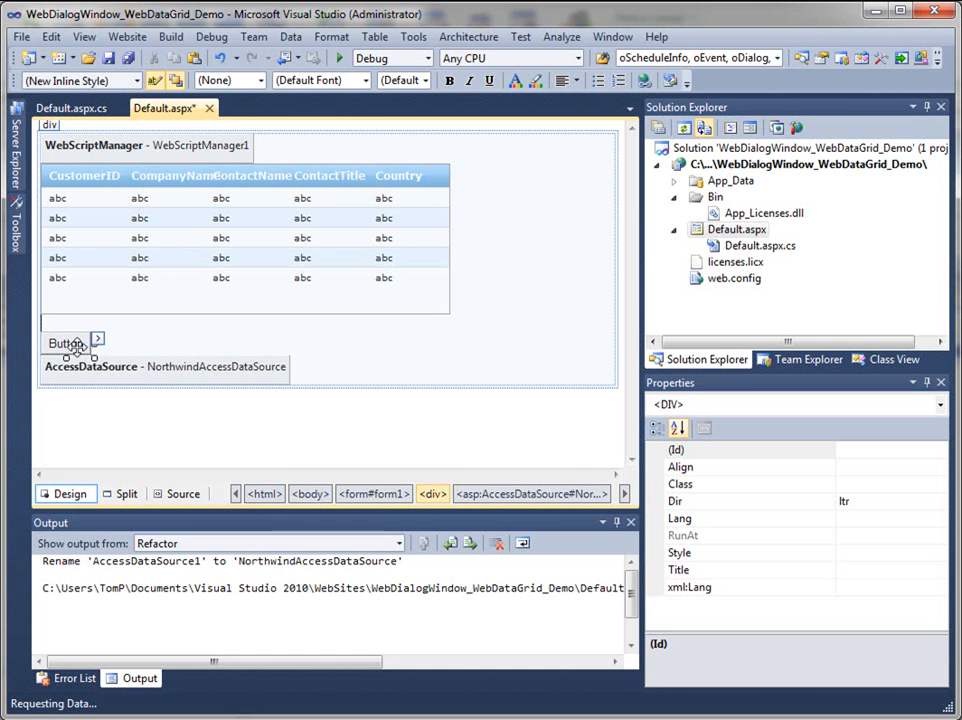
mouse_move(168, 328)
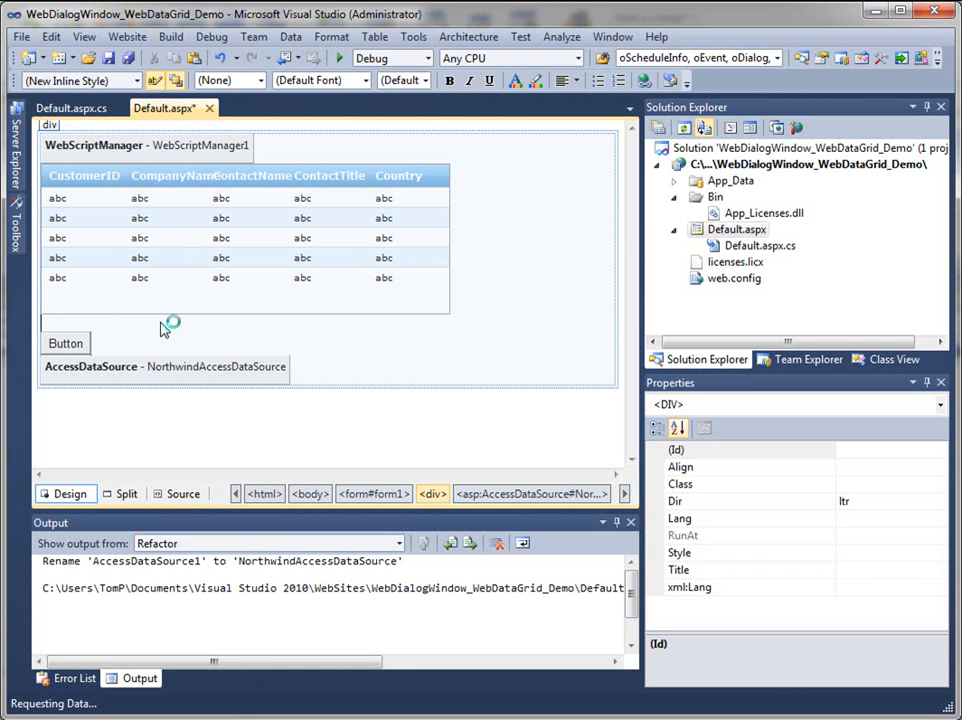
mouse_move(40, 240)
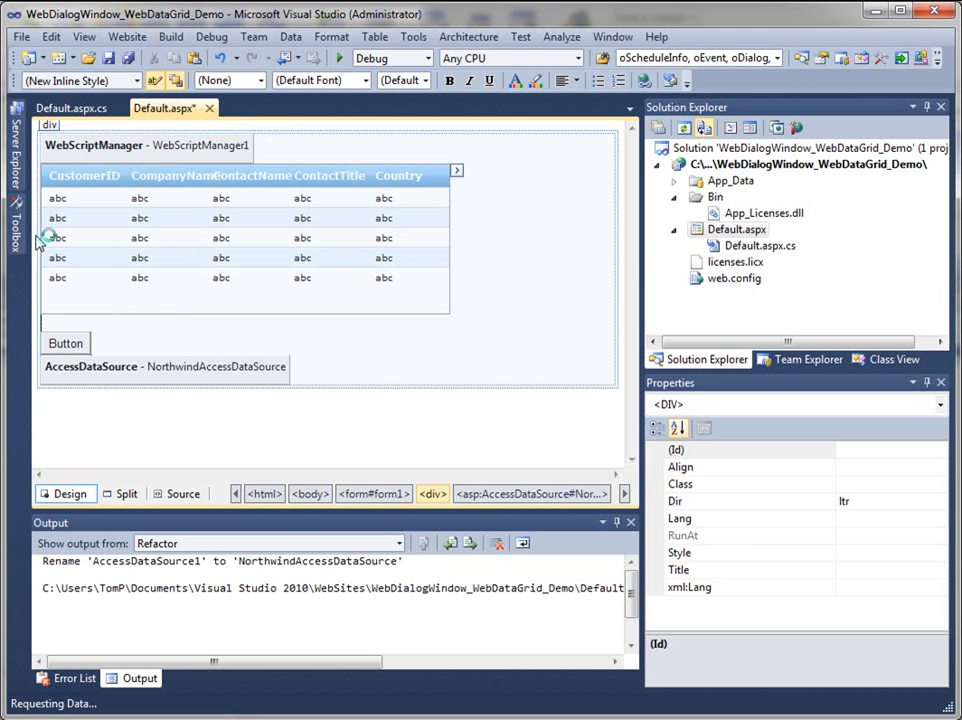
left_click(14, 224)
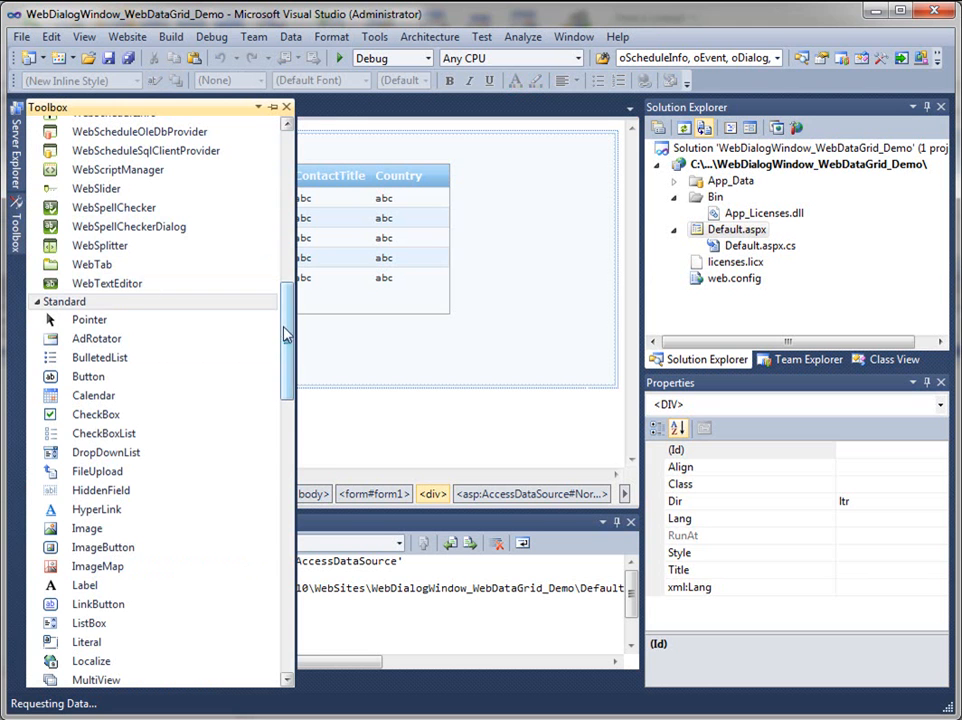
scroll("up", 3)
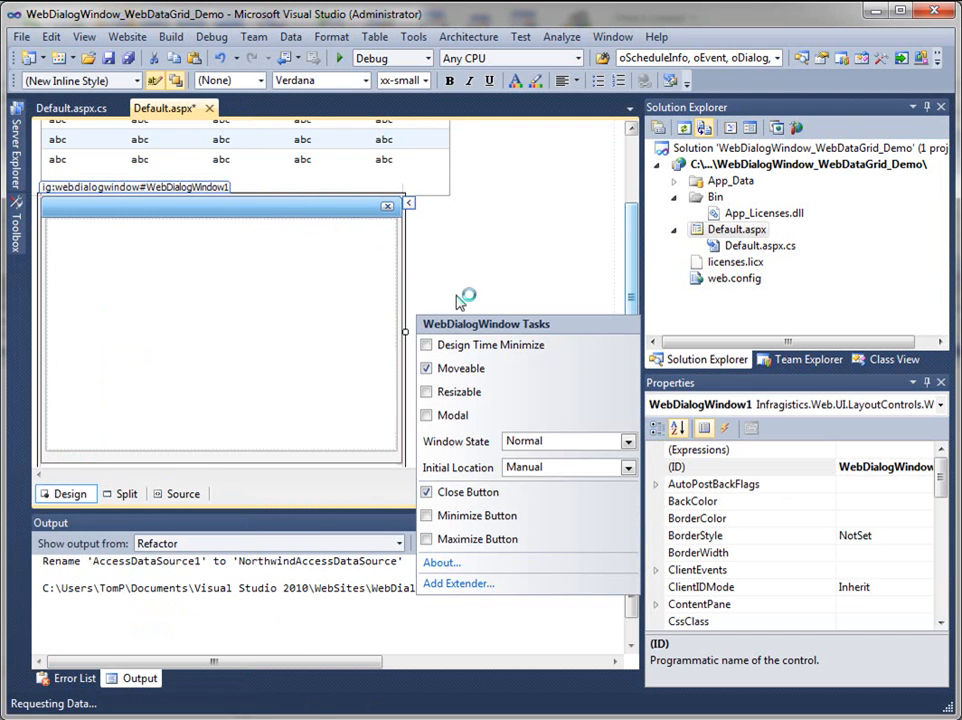
mouse_move(288, 212)
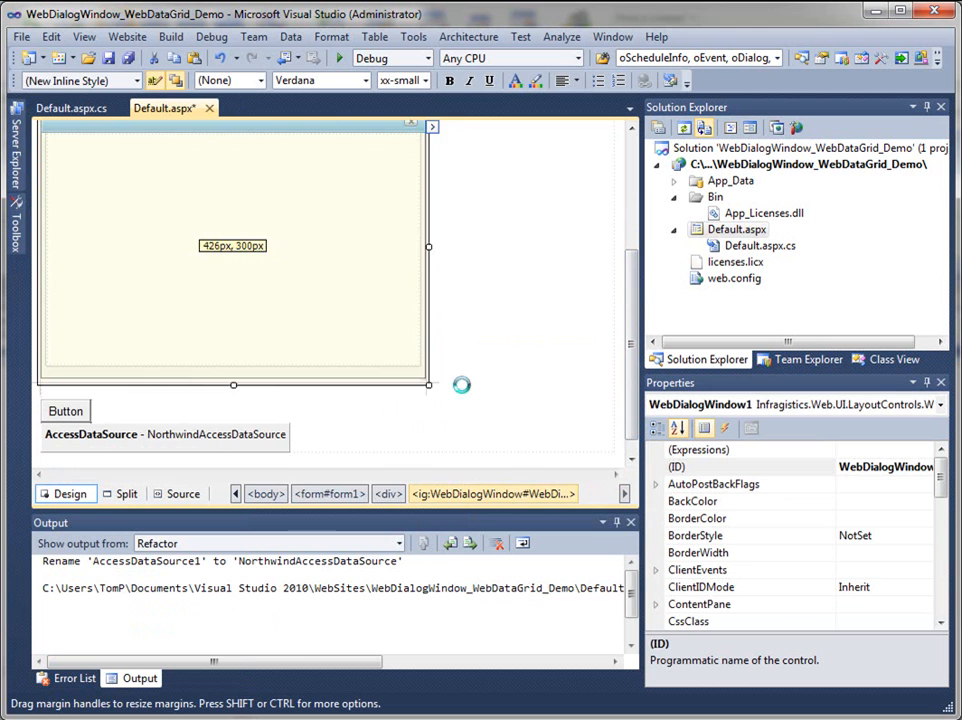
Step: Resize the new WebDialogWindow to about 426 by 300 pixels
left_click_drag(428, 384, 524, 398)
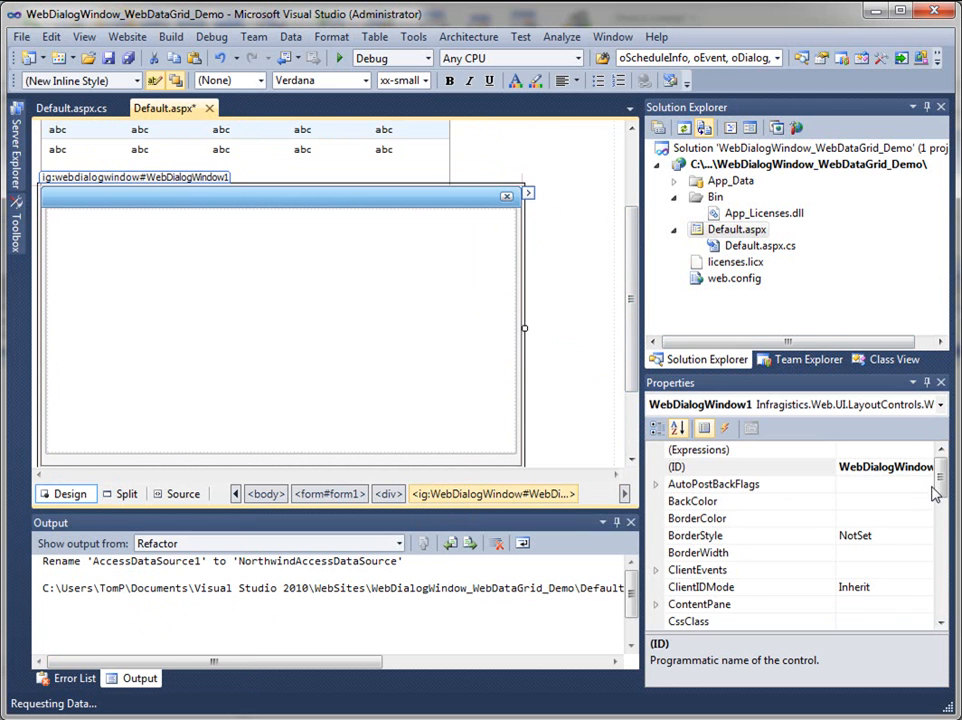
scroll("down", 3)
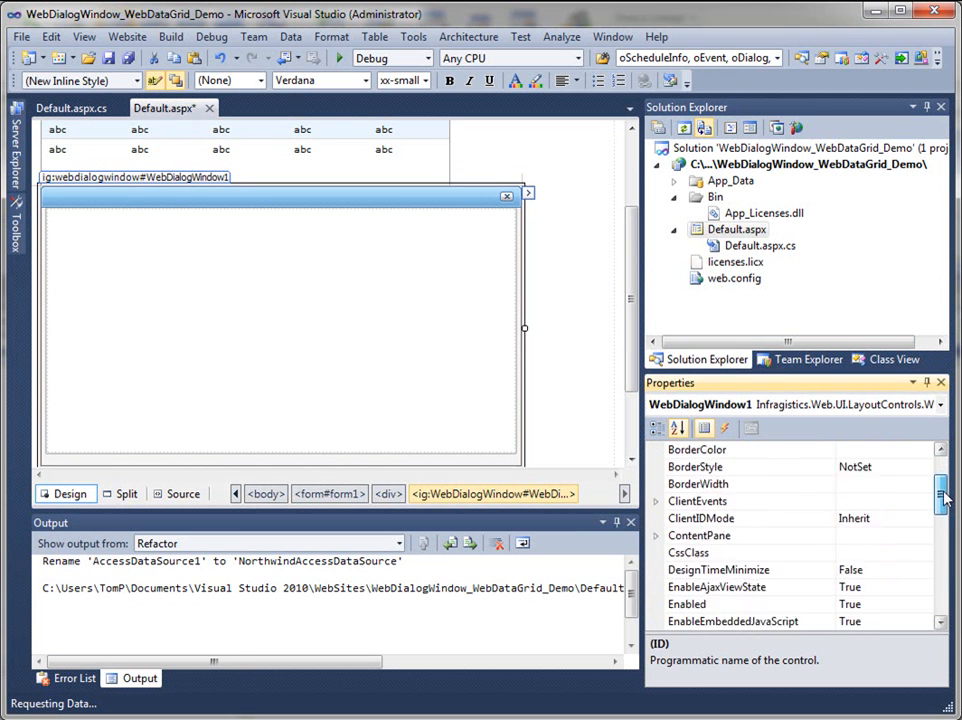
scroll("down", 3)
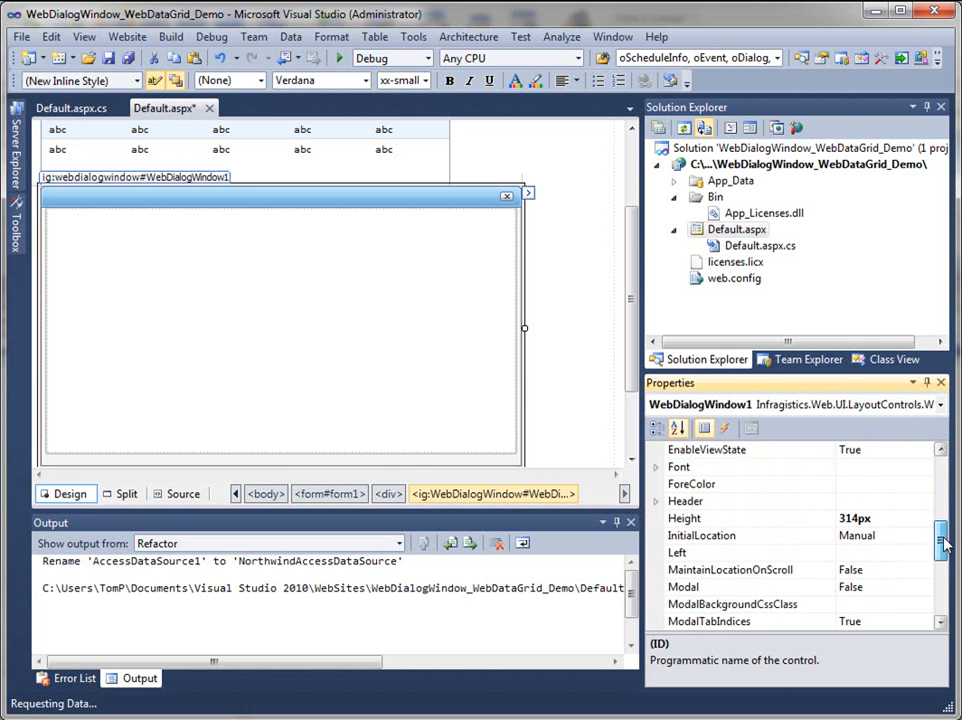
scroll("down", 3)
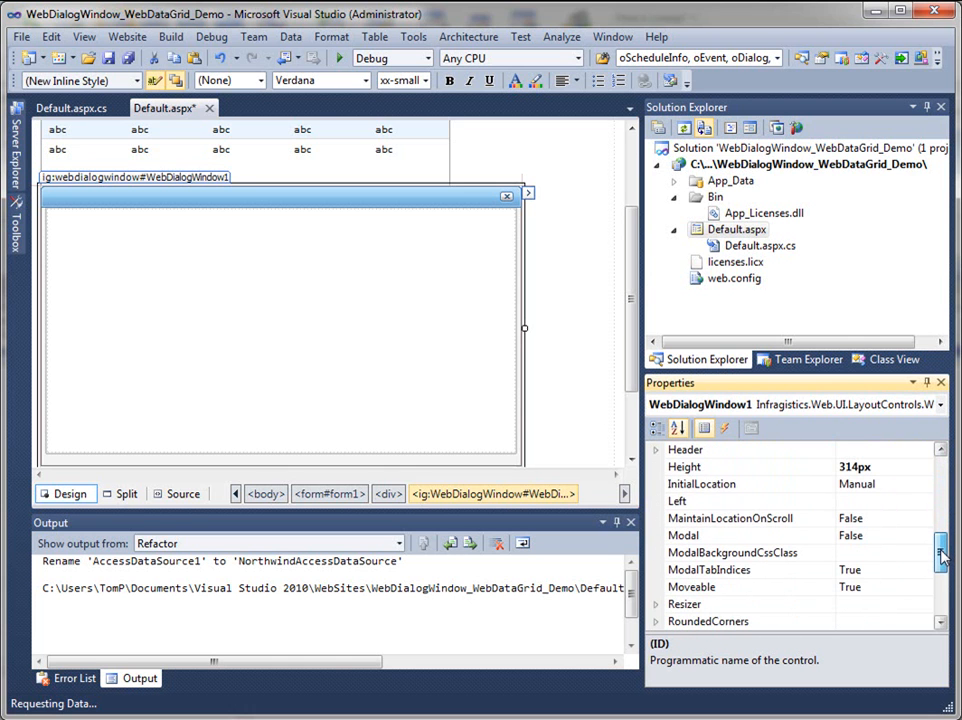
scroll("down", 3)
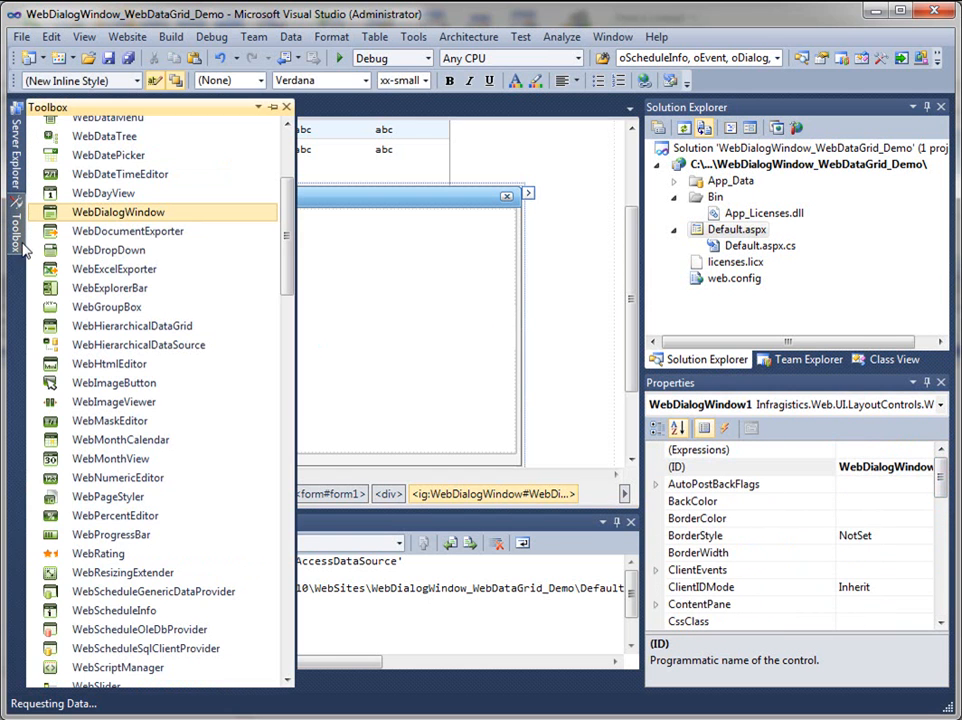
Step: Rename the label inside the dialog window from Label1 to CustomerIdLabel
scroll("down", 3)
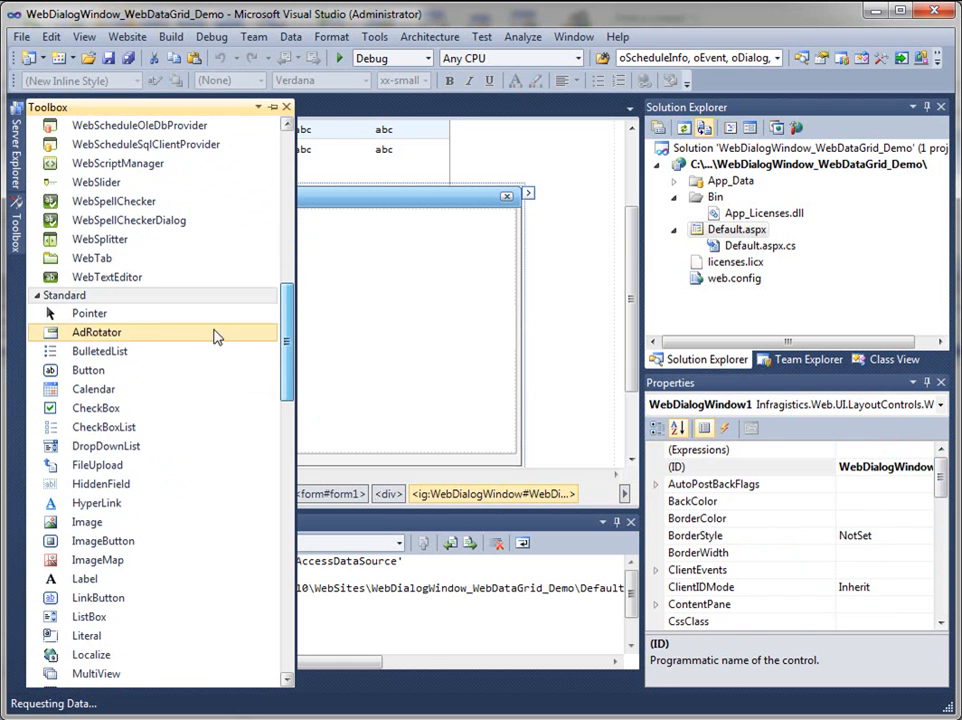
mouse_move(88, 370)
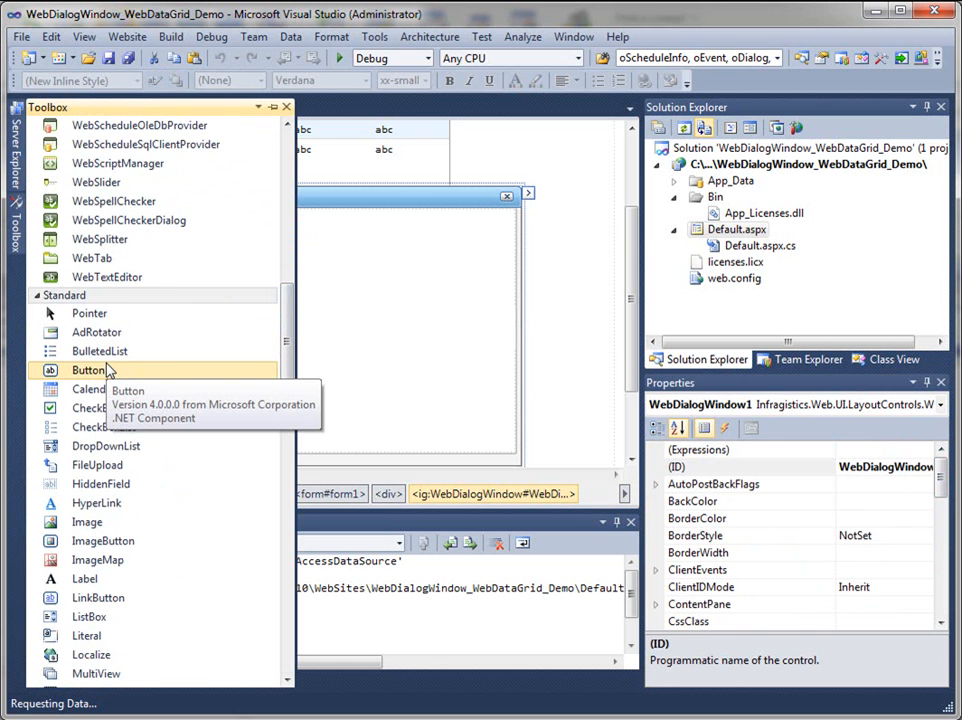
mouse_move(290, 344)
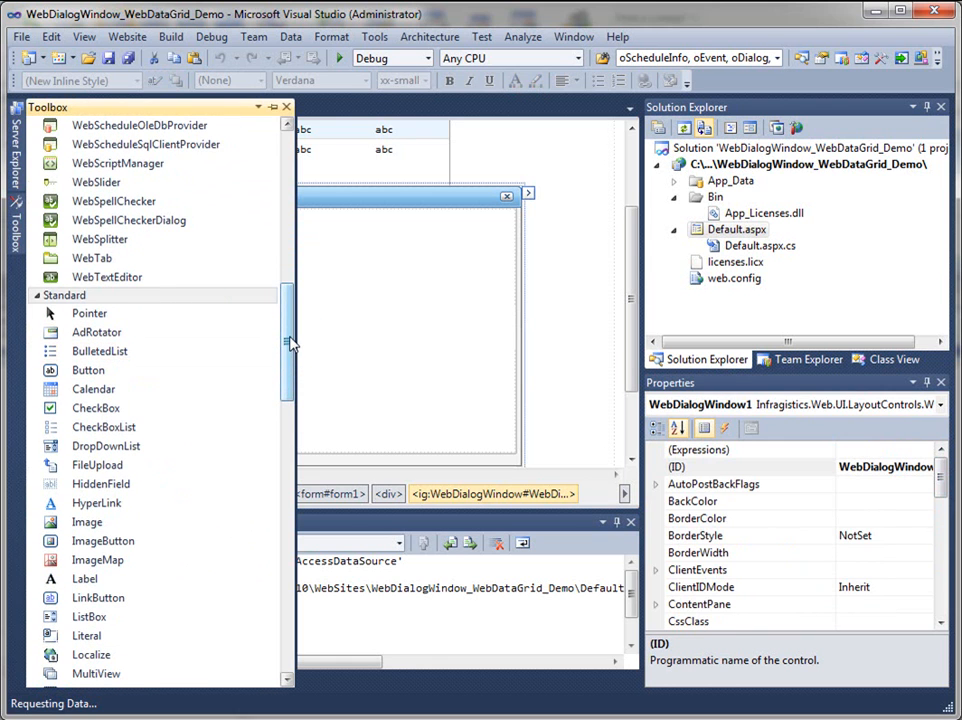
scroll("down", 3)
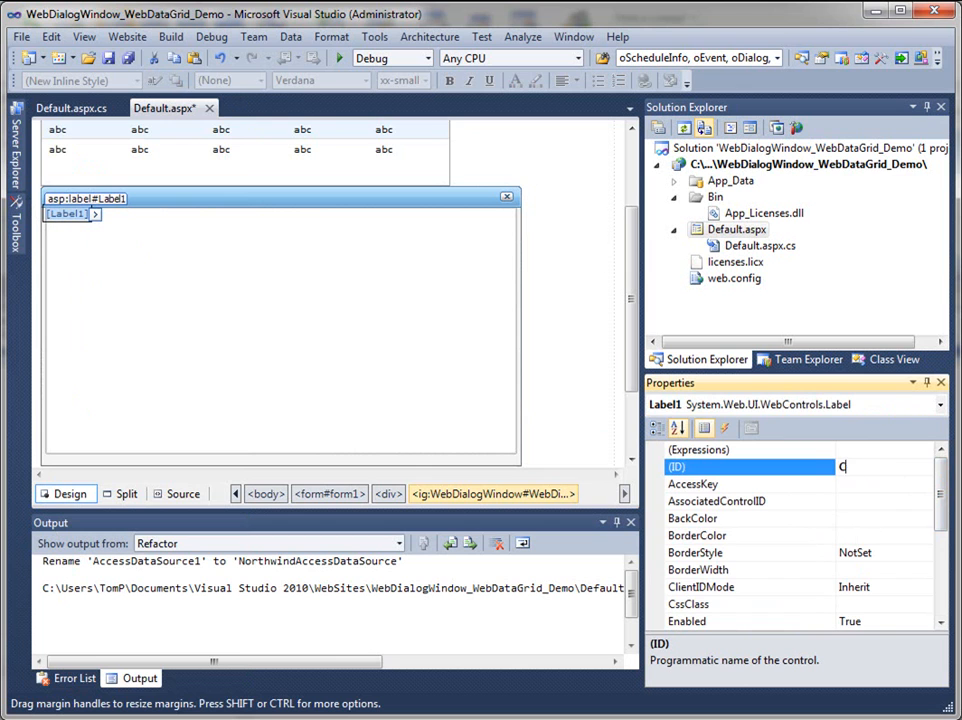
type("CustomerIdLabel")
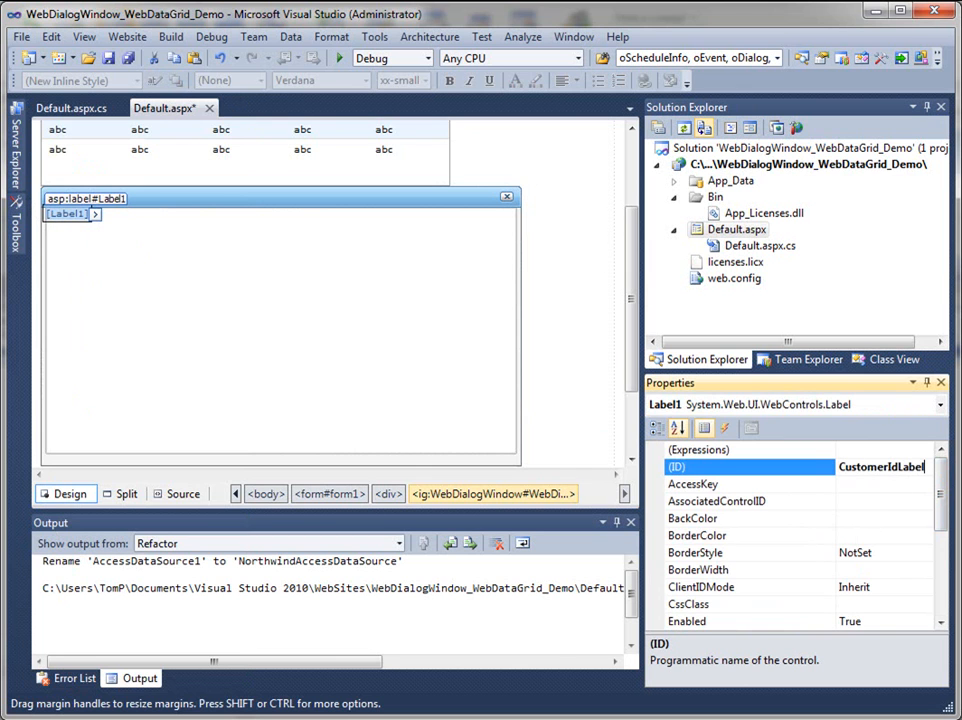
key("Return")
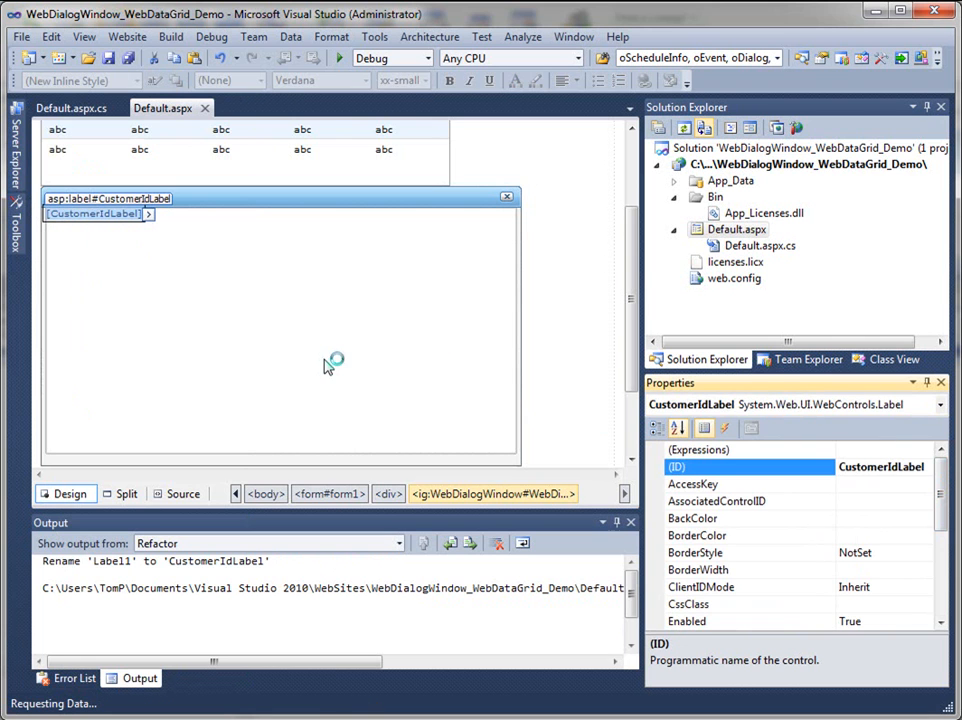
Step: Choose a font size for CustomerIdLabel under the Font properties
scroll("down", 3)
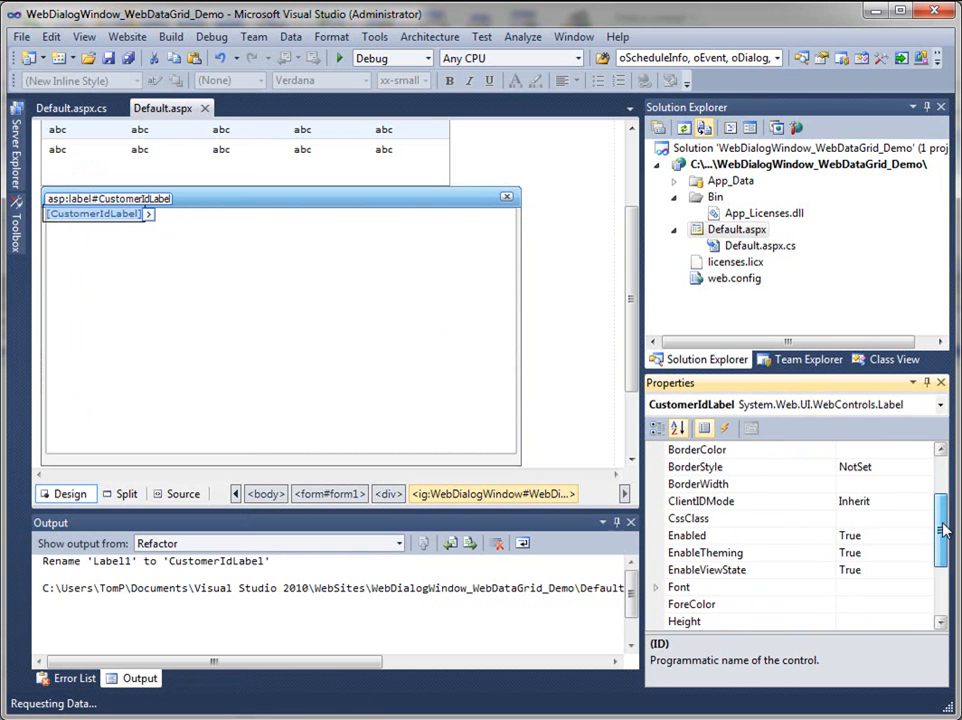
scroll("down", 3)
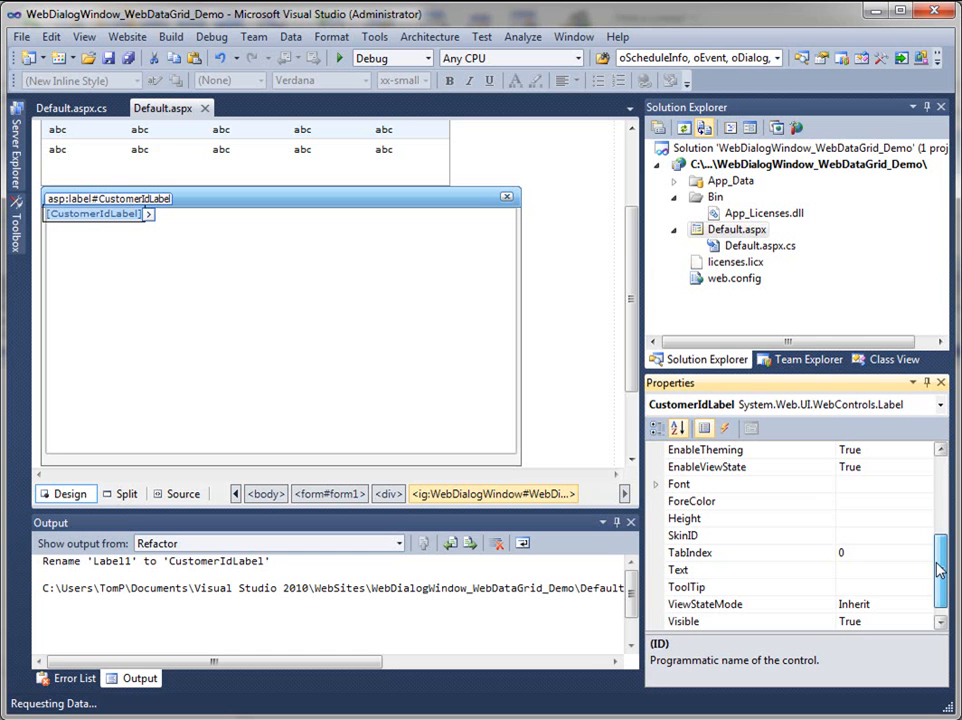
mouse_move(936, 564)
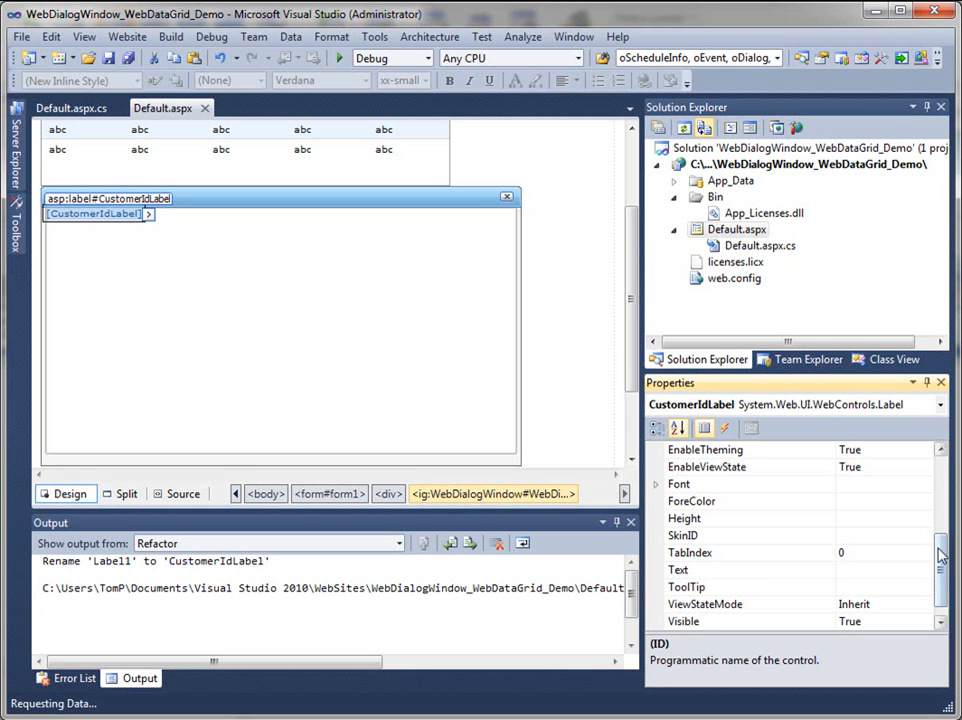
scroll("down", 3)
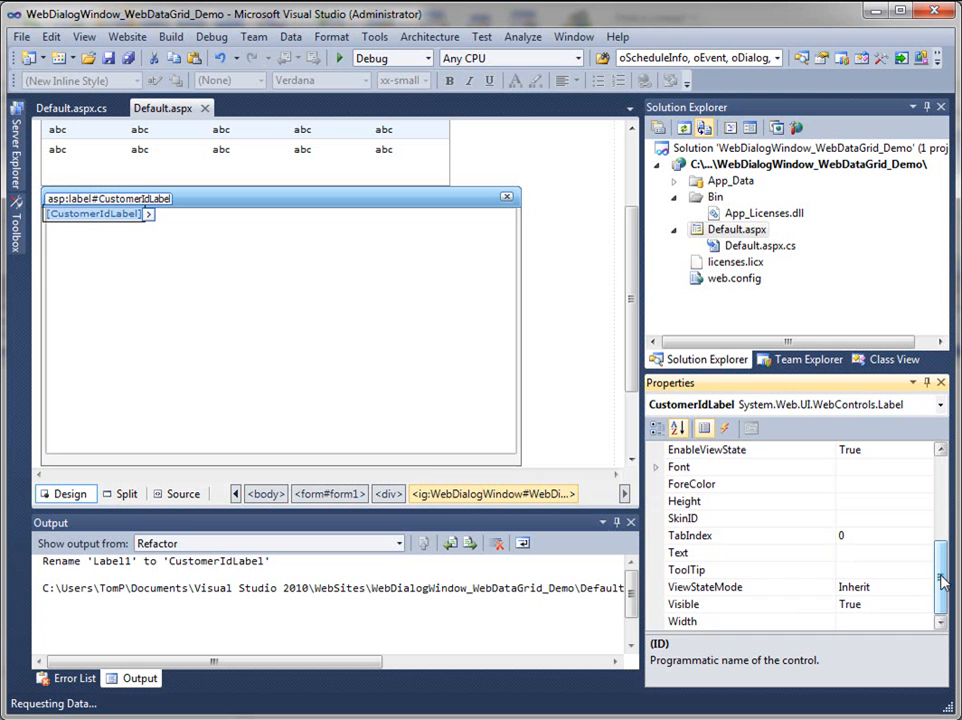
left_click(656, 468)
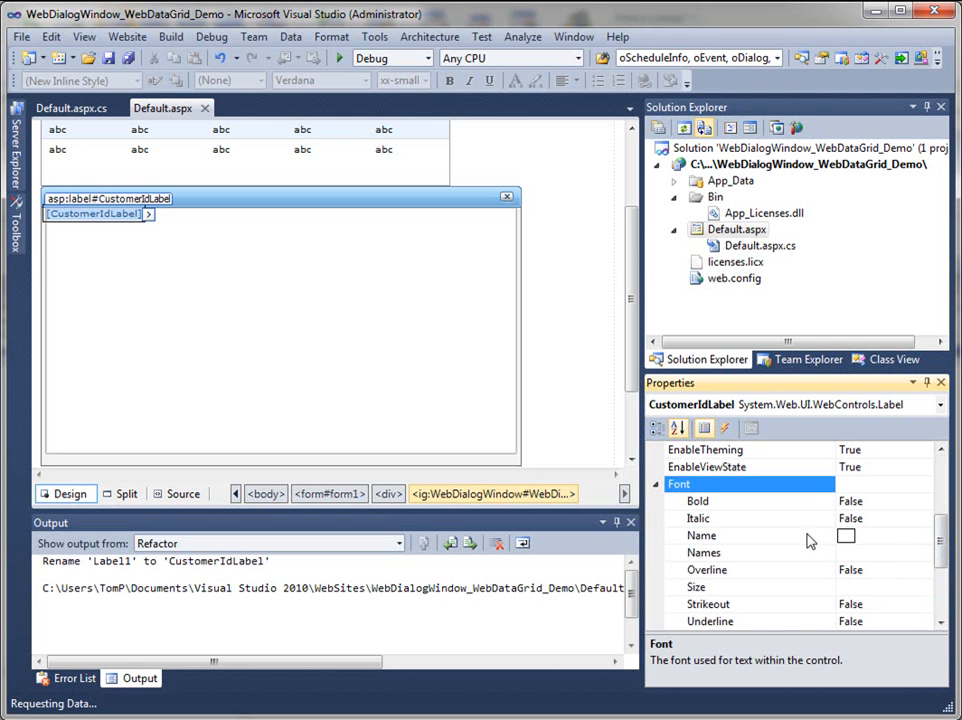
left_click(924, 588)
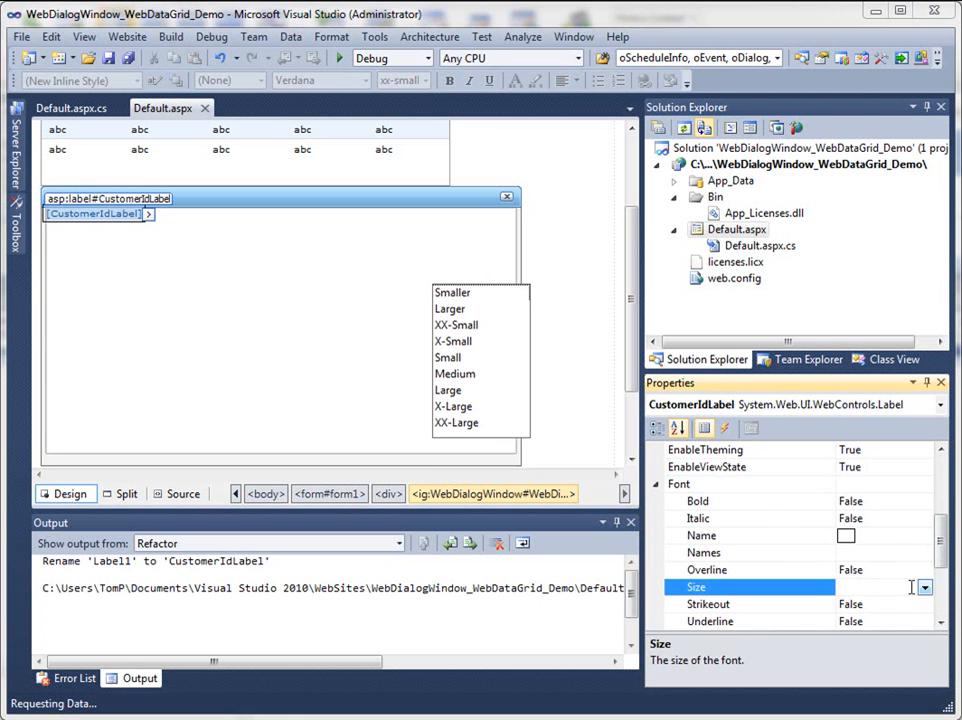
left_click(452, 406)
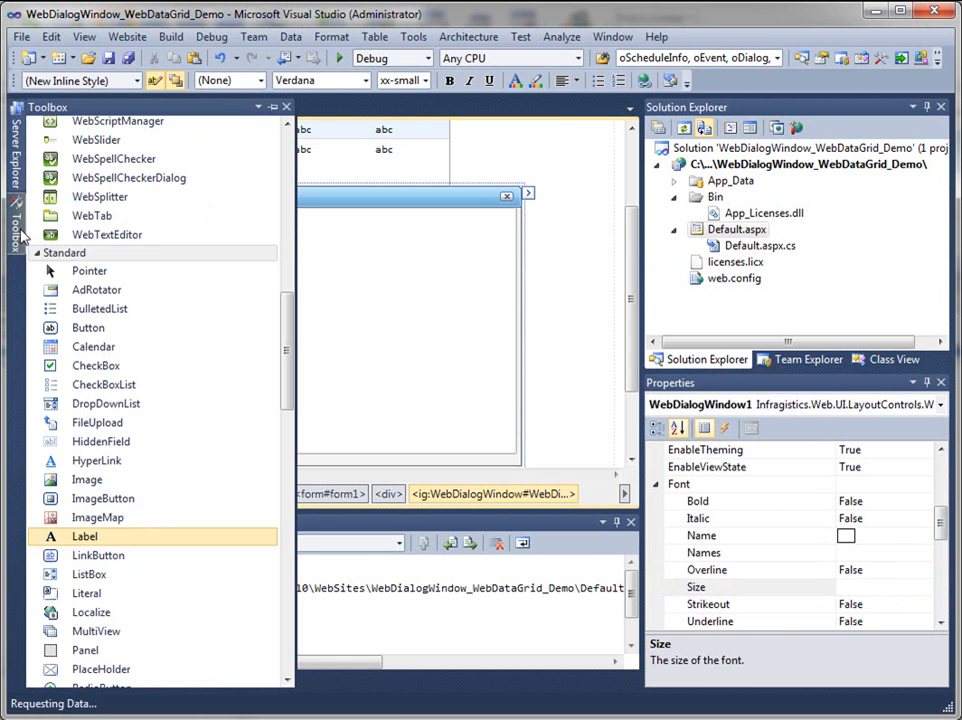
Step: Place an UltraChart under the label in the dialog window and resize it to fit
scroll("up", 3)
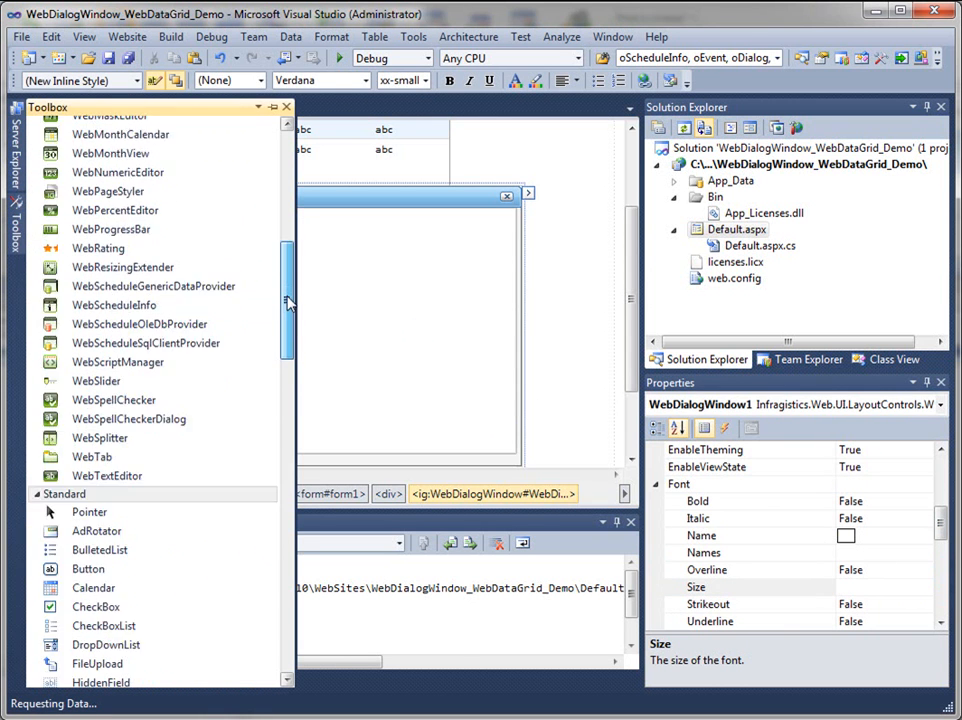
scroll("up", 3)
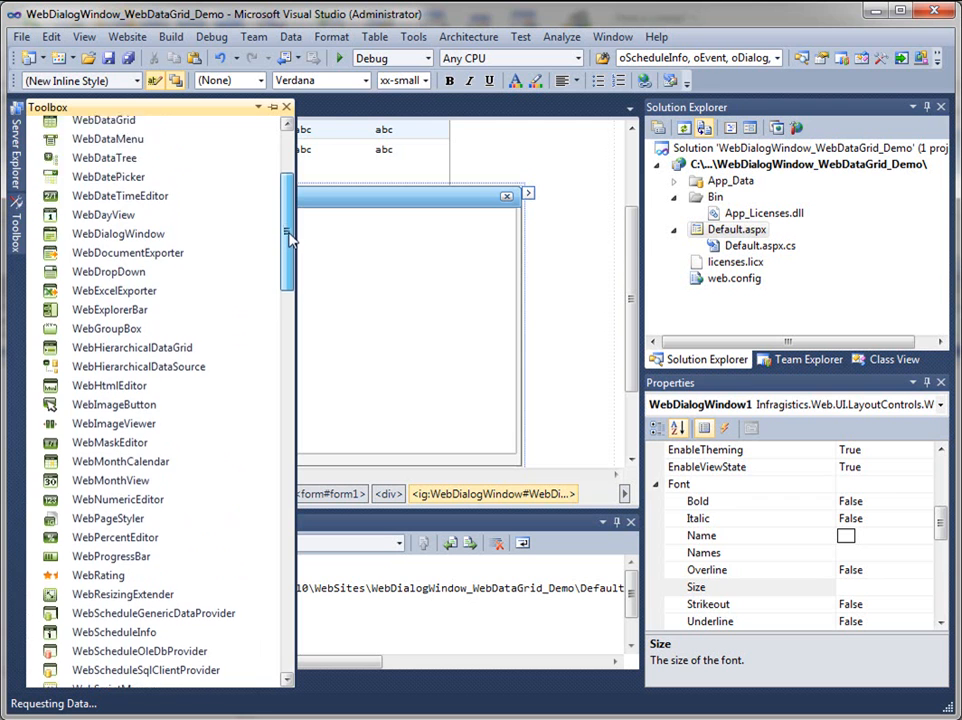
scroll("up", 3)
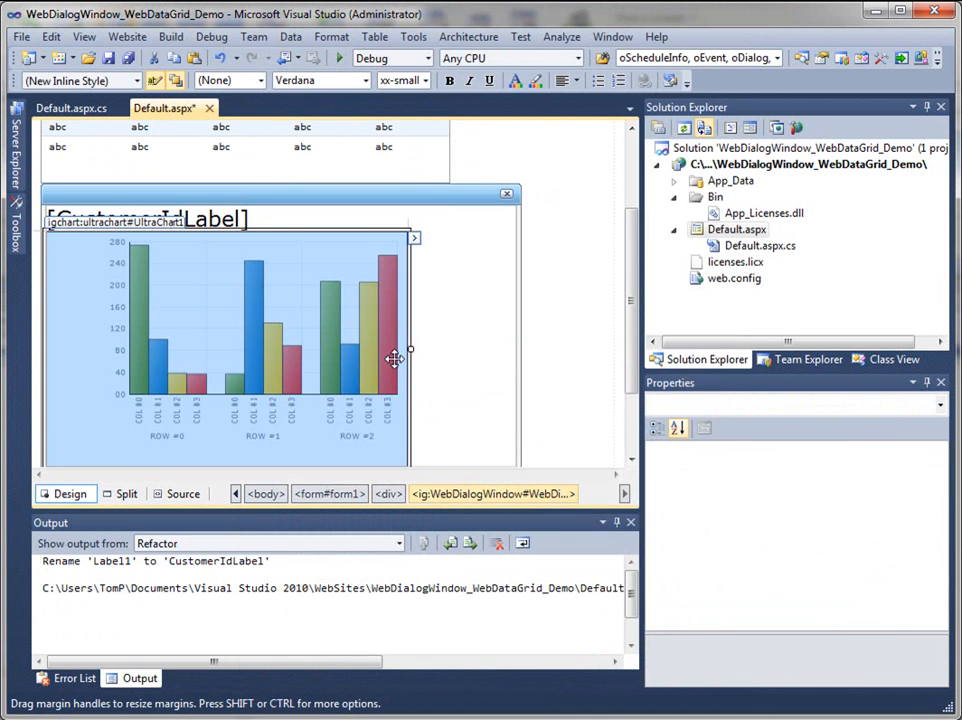
left_click_drag(408, 350, 456, 350)
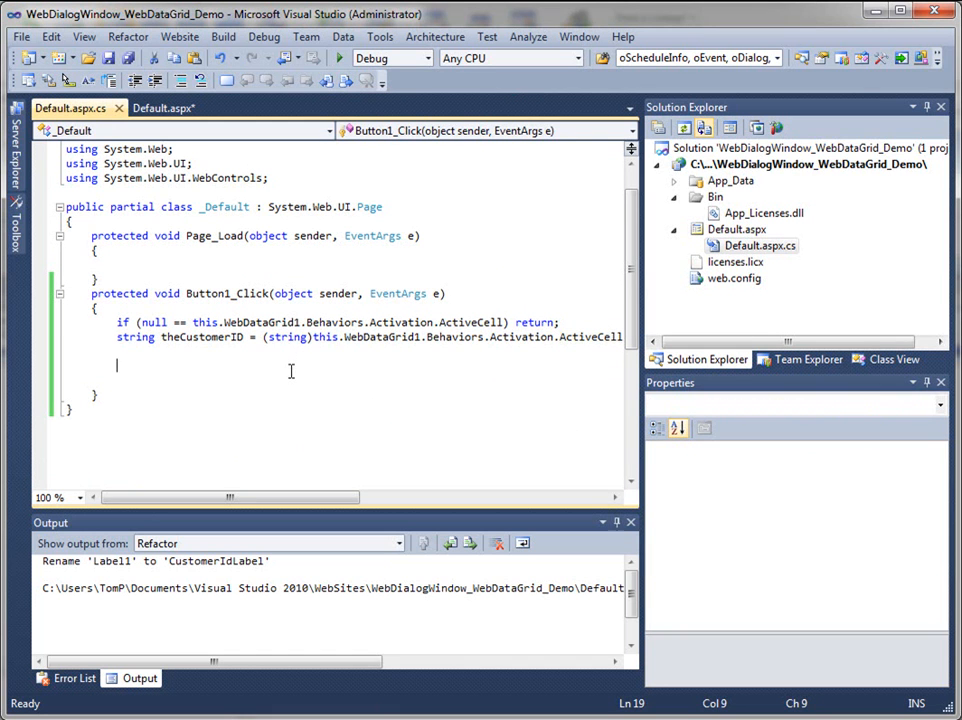
Step: Position the cursor in Button1_Click below the theCustomerID line
double_click(202, 336)
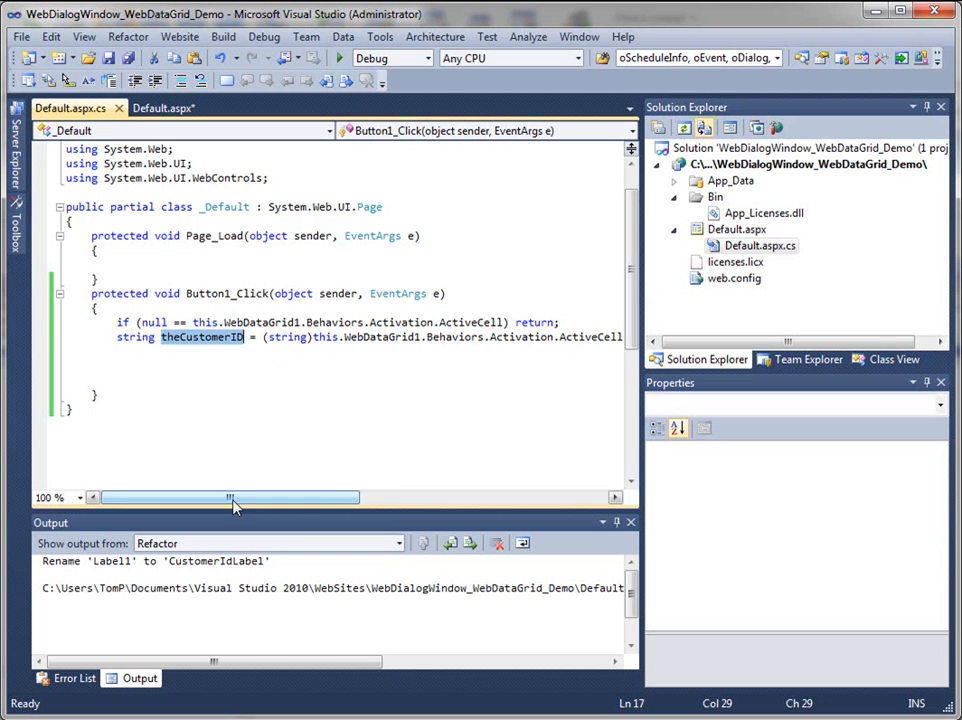
left_click_drag(230, 496, 336, 496)
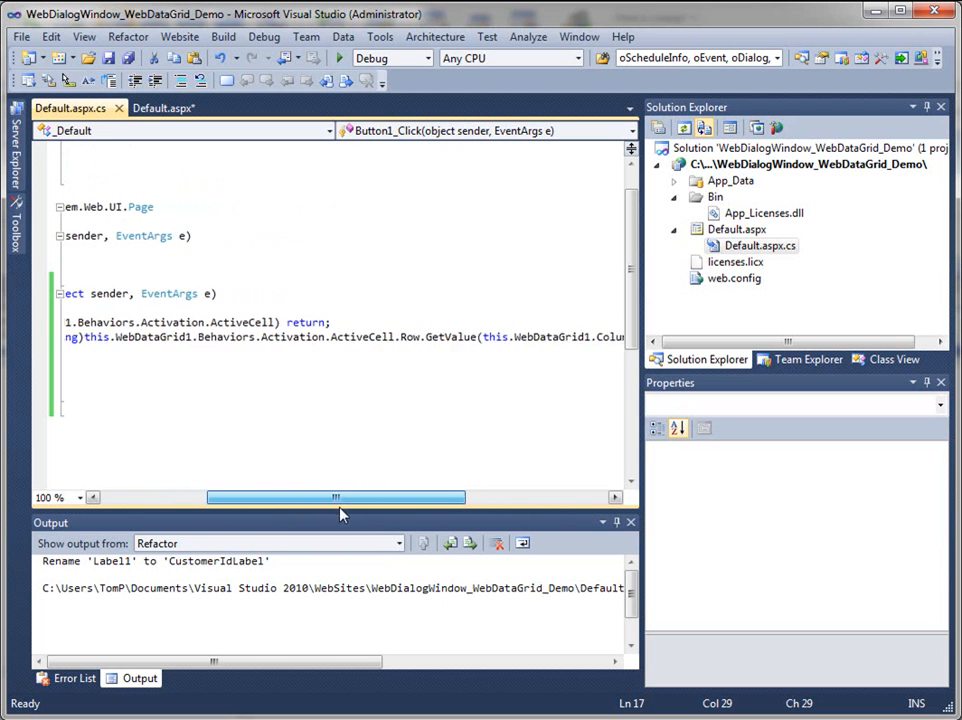
left_click_drag(336, 496, 408, 496)
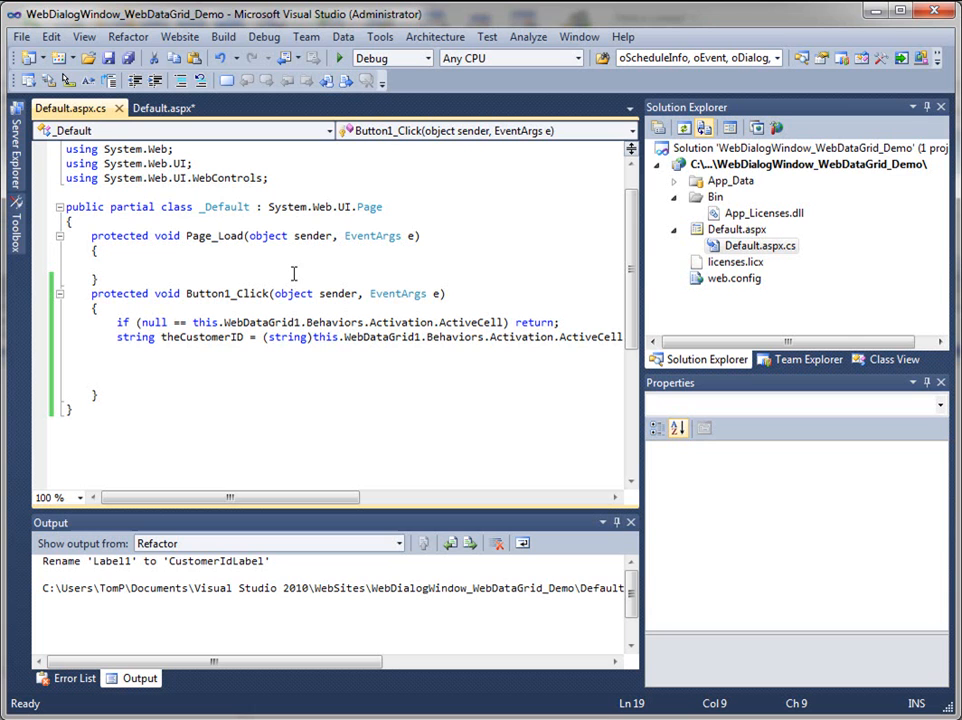
left_click(116, 364)
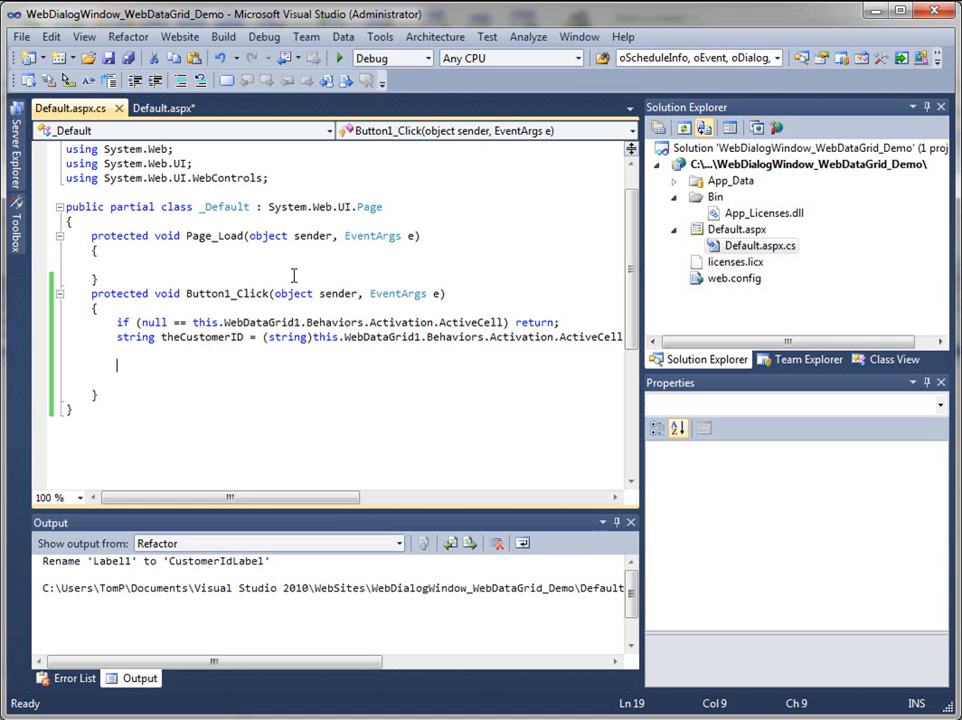
left_click(272, 372)
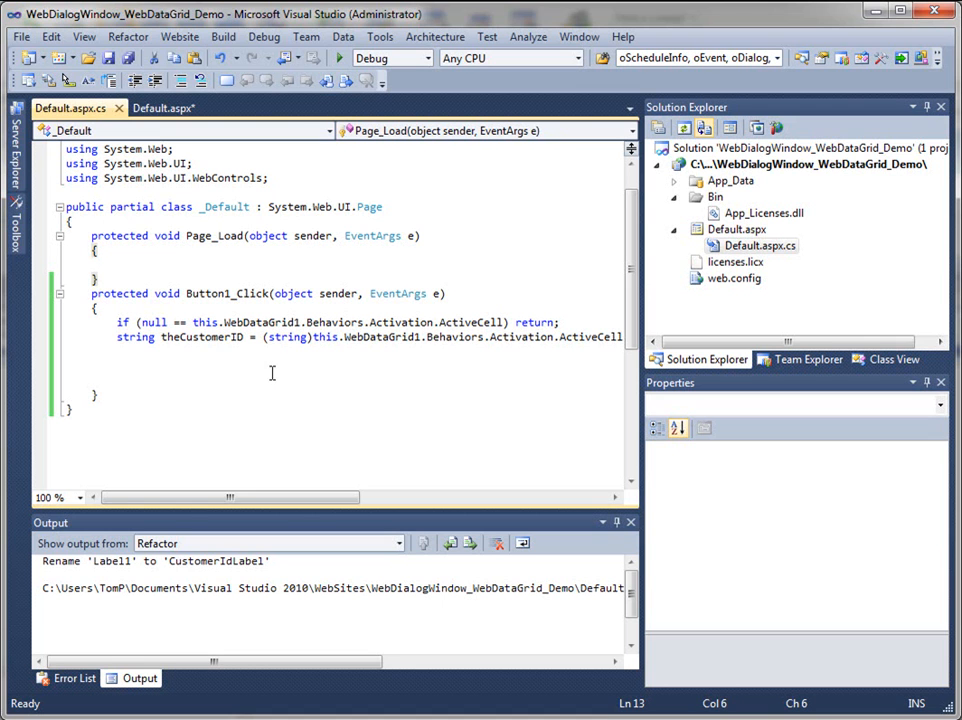
left_click(272, 378)
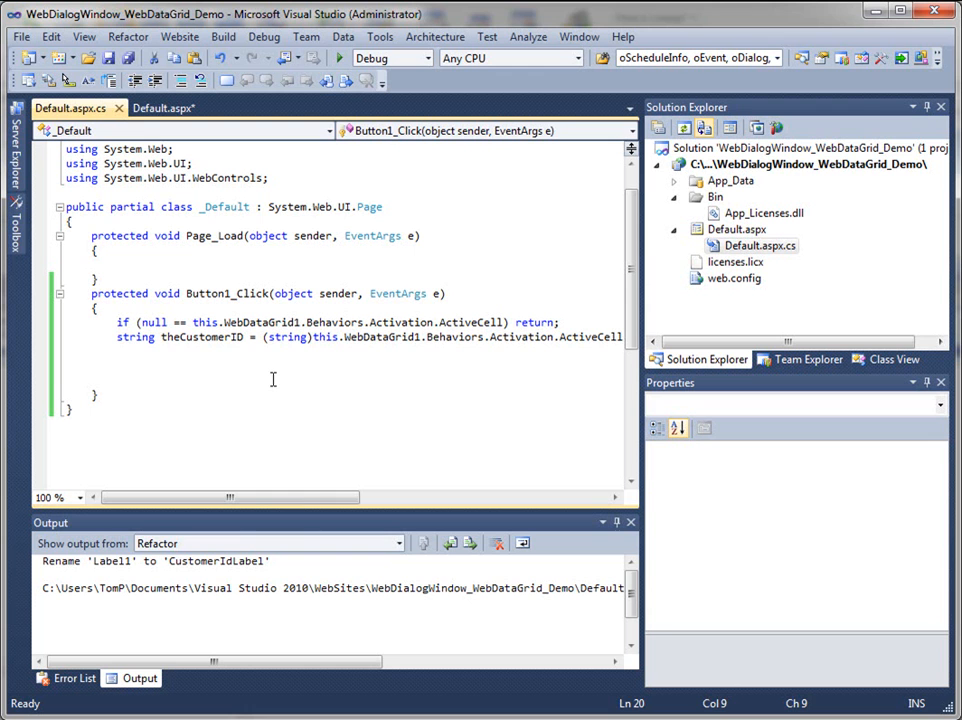
Step: Write this.CustomerIdLabel.Text = theCustomerID; and begin the chart data line
type("this.")
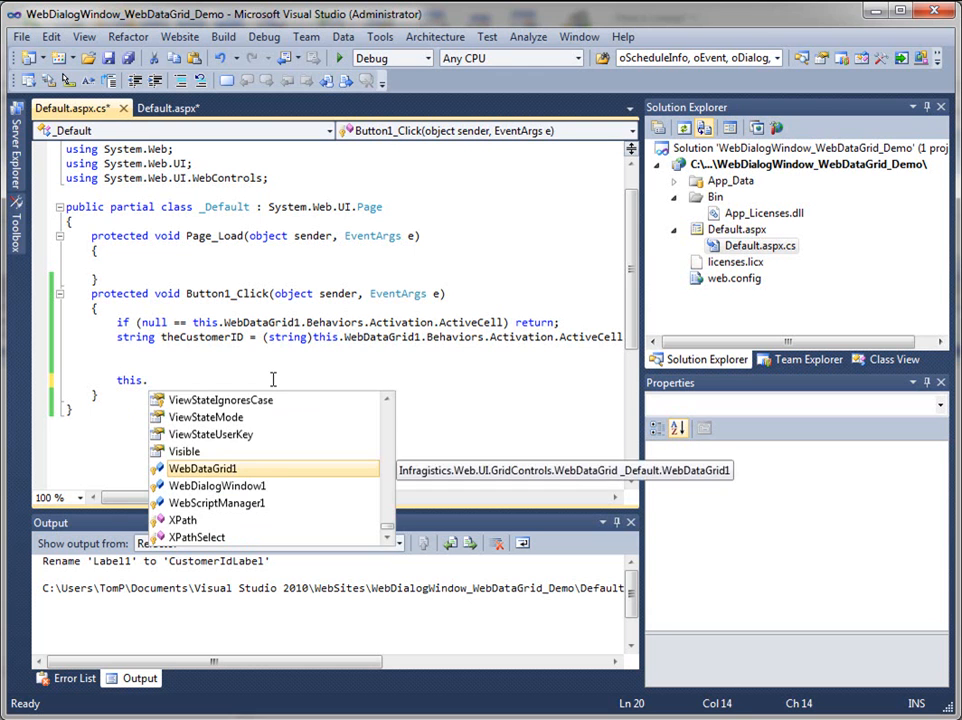
type(".CustomerIdLabel.t")
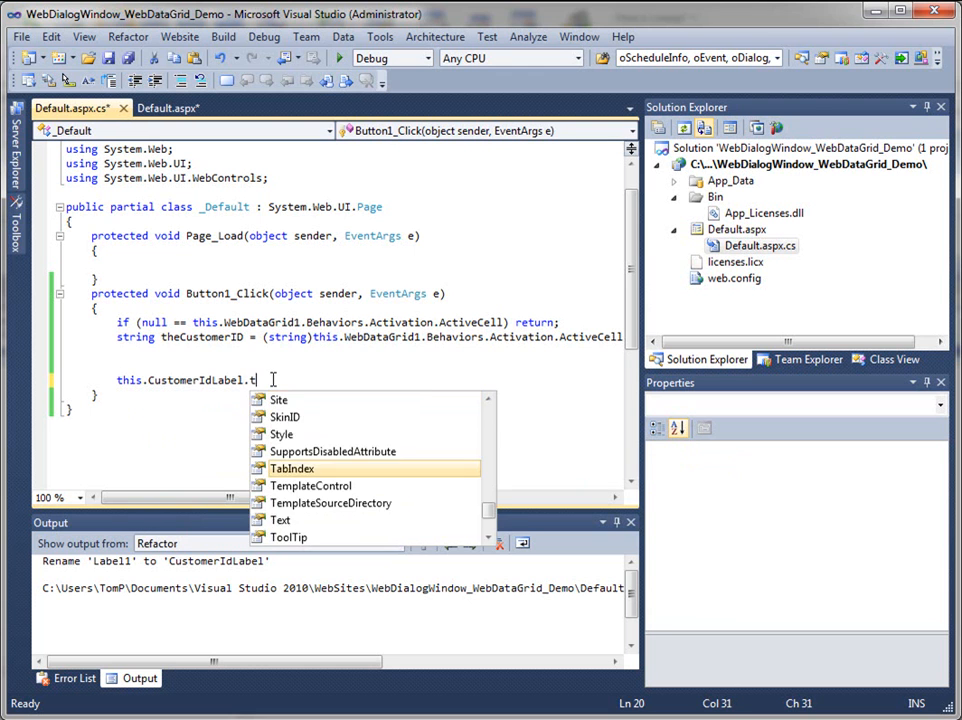
type("ex")
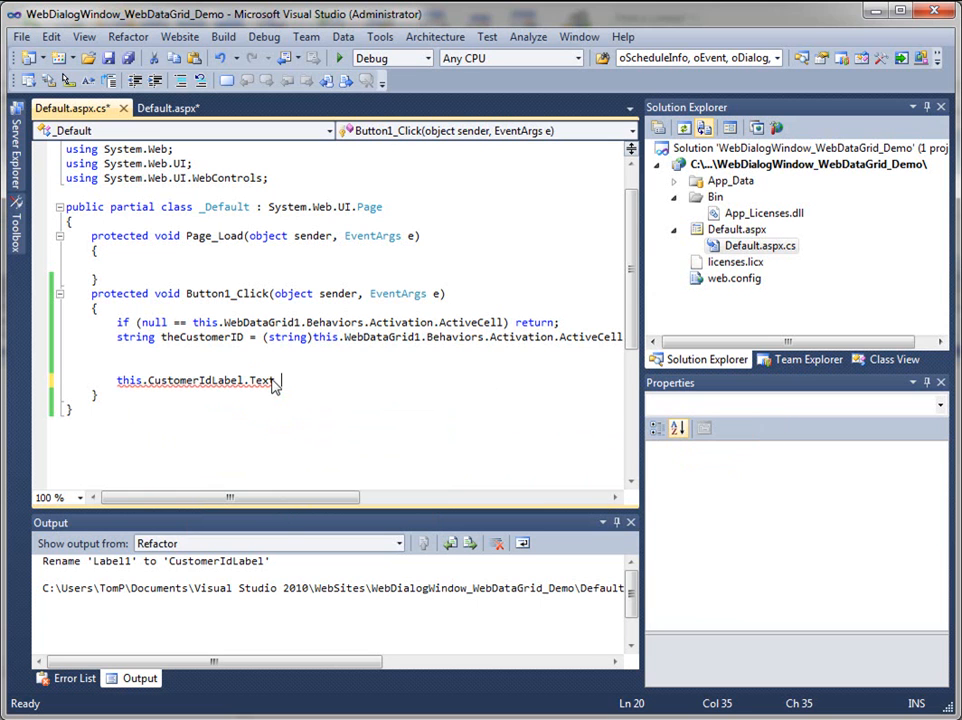
type("theCustomerID;")
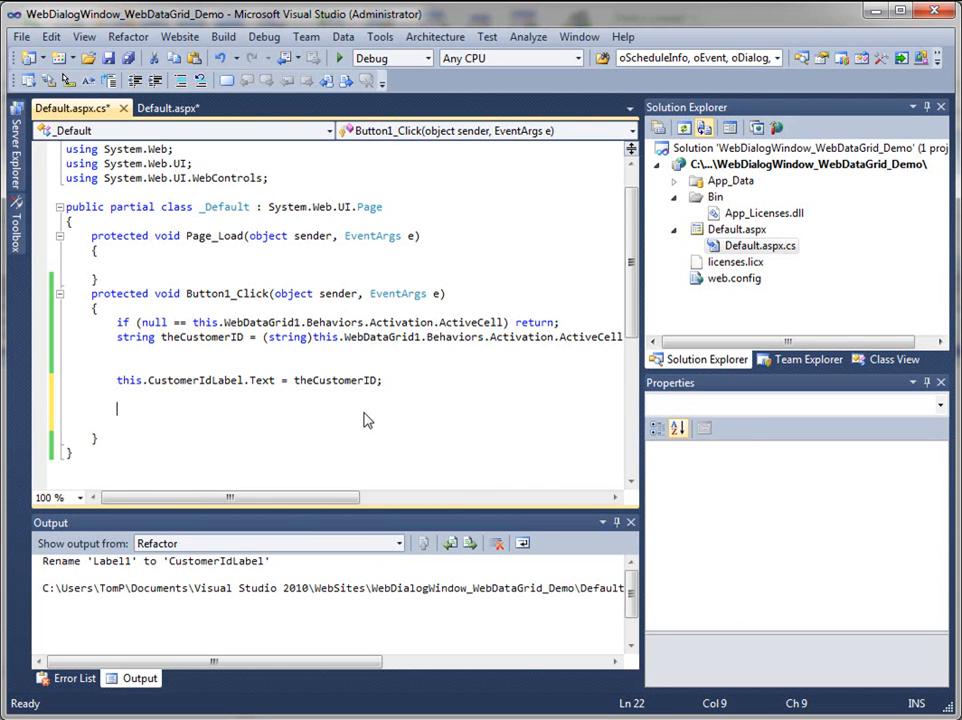
type("this.u")
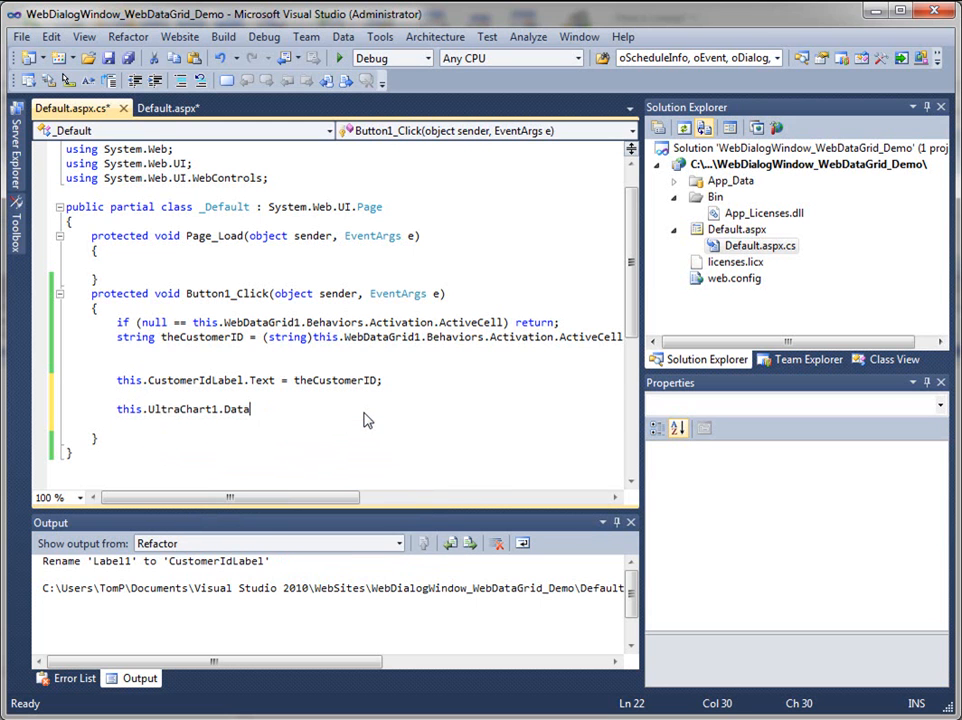
Step: Bind UltraChart1's DataSource to Infragistics DemoTable.AllPositive() and call DataBind()
type(".DataSource")
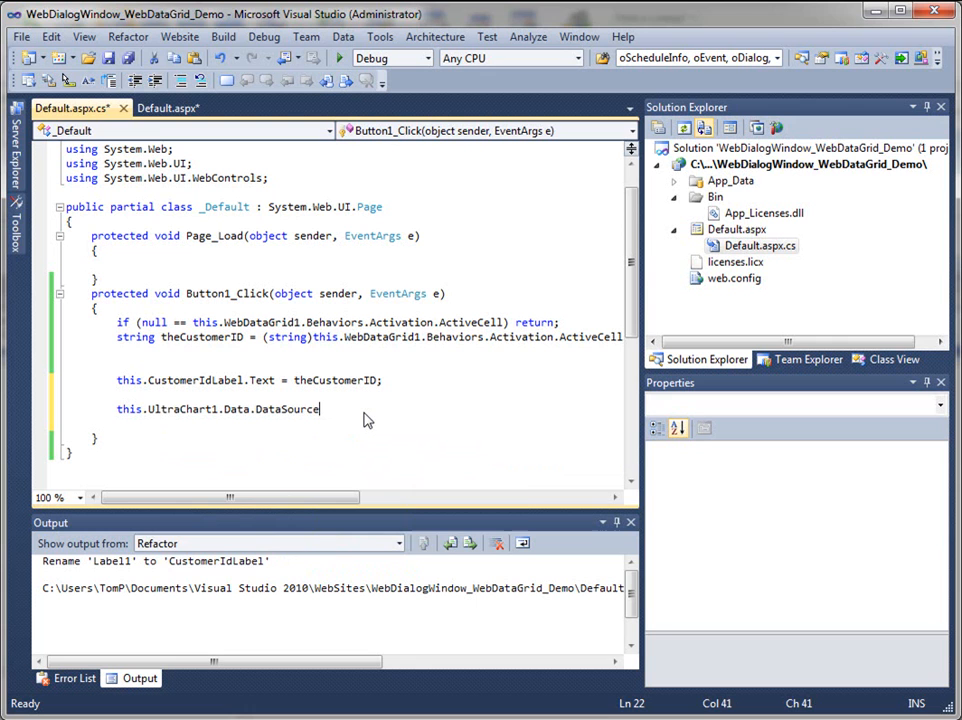
type("=")
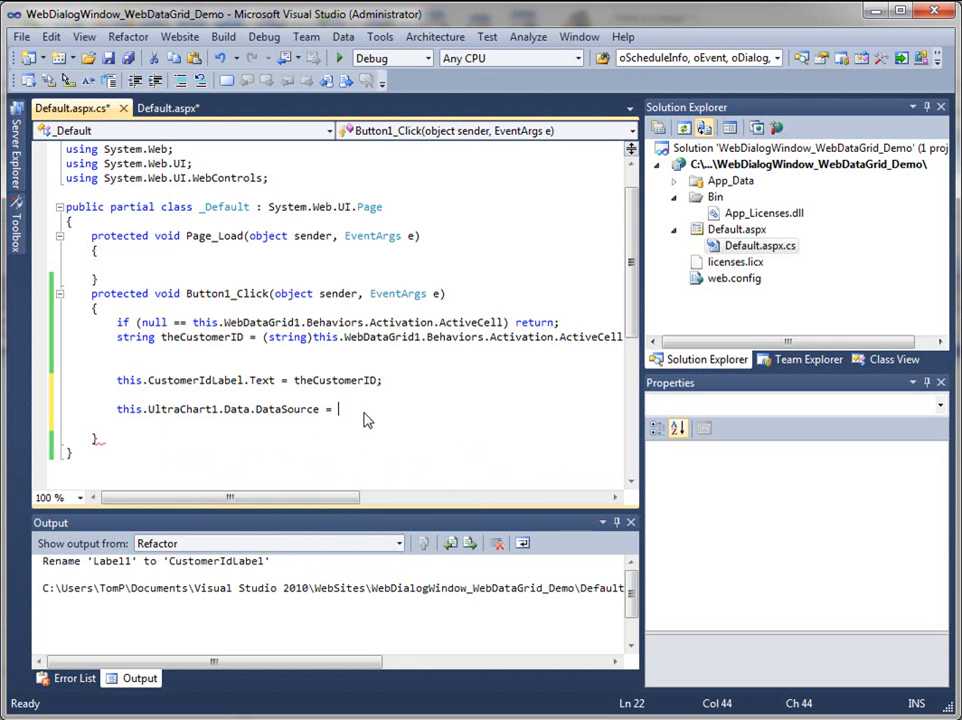
type("in")
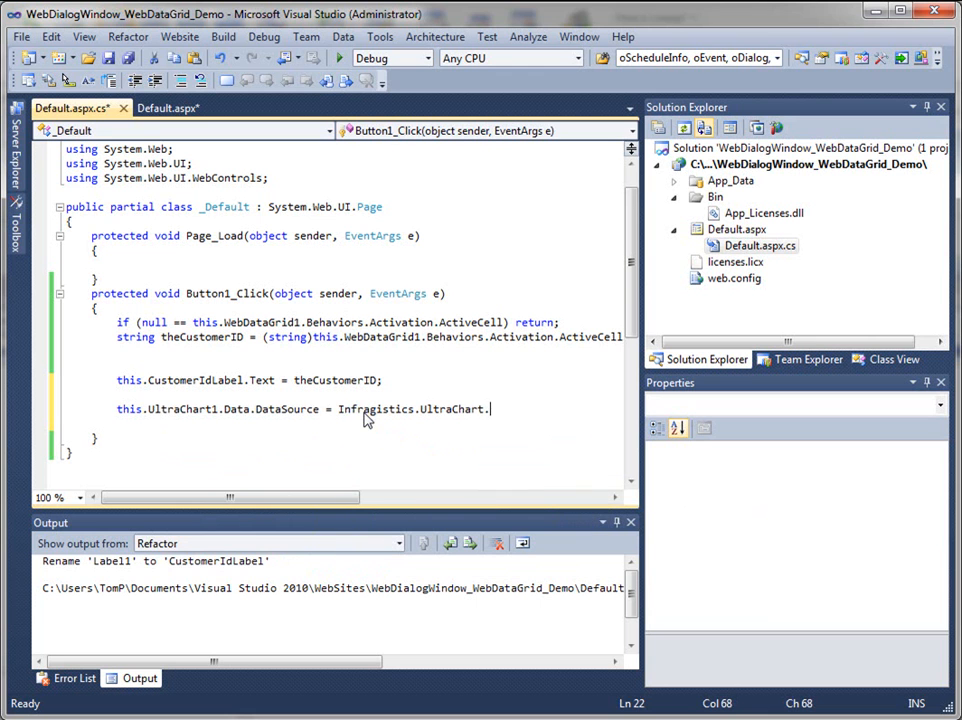
type("Data.DemoTable")
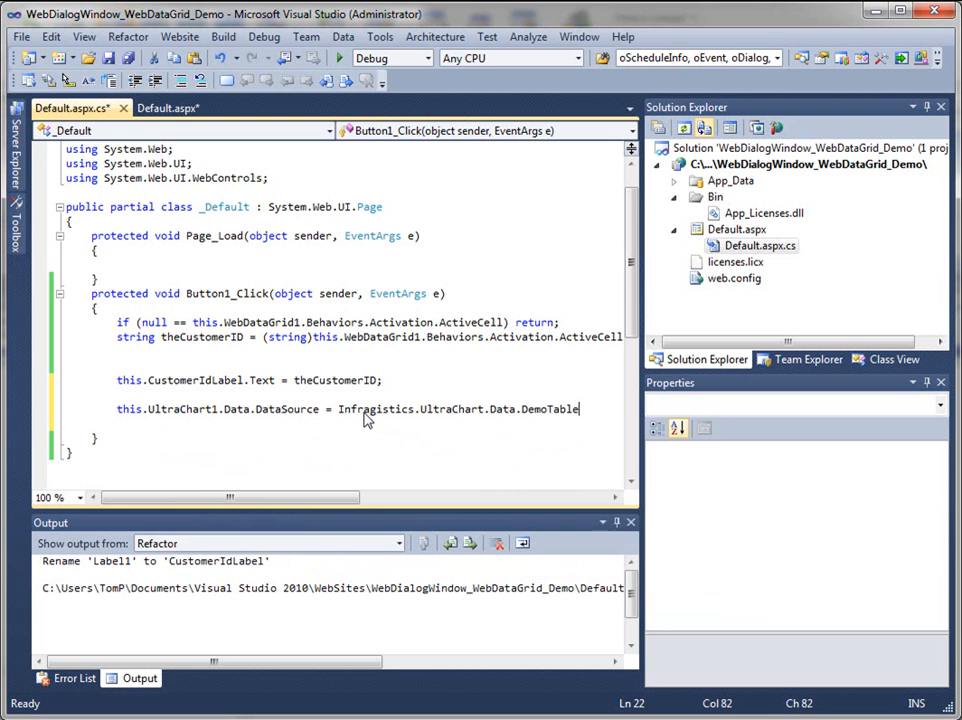
type(".AllPositive()")
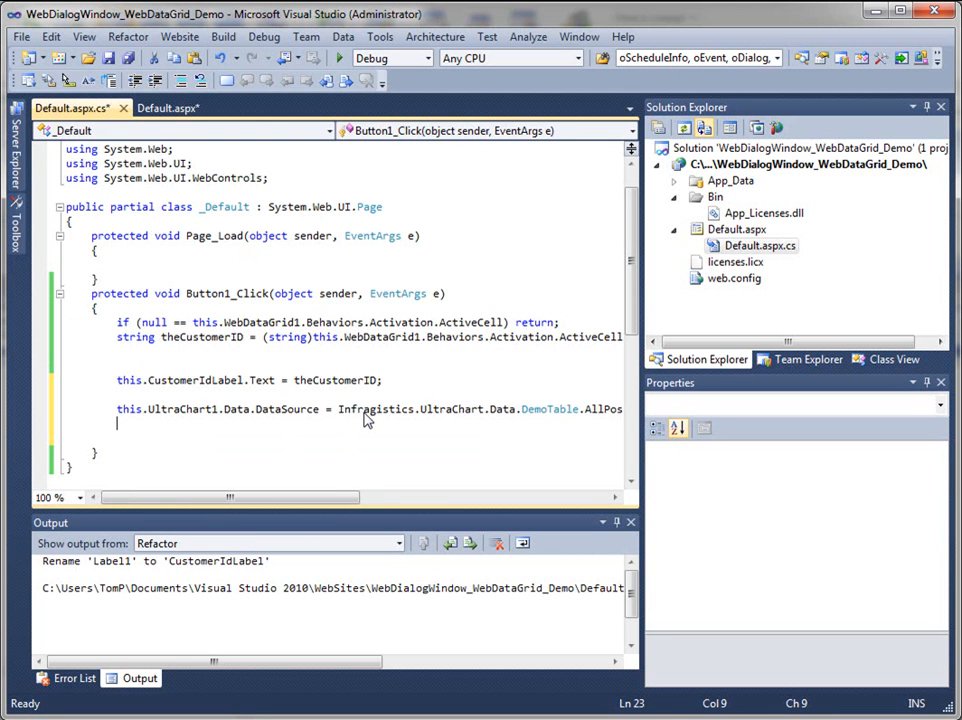
mouse_move(128, 408)
type("this.UltraChart1.Data.DataBind")
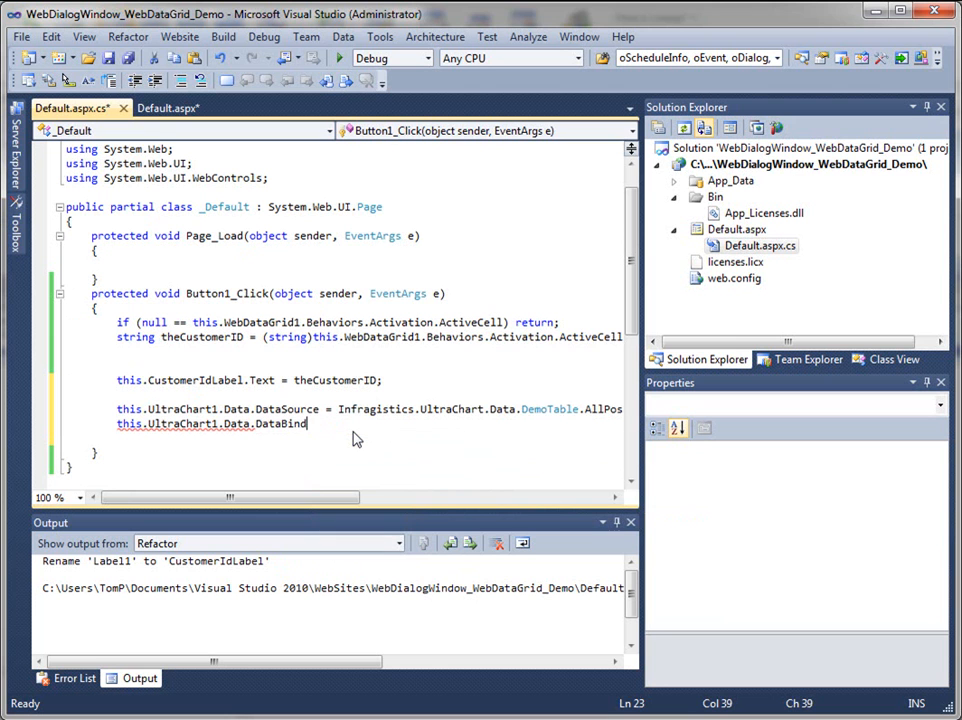
type("();")
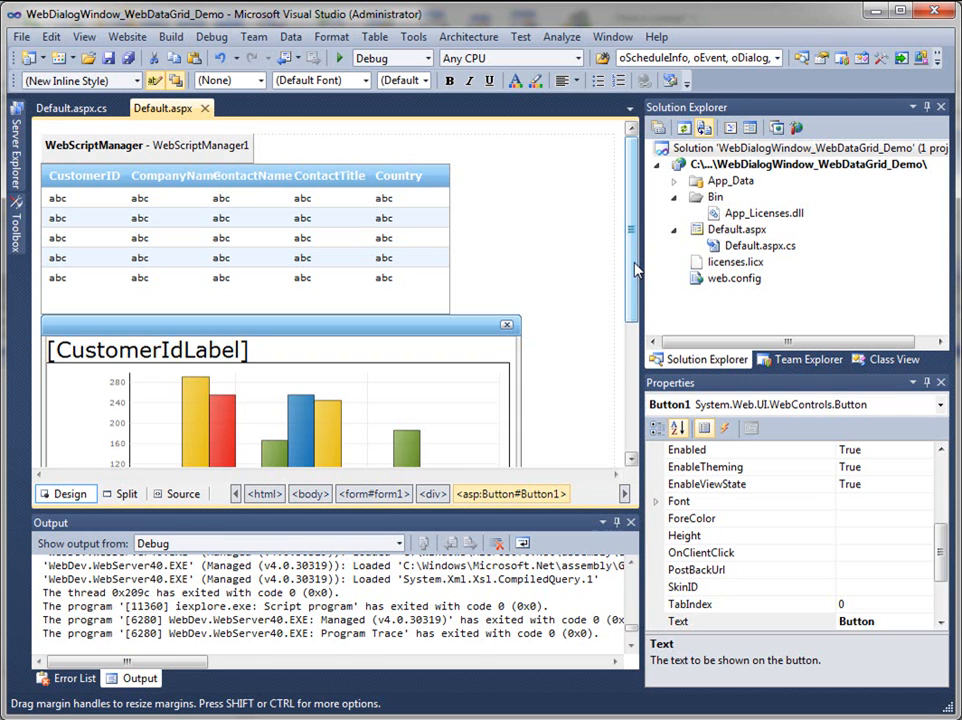
Step: Set WebDialogWindow1's WindowState to Hidden, then return to Default.aspx.cs
scroll("down", 3)
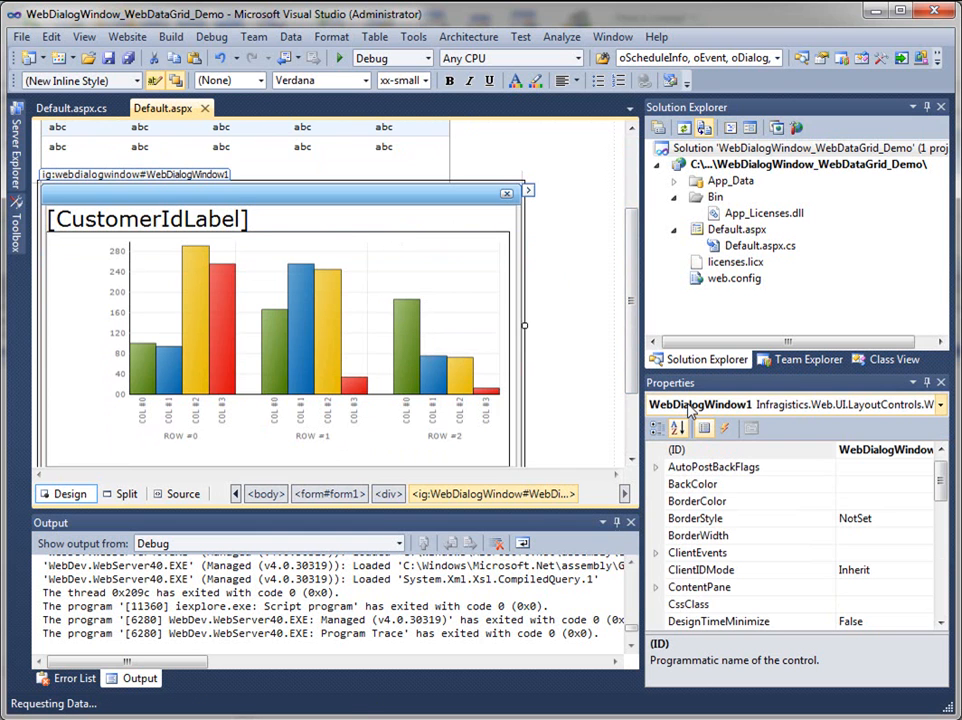
scroll("down", 3)
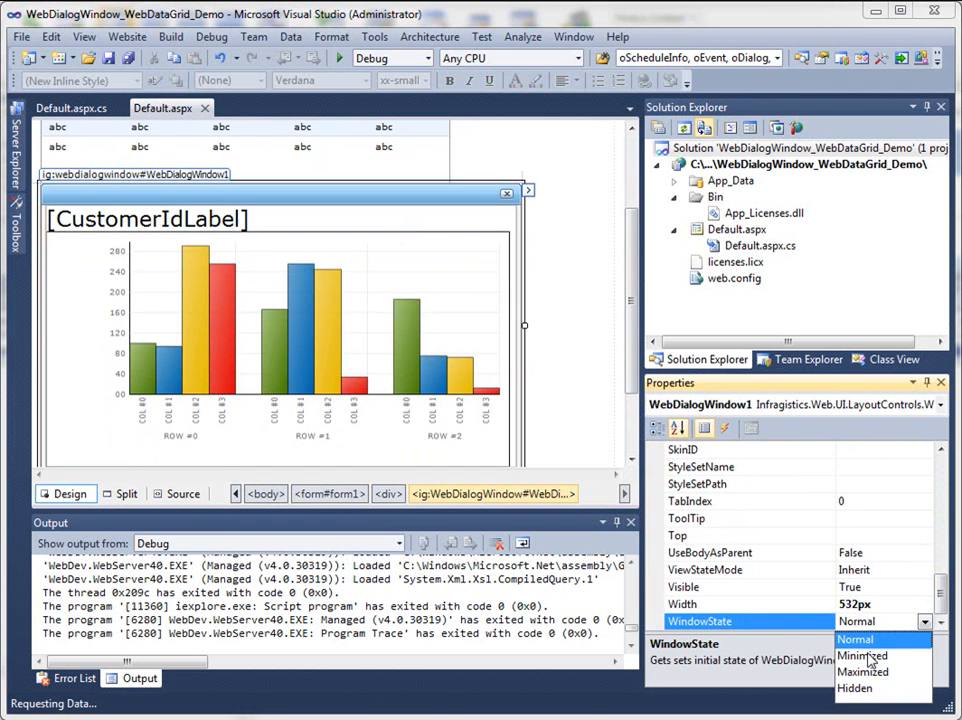
left_click(860, 656)
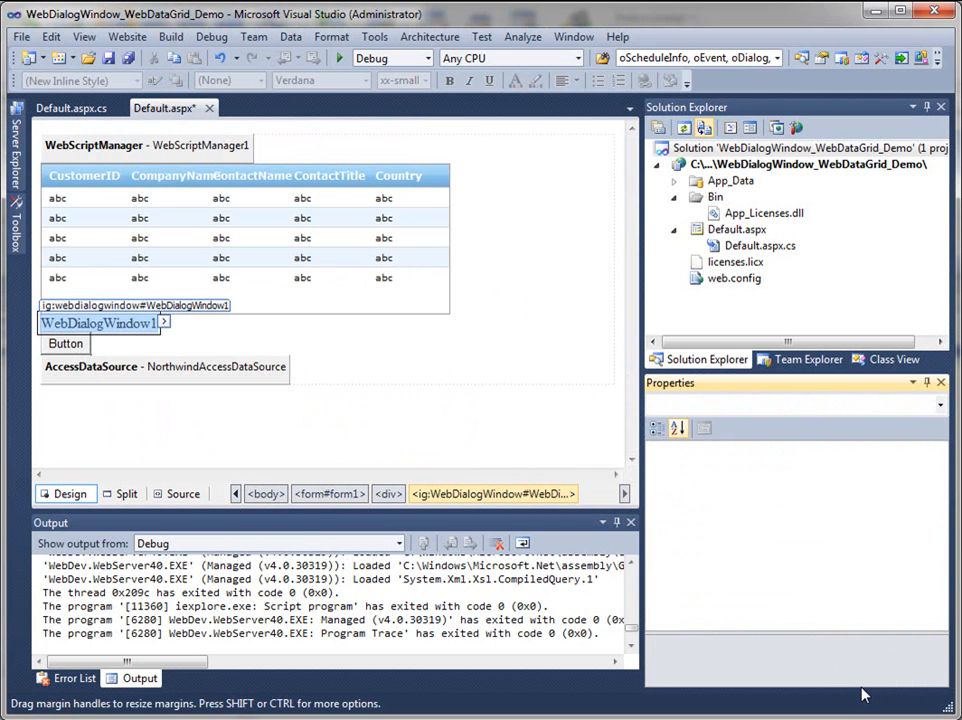
left_click(96, 322)
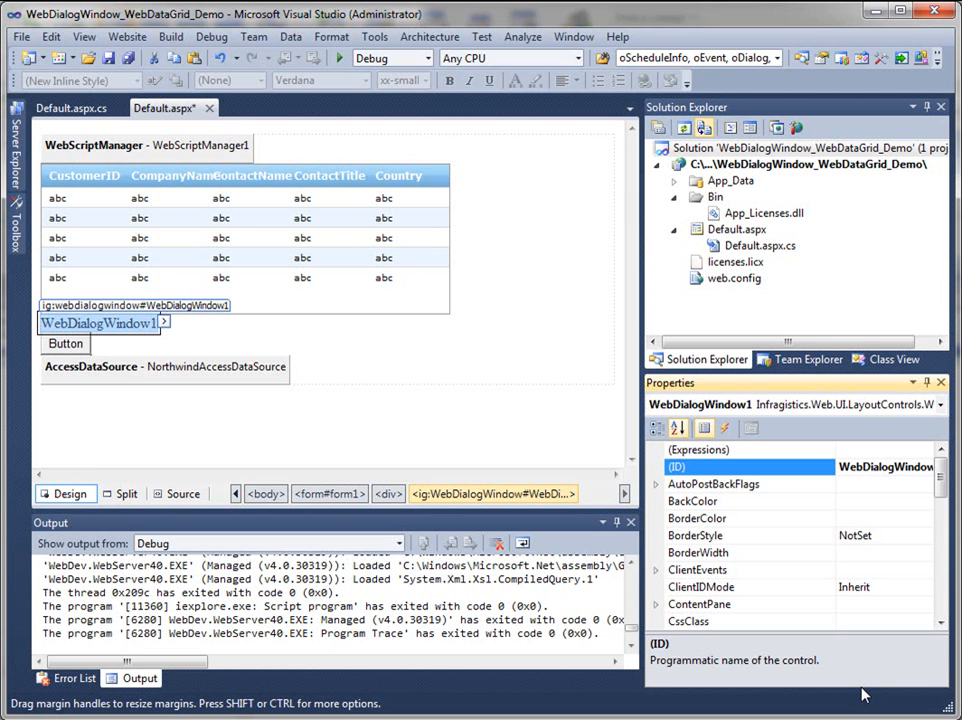
scroll("down", 3)
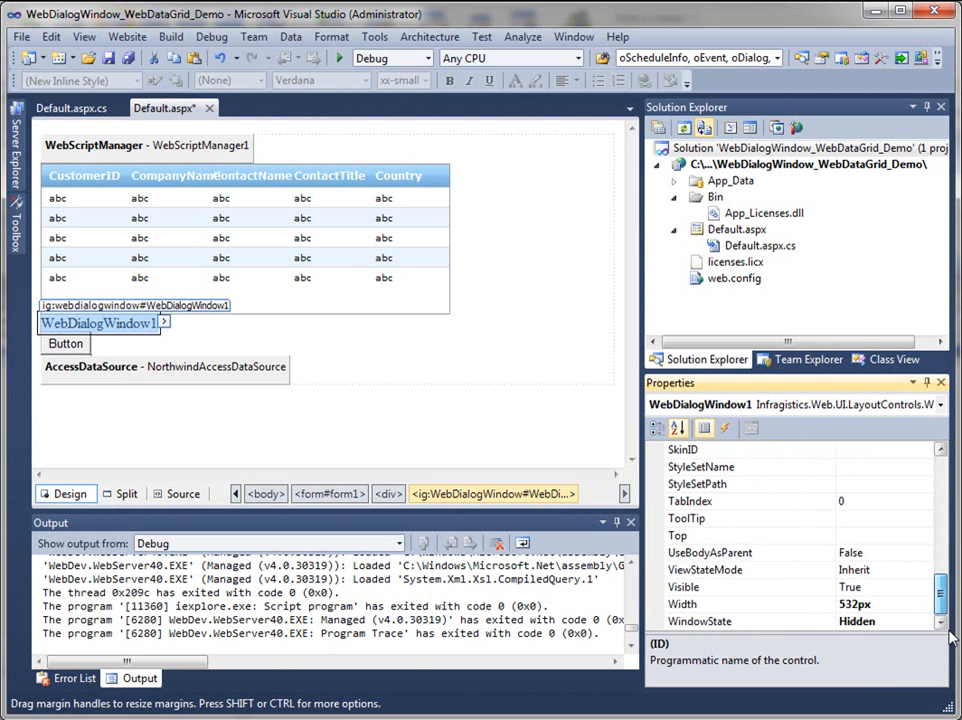
left_click(700, 620)
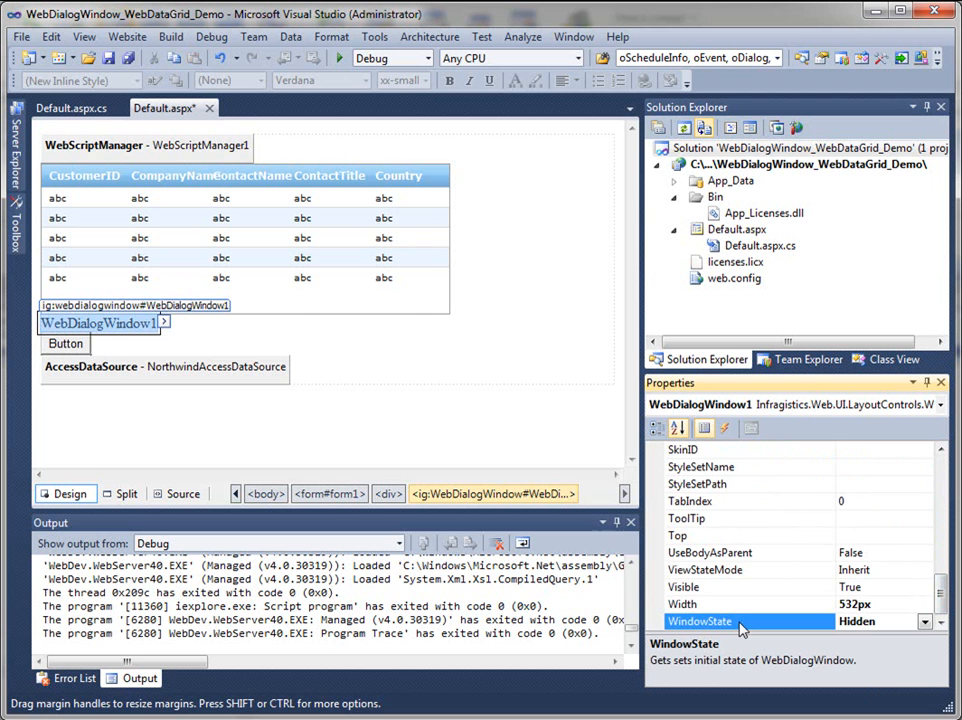
left_click(64, 108)
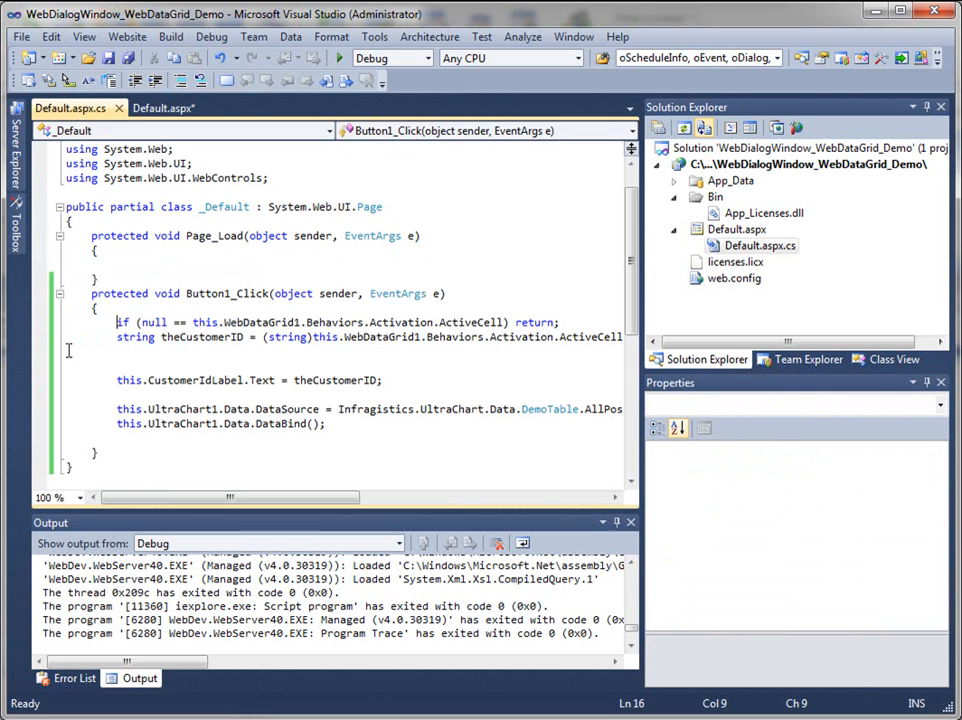
Step: Add a line assigning this.WebDialogWindow1.WindowState from DialogWindowState at the handler's end
left_click(322, 424)
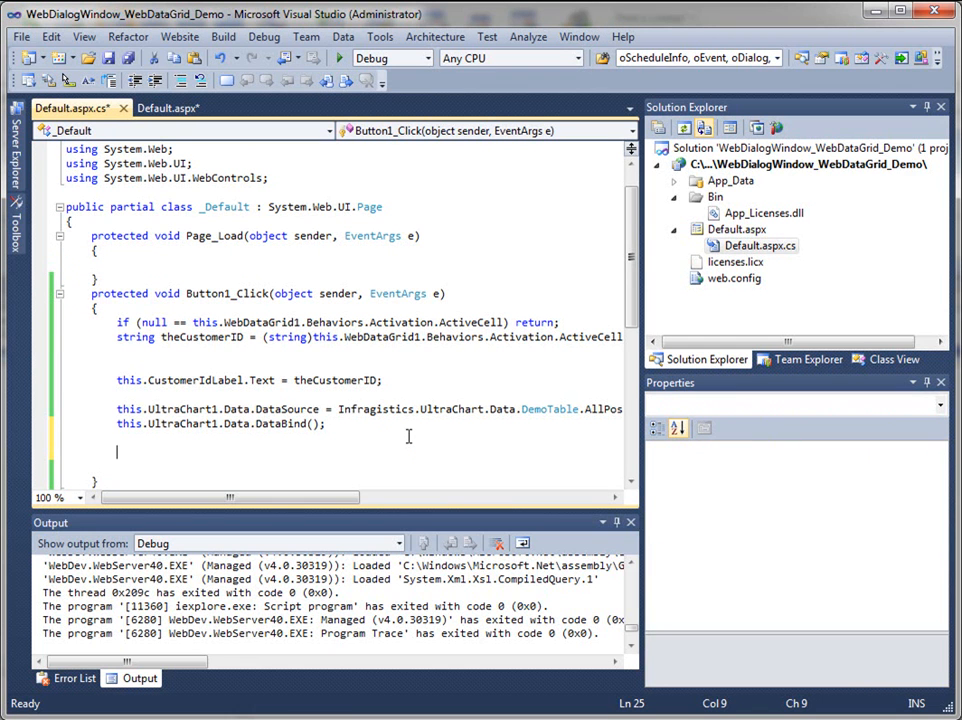
type("this.er")
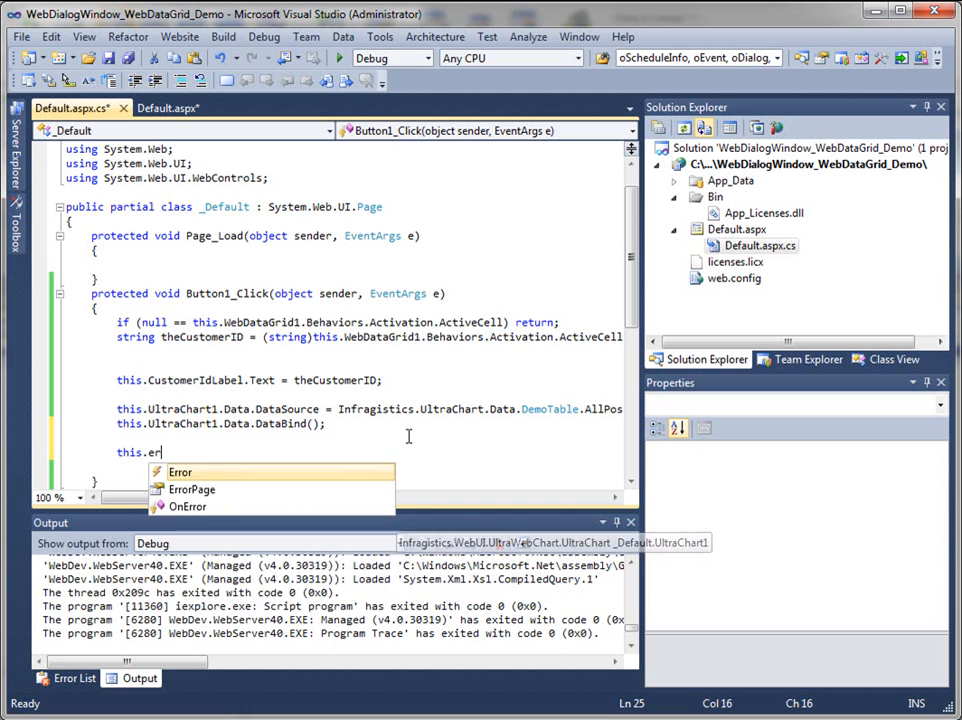
type("webd")
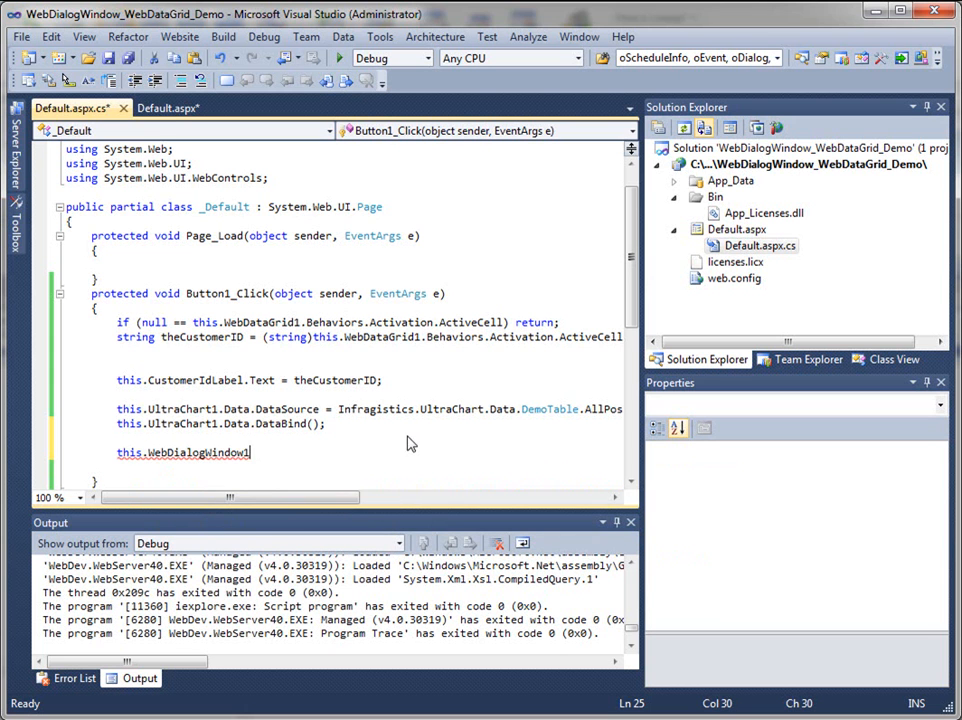
type(".WindowState")
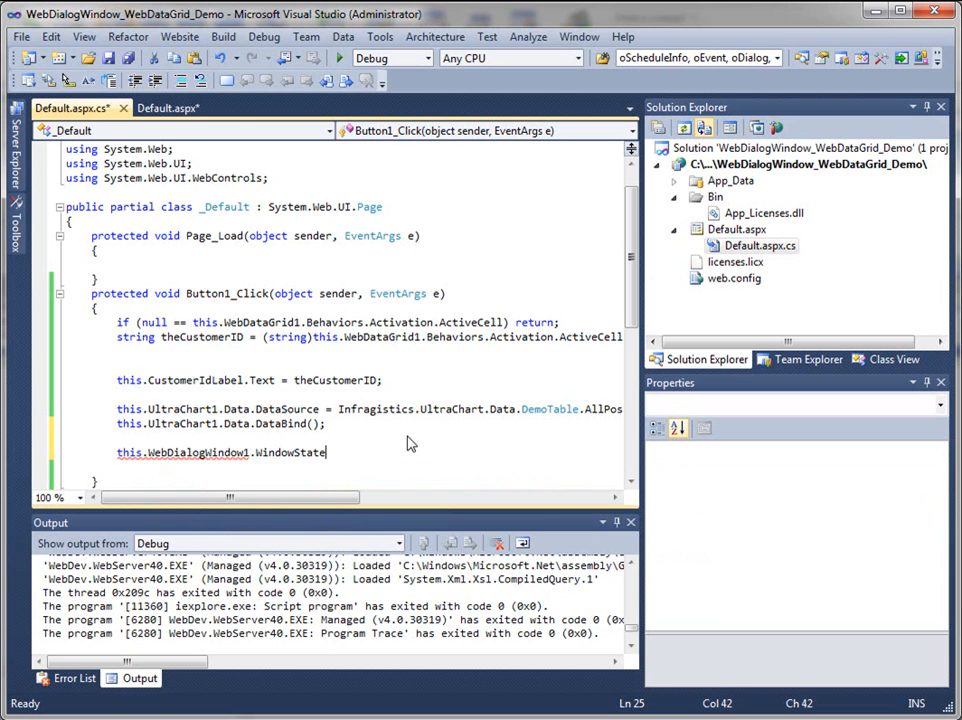
type(".UI.LayoutControls.")
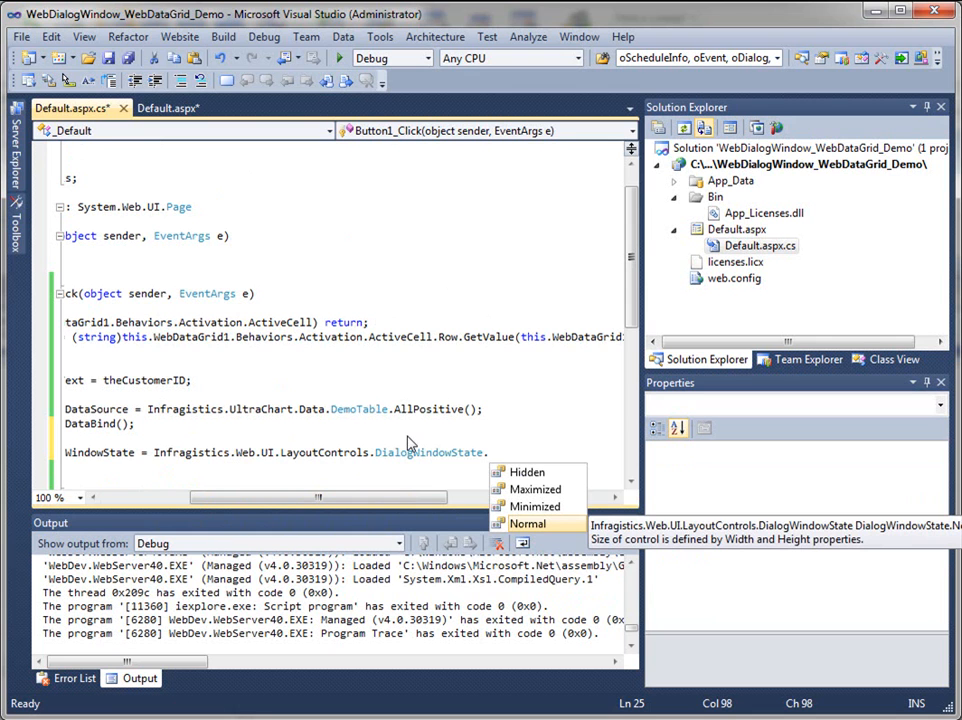
mouse_move(536, 506)
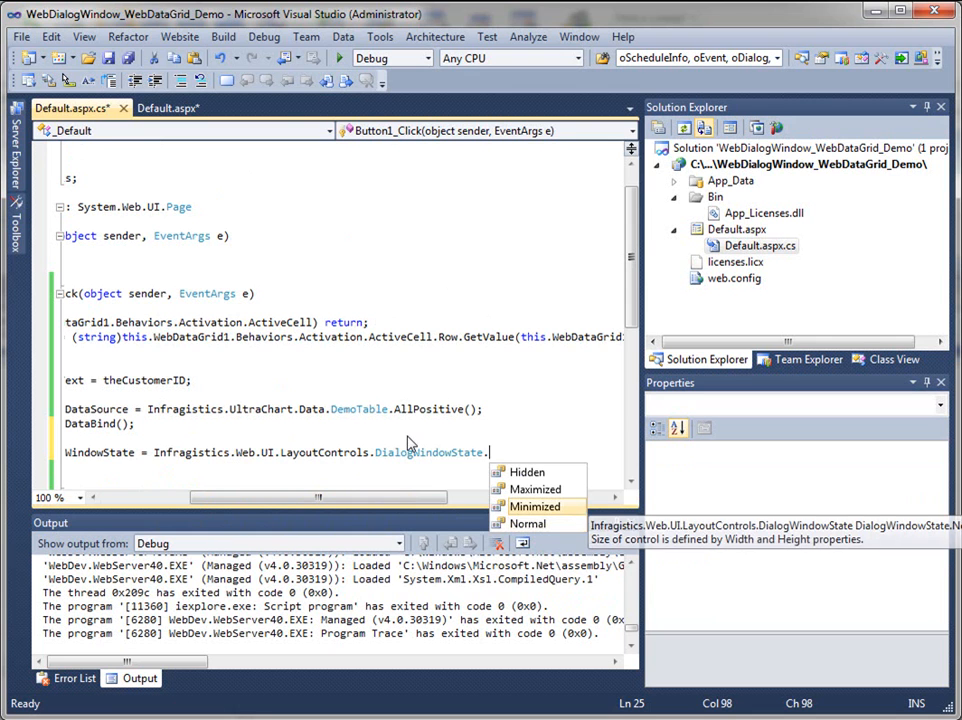
mouse_move(528, 472)
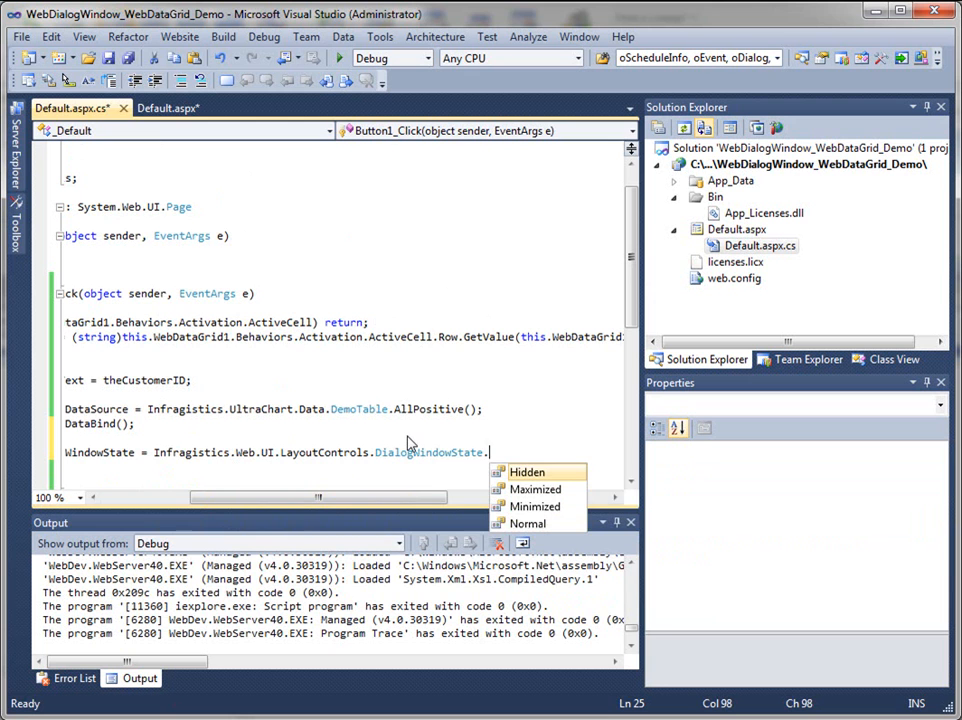
mouse_move(536, 506)
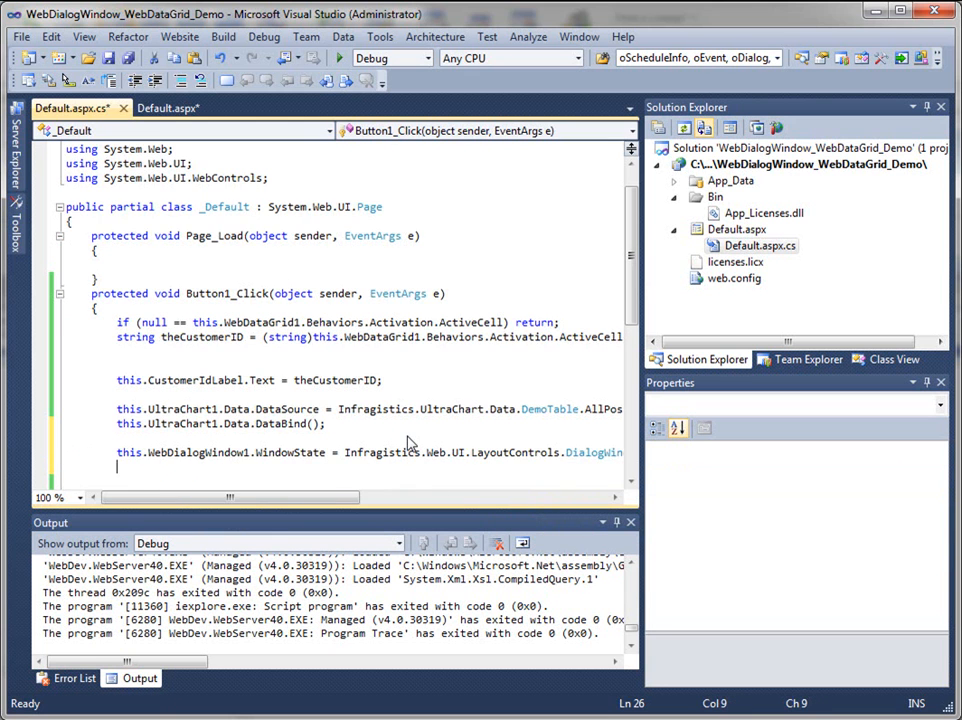
Step: Select WebDialogWindow1 in design view and set its Modal property to True
left_click(160, 108)
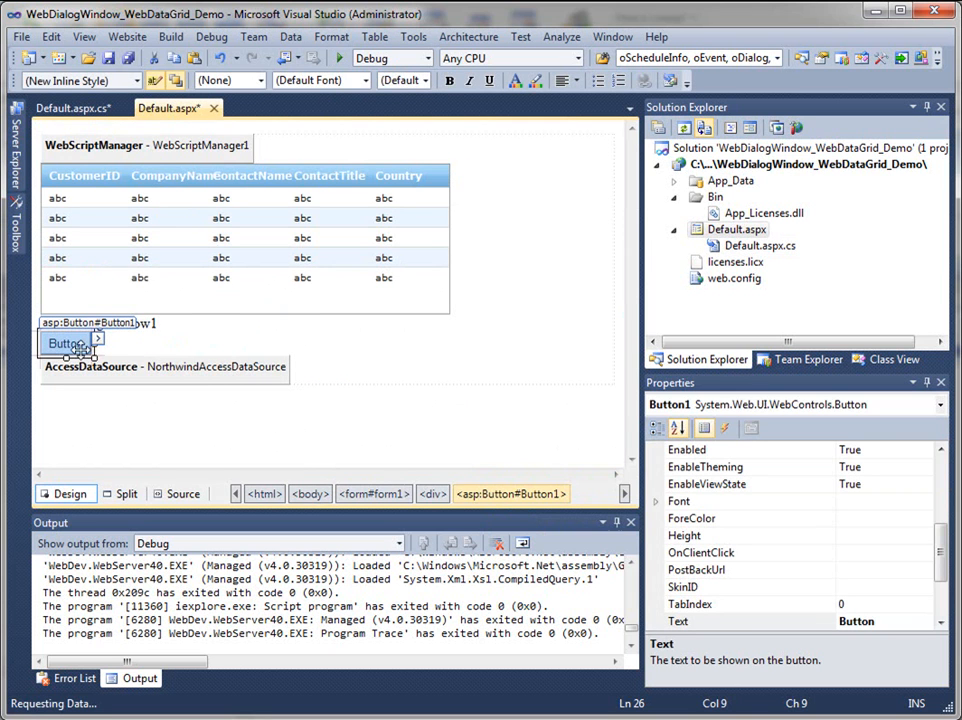
left_click(250, 410)
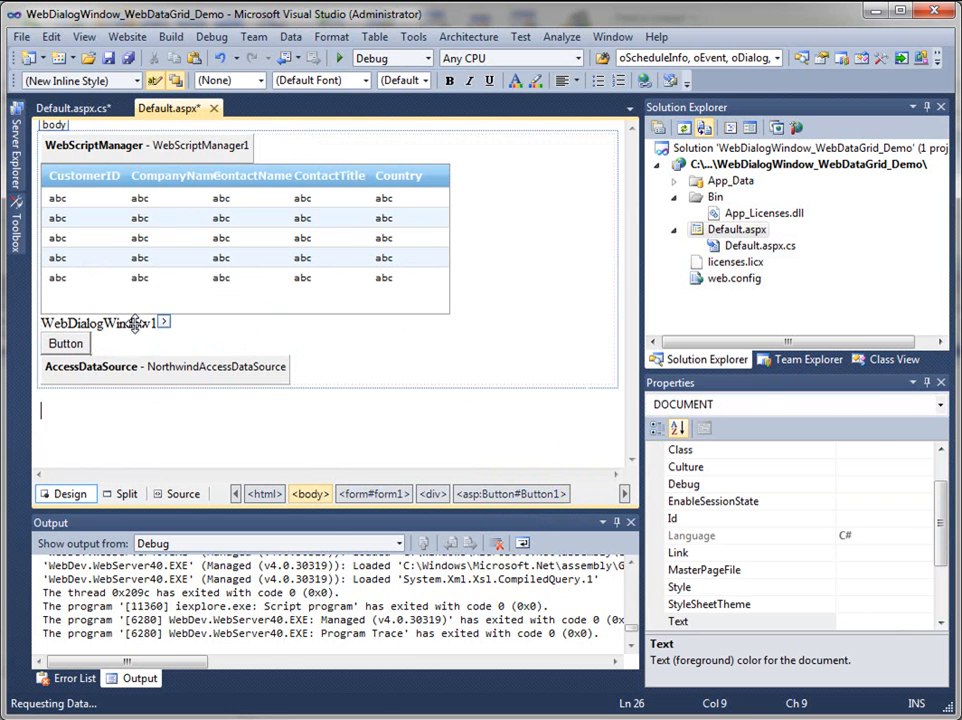
left_click(96, 322)
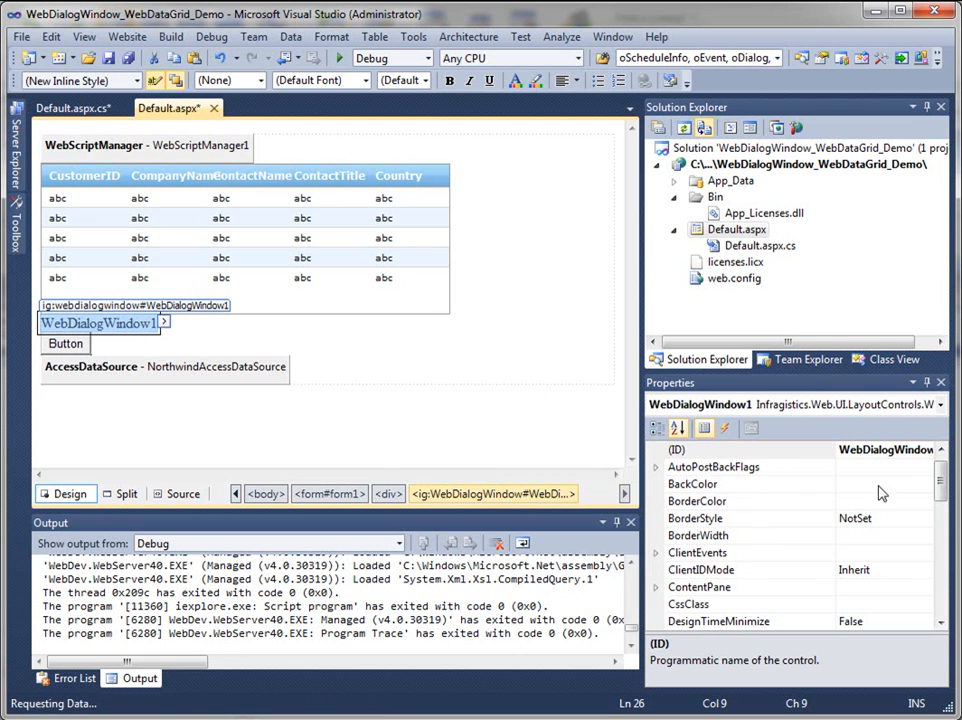
scroll("down", 3)
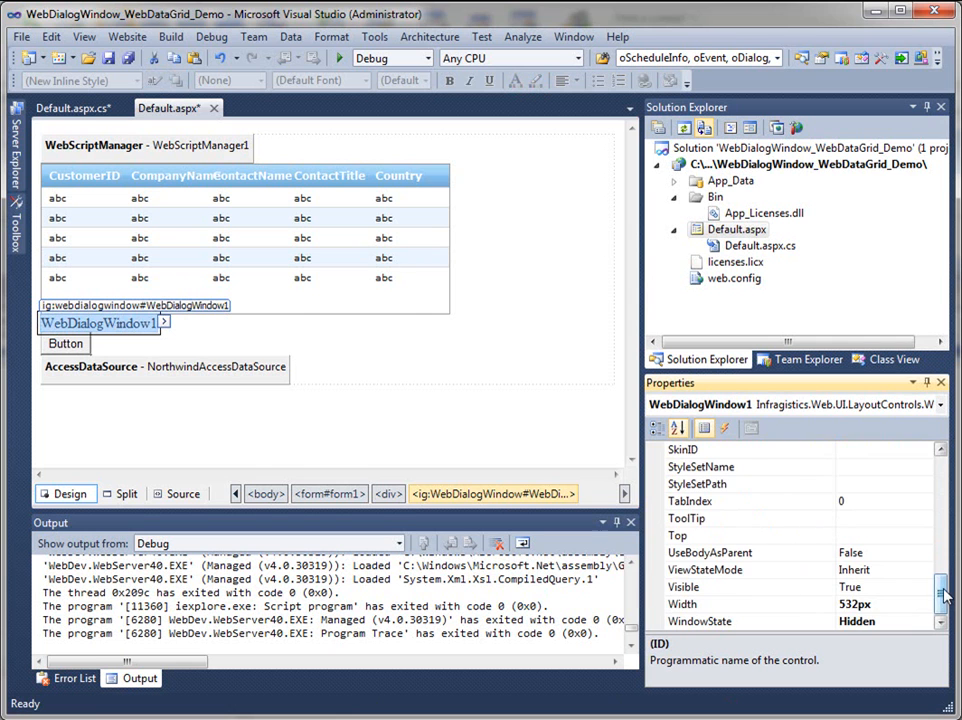
scroll("up", 3)
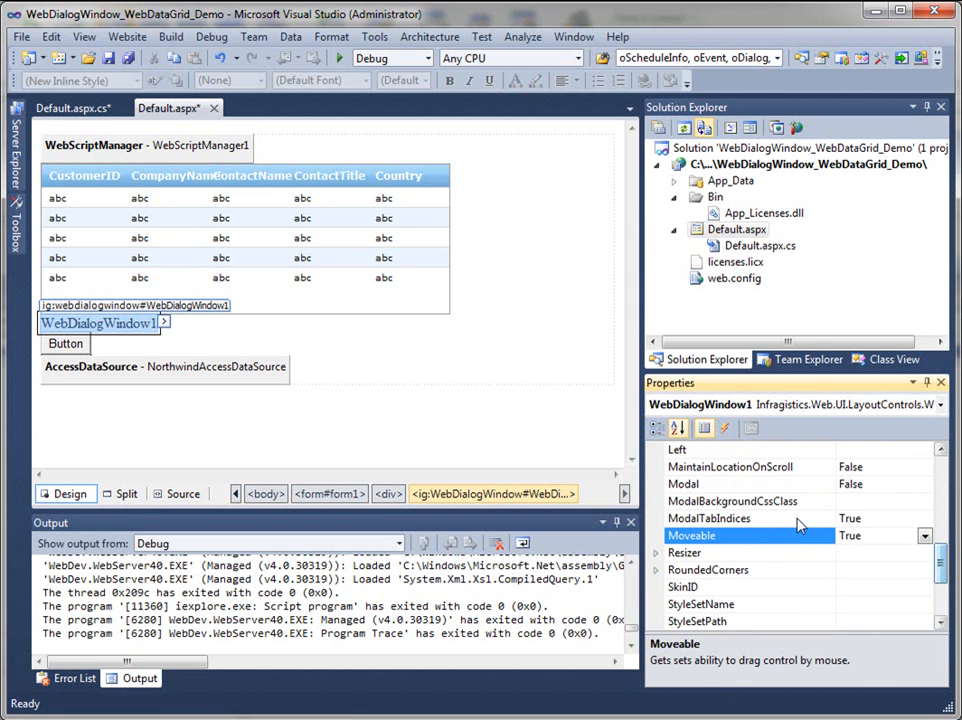
left_click(690, 484)
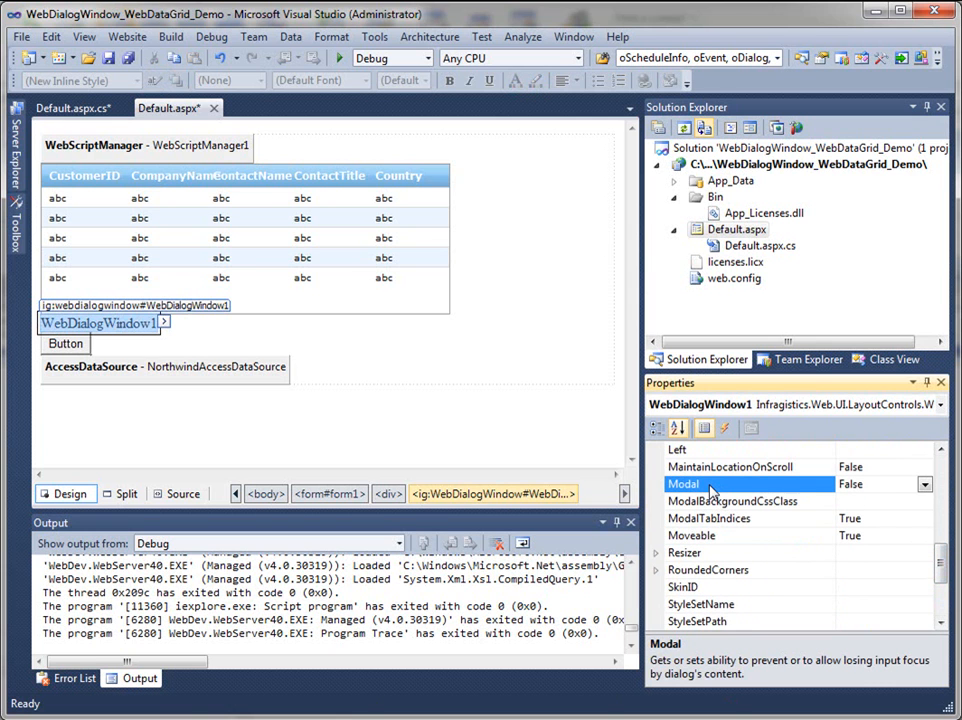
left_click(904, 484)
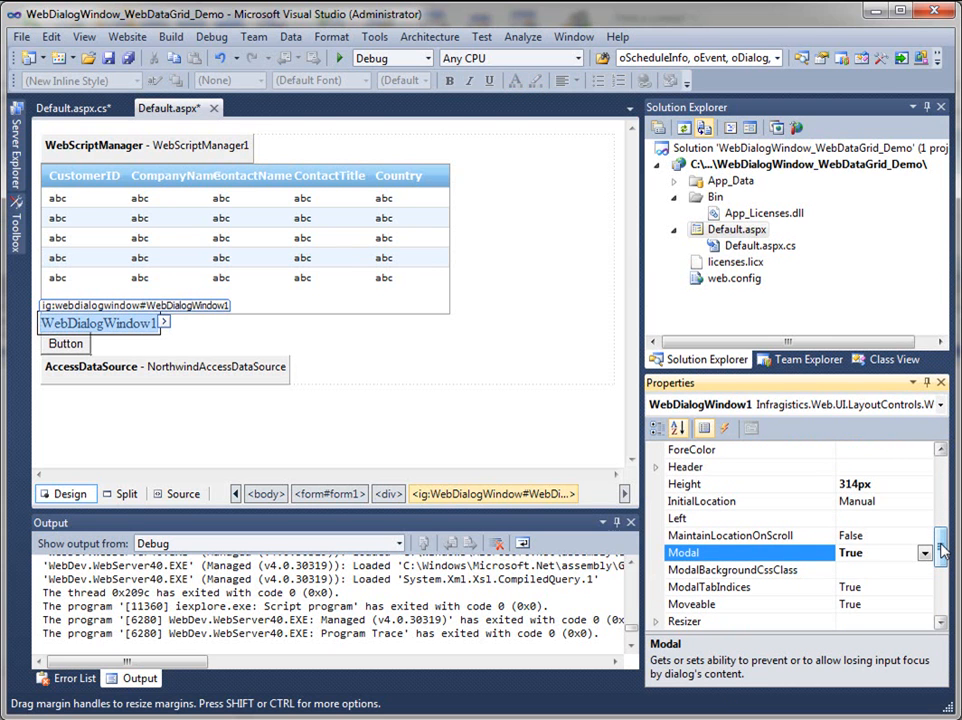
Step: Set the dialog window's InitialLocation to Centered
scroll("up", 3)
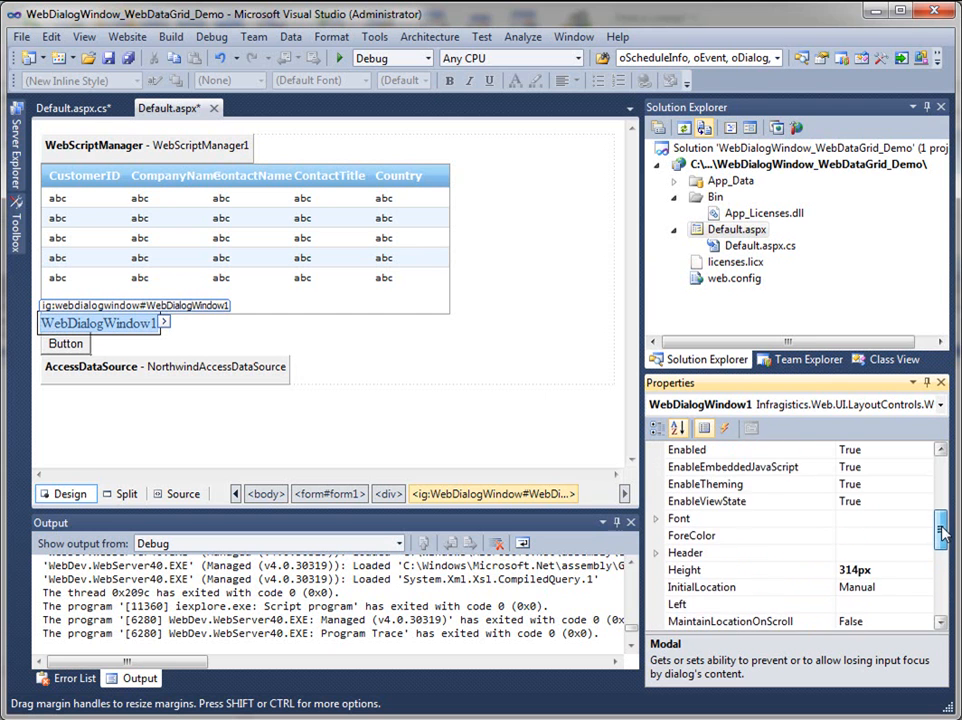
scroll("up", 3)
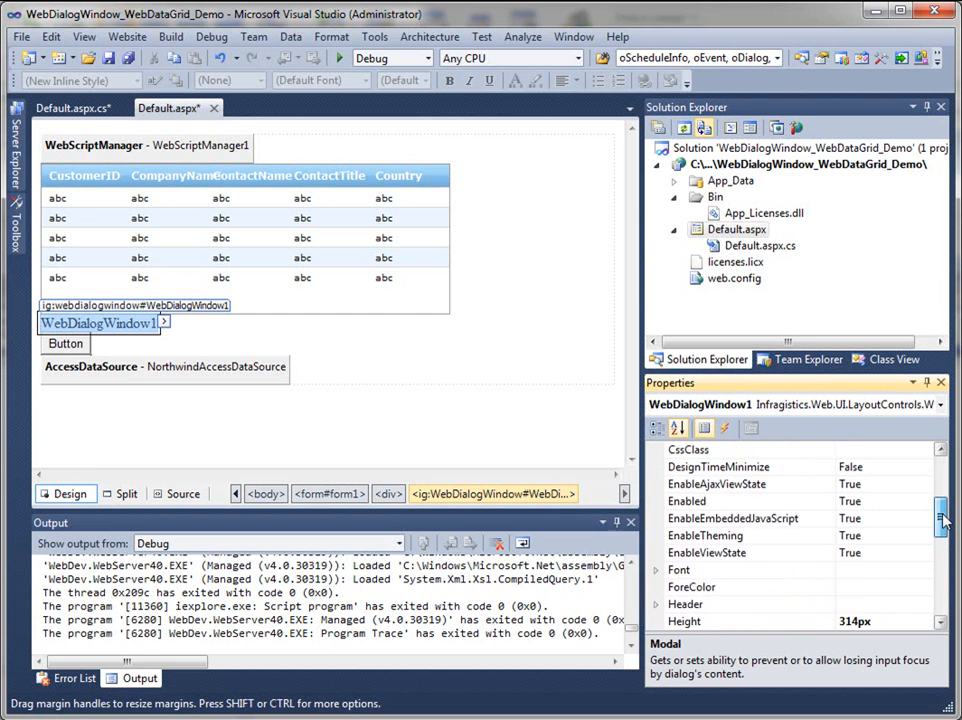
scroll("down", 3)
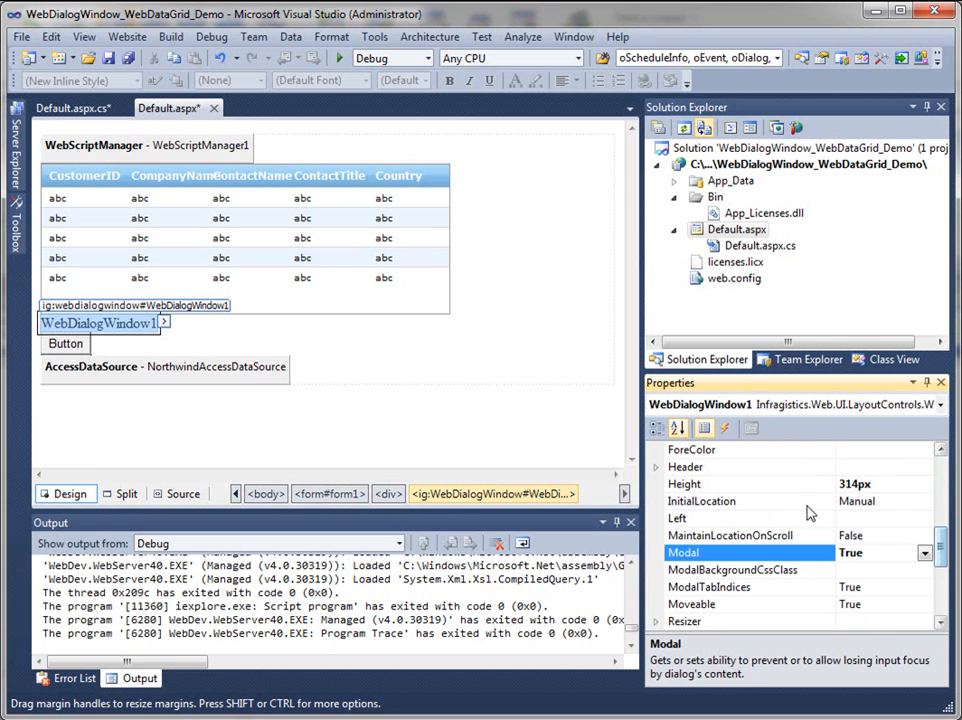
left_click(922, 500)
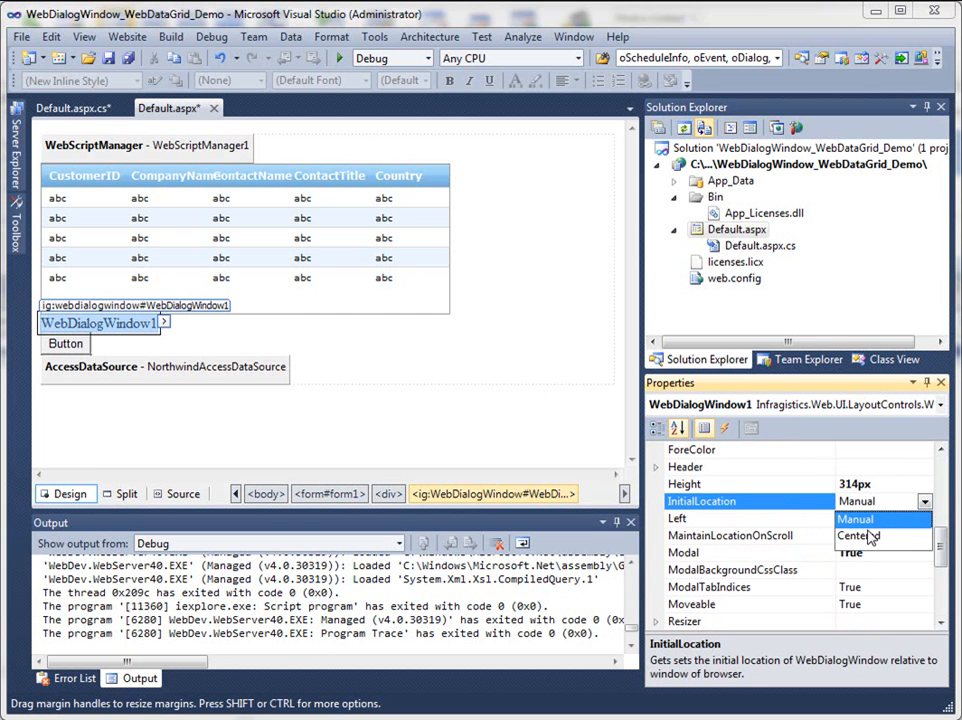
left_click(858, 536)
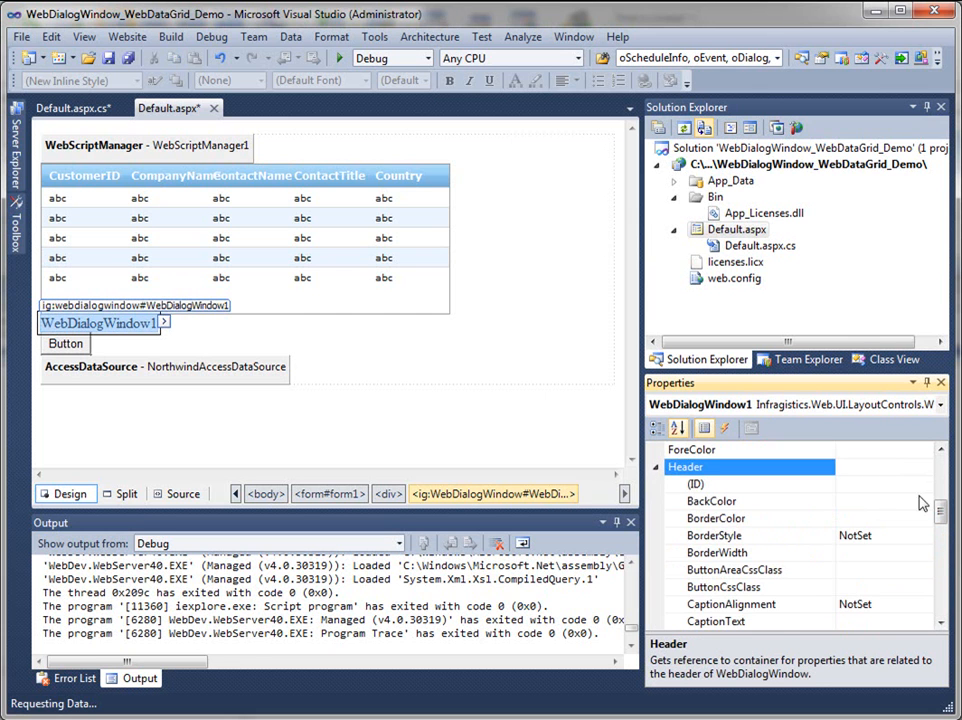
Step: Set WebDialogWindow1's CaptionText to Customer Metrics
scroll("down", 3)
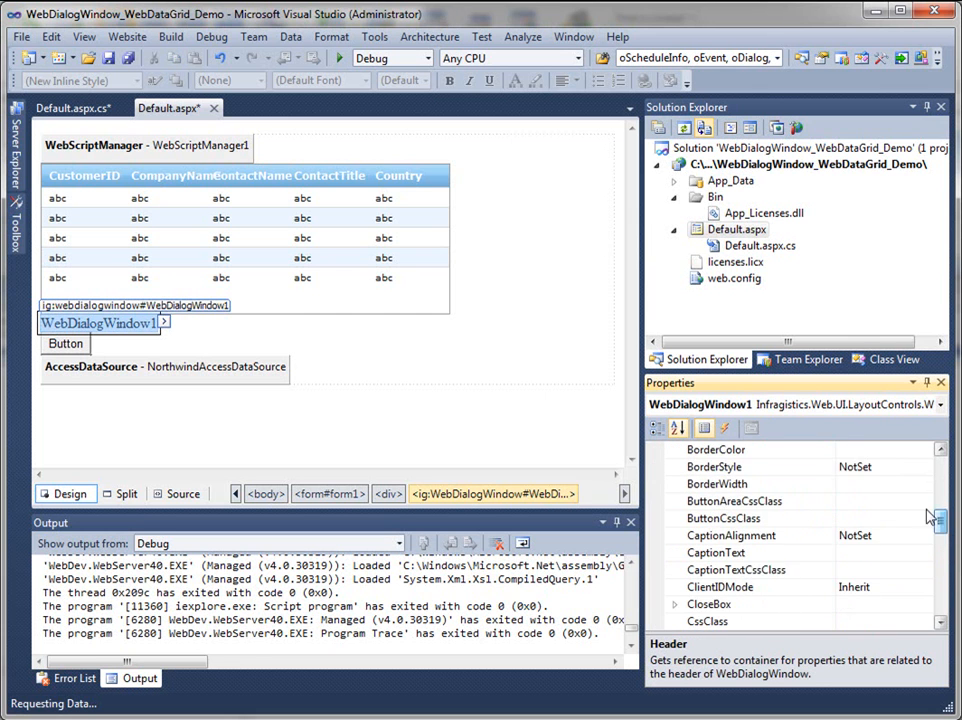
left_click(716, 552)
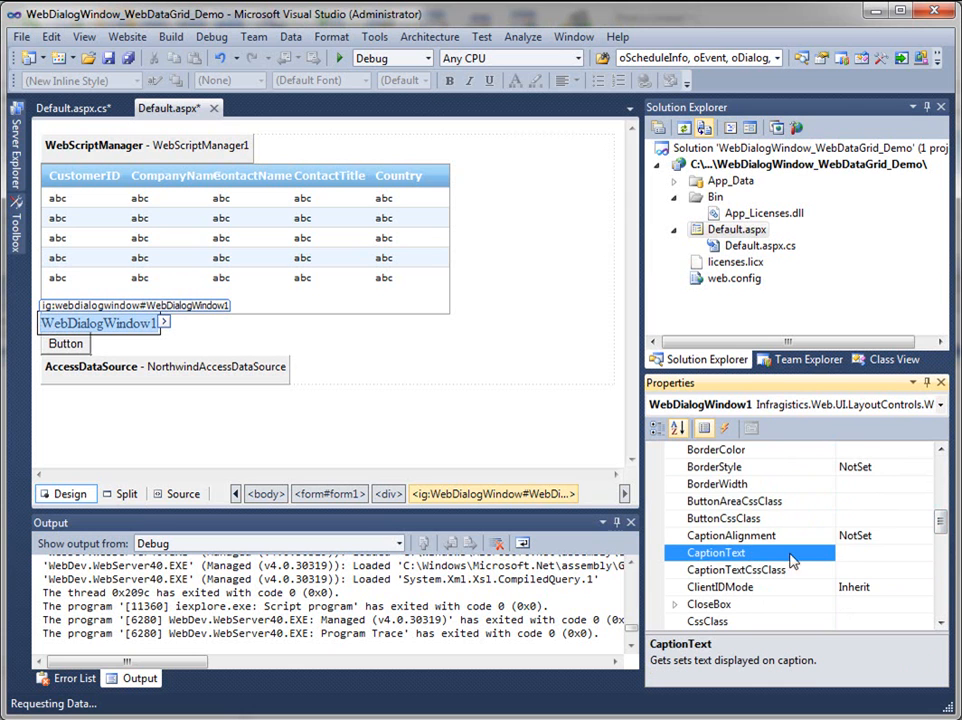
left_click(850, 552)
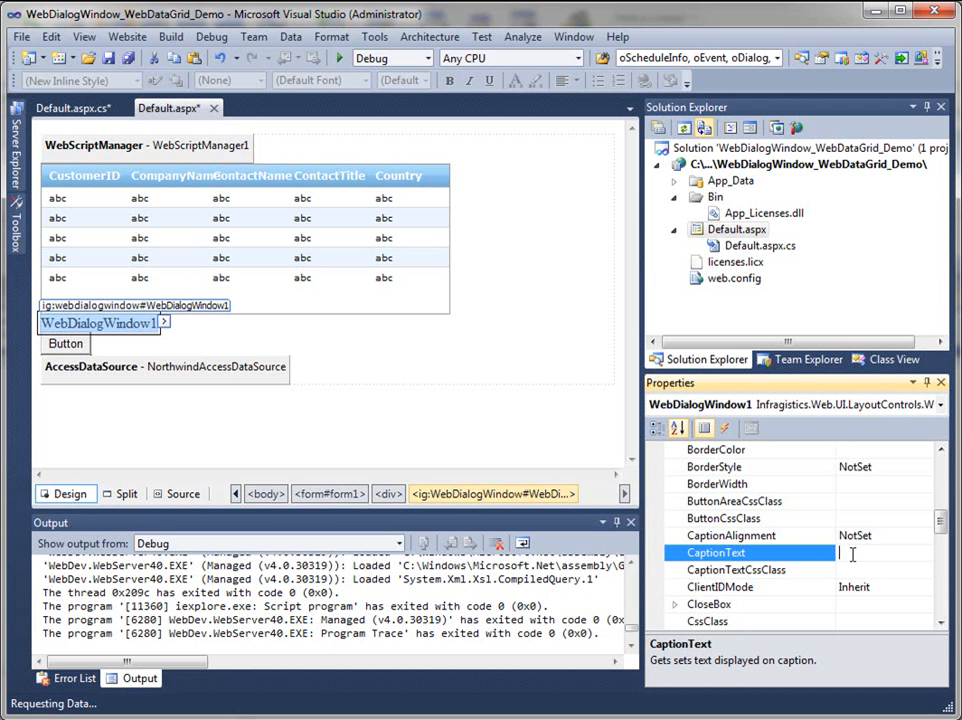
type("CUstom")
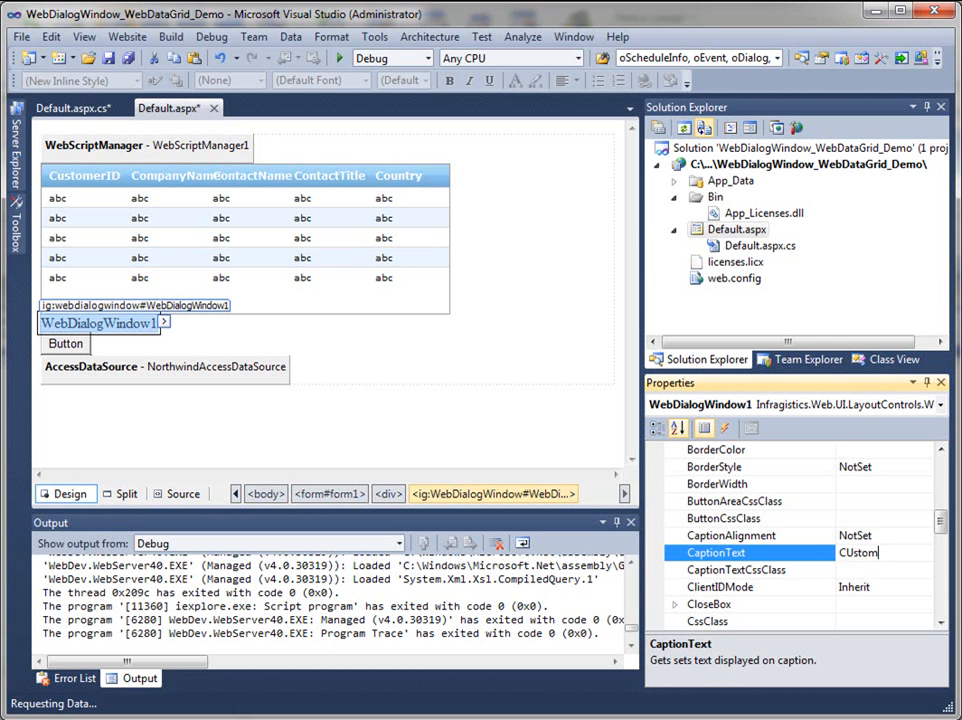
type("Customer")
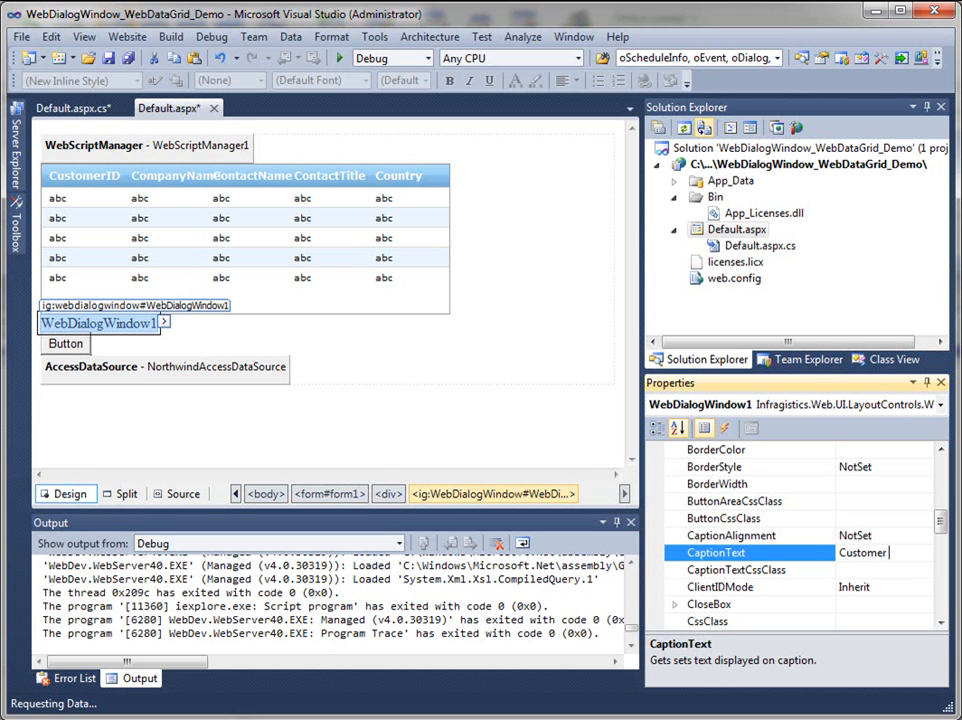
type("Metrics")
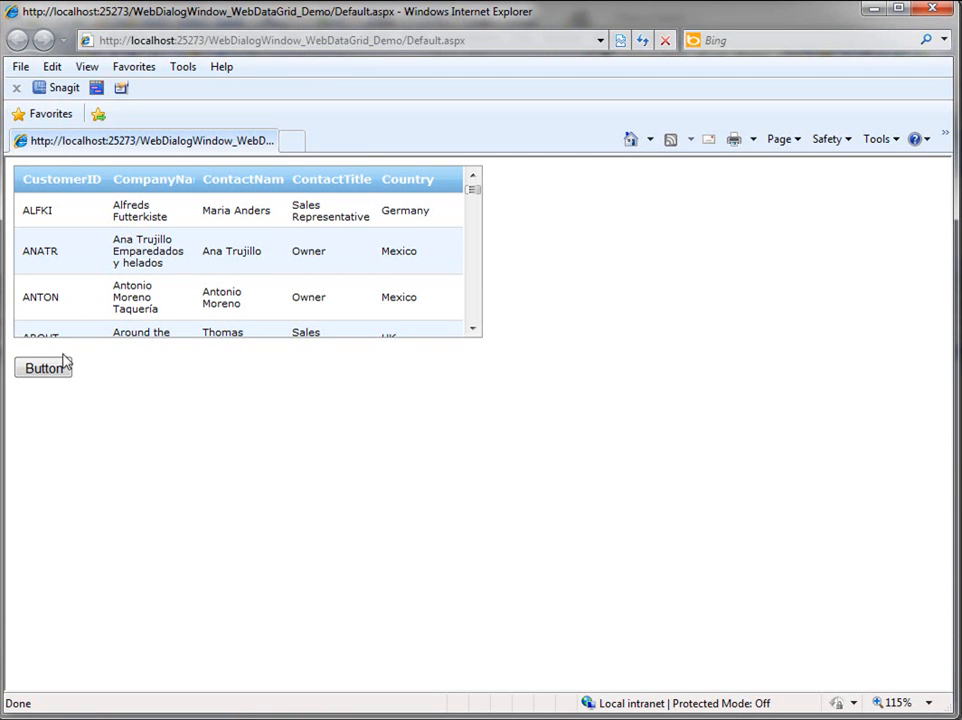
Step: In the running page, open the Customer Metrics dialog for ALFKI and drag it slightly up-left
left_click(44, 368)
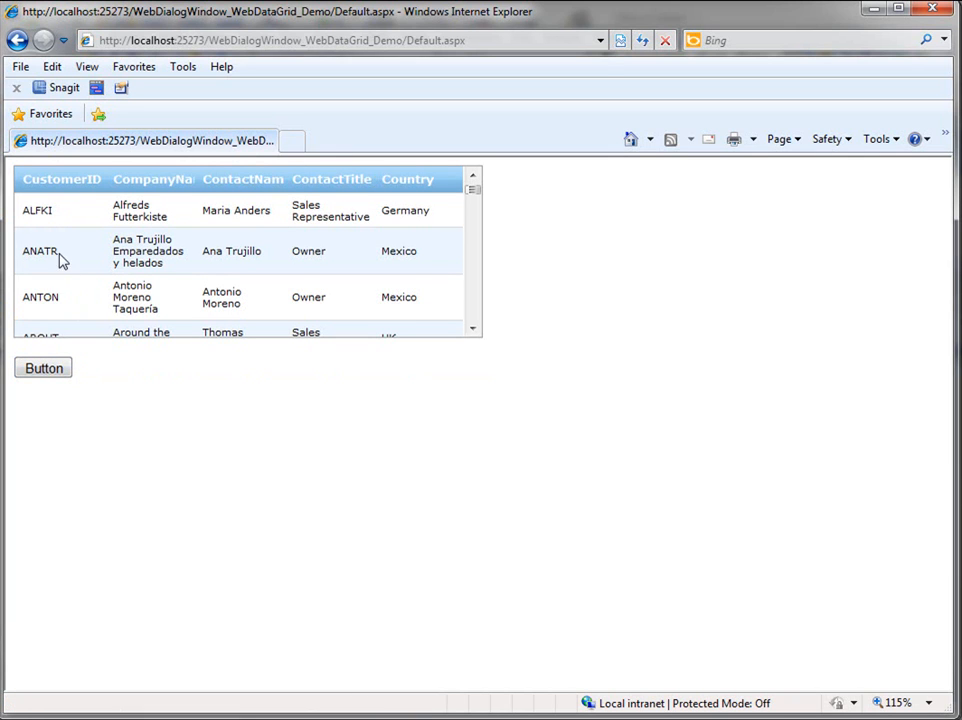
mouse_move(66, 212)
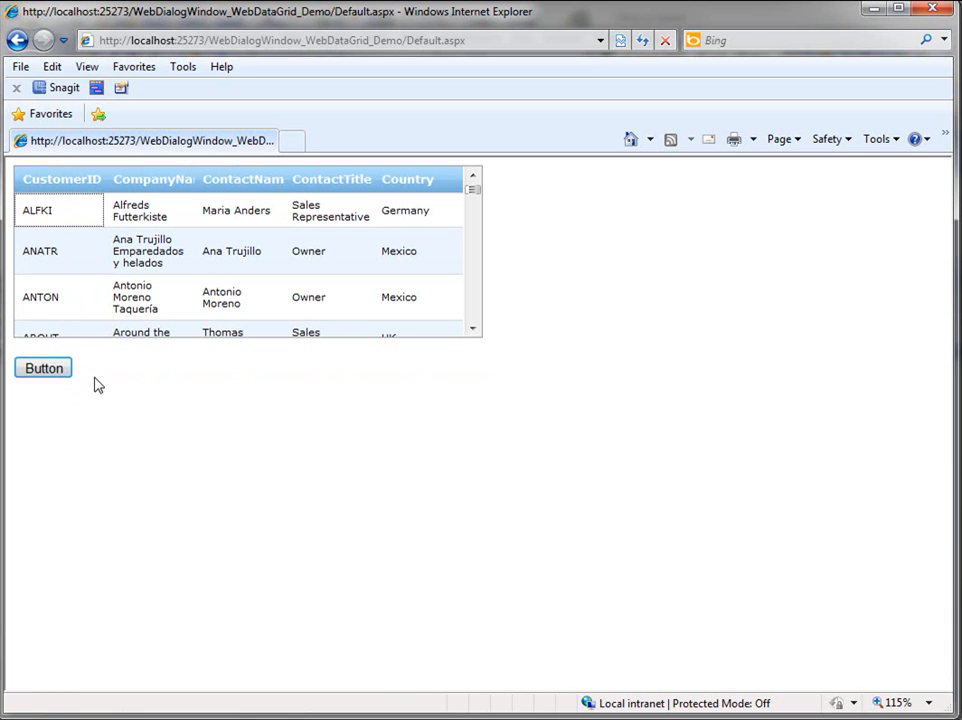
left_click(44, 368)
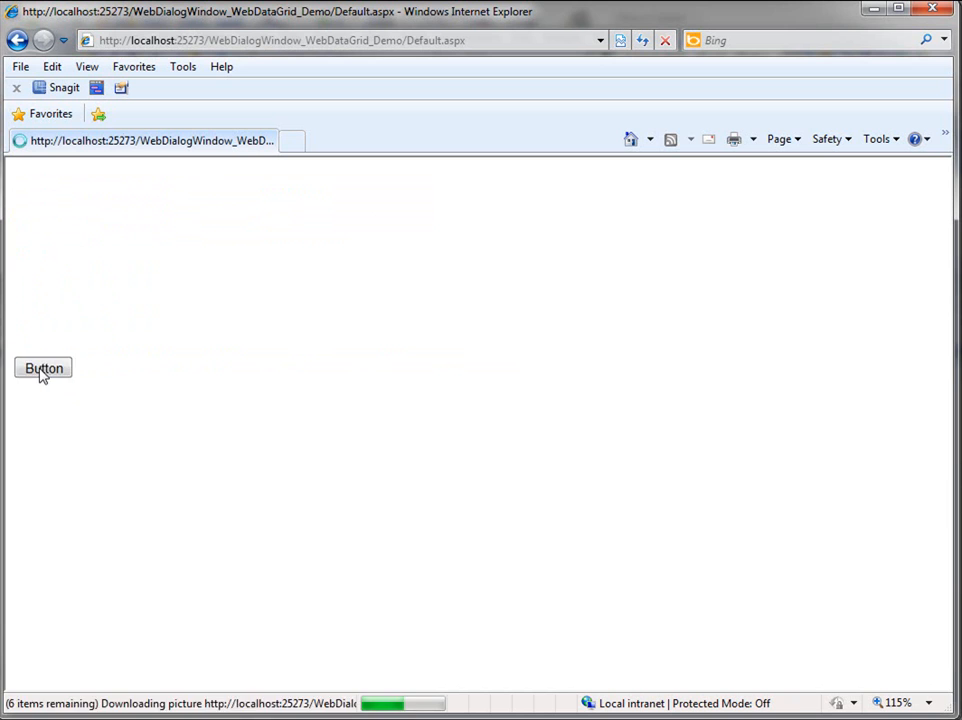
left_click(44, 368)
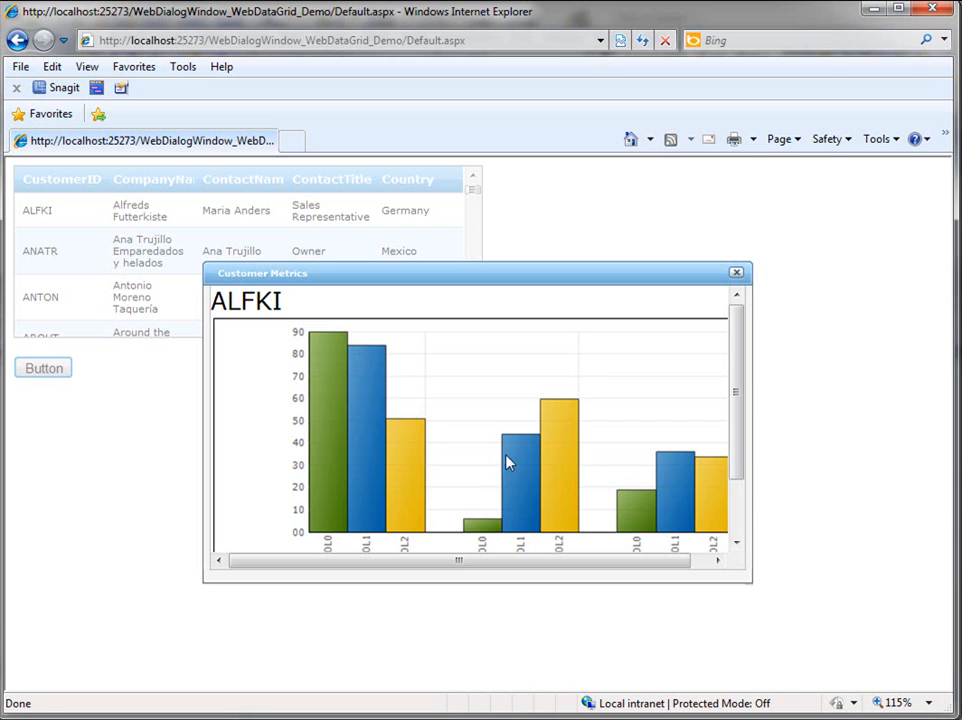
mouse_move(748, 430)
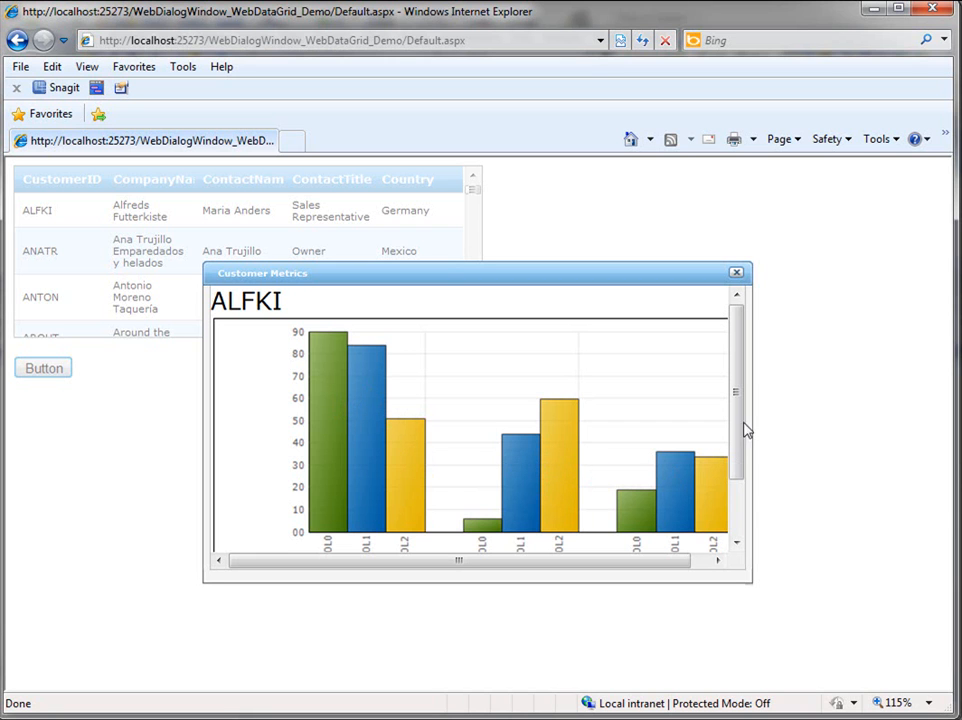
mouse_move(736, 384)
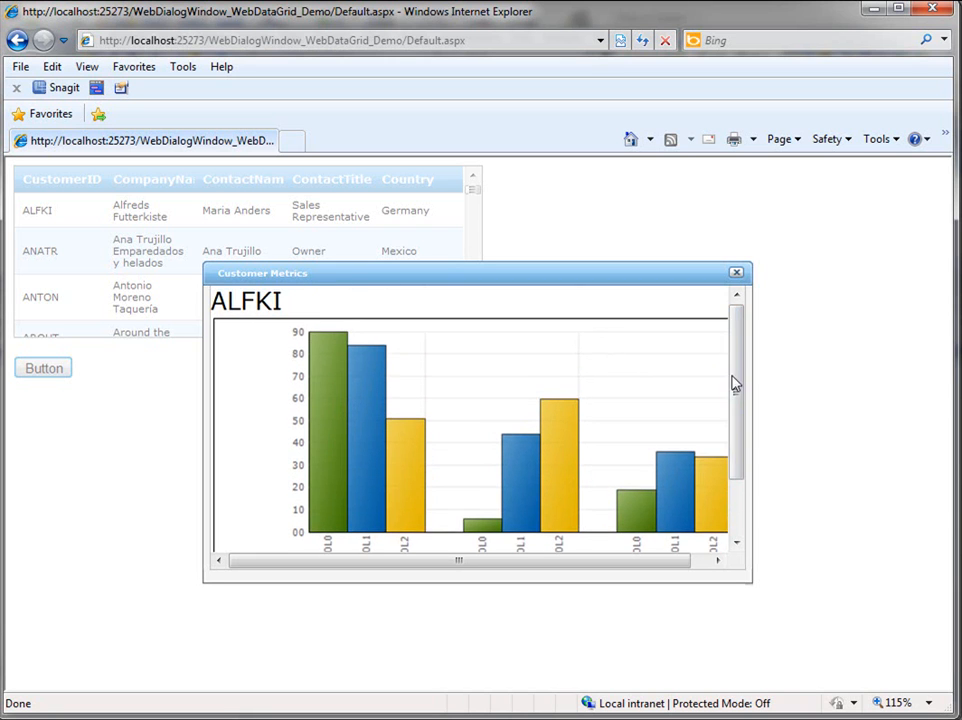
mouse_move(348, 292)
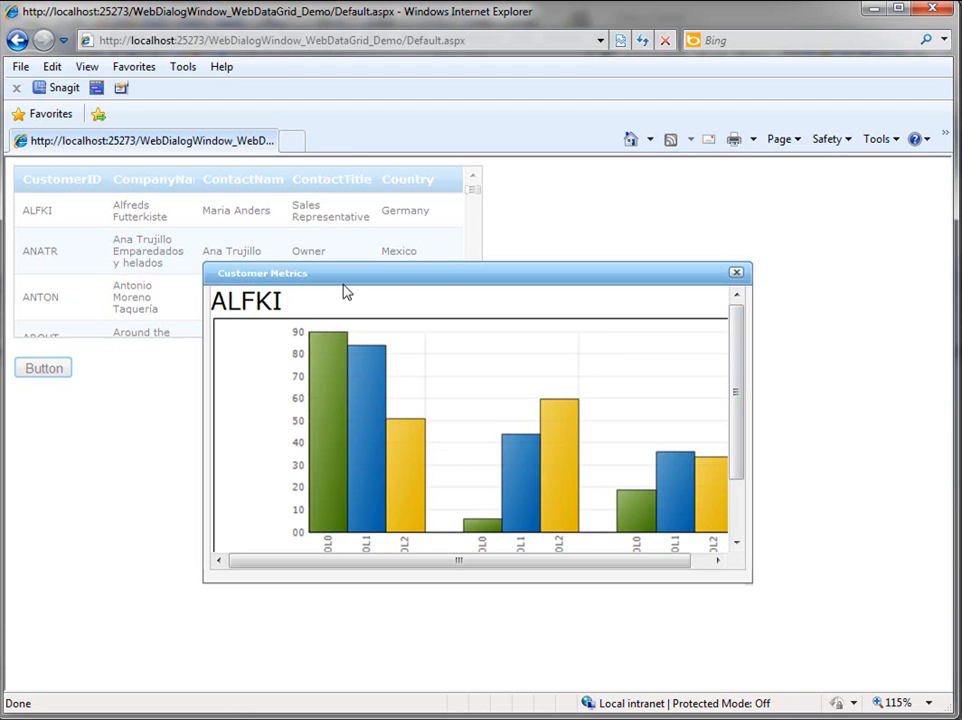
left_click_drag(344, 290, 300, 270)
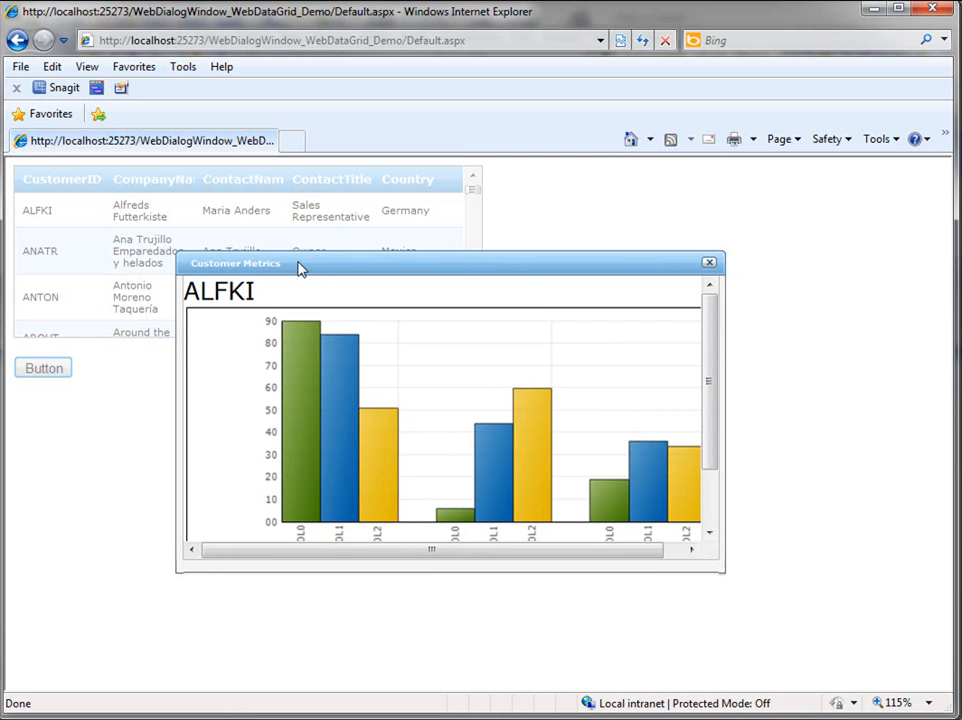
mouse_move(420, 320)
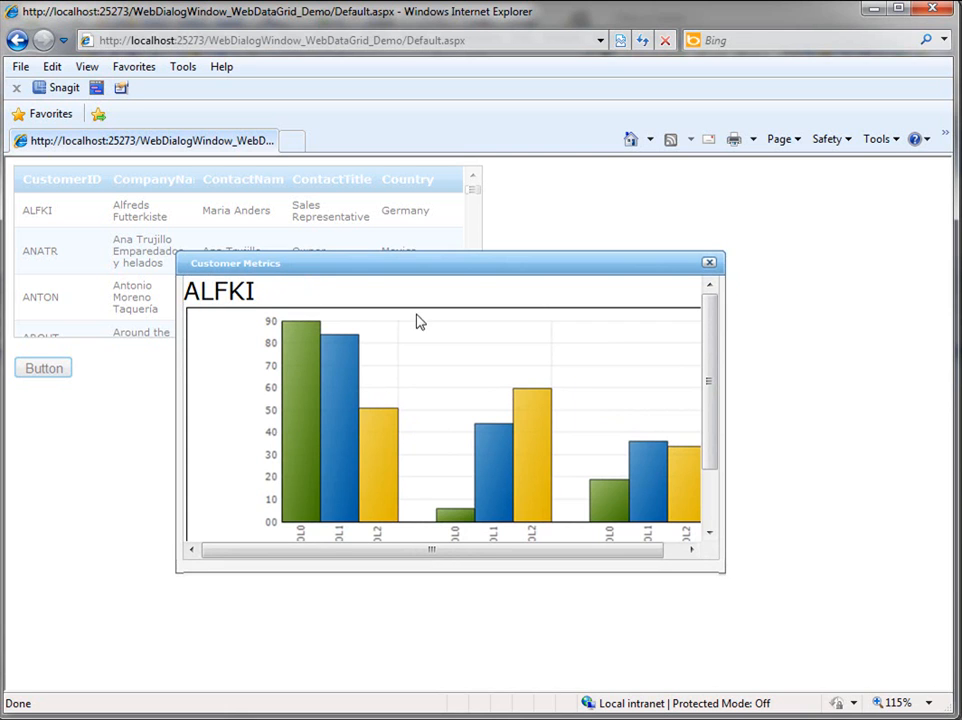
Step: Close the dialog and reopen Customer Metrics for the WOLZA row at the grid's bottom
left_click(710, 262)
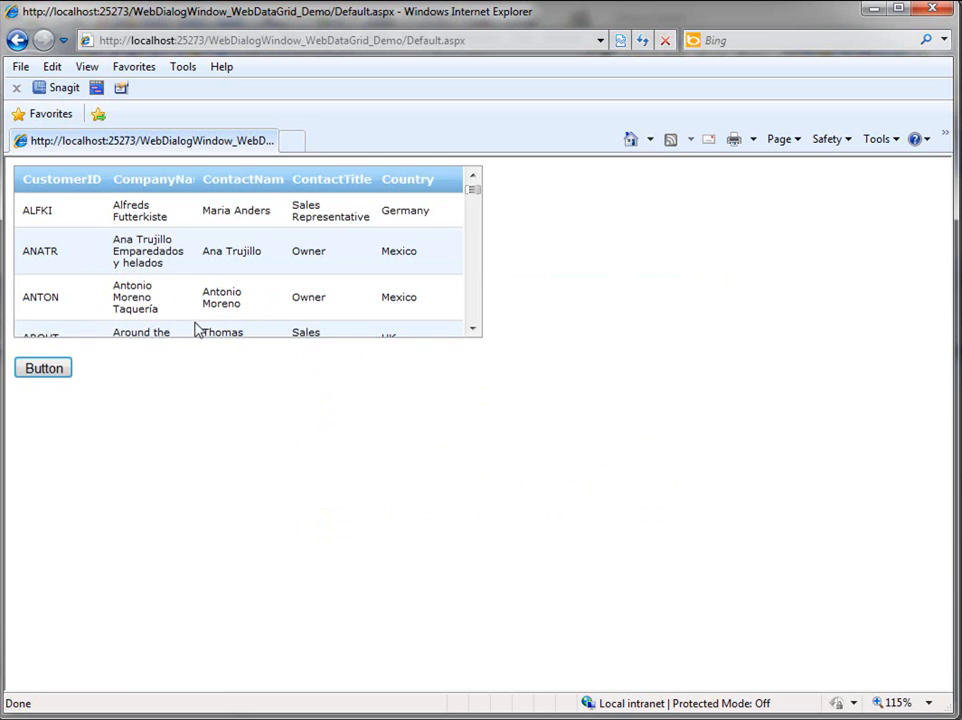
scroll("down", 3)
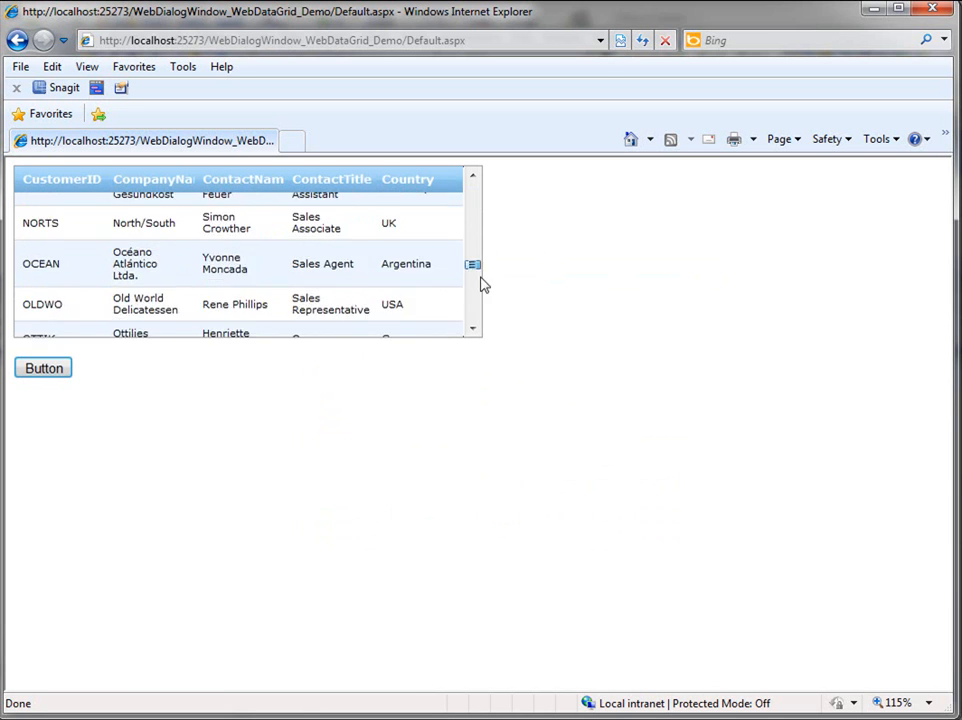
left_click(44, 368)
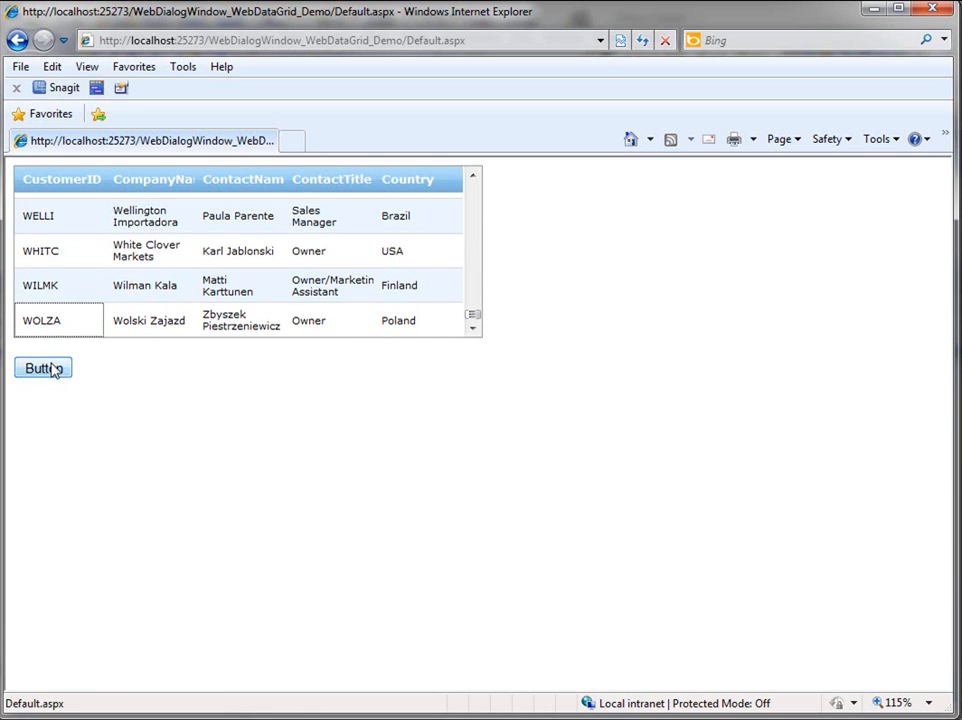
left_click(44, 368)
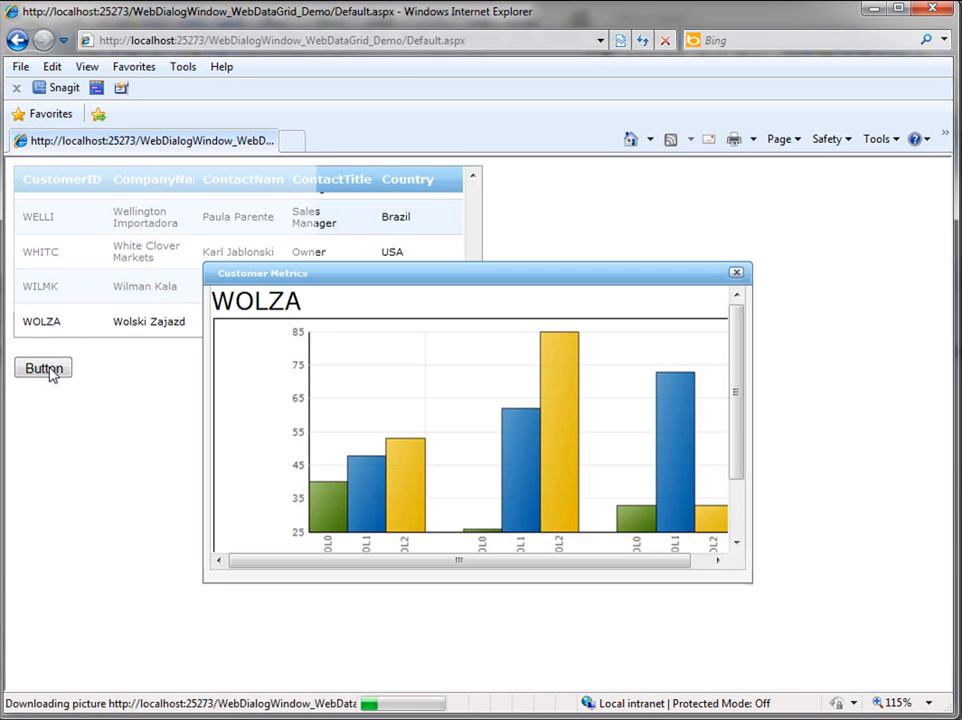
Step: Make the WOLZA metrics dialog smaller and reposition it slightly higher
left_click_drag(262, 272, 248, 236)
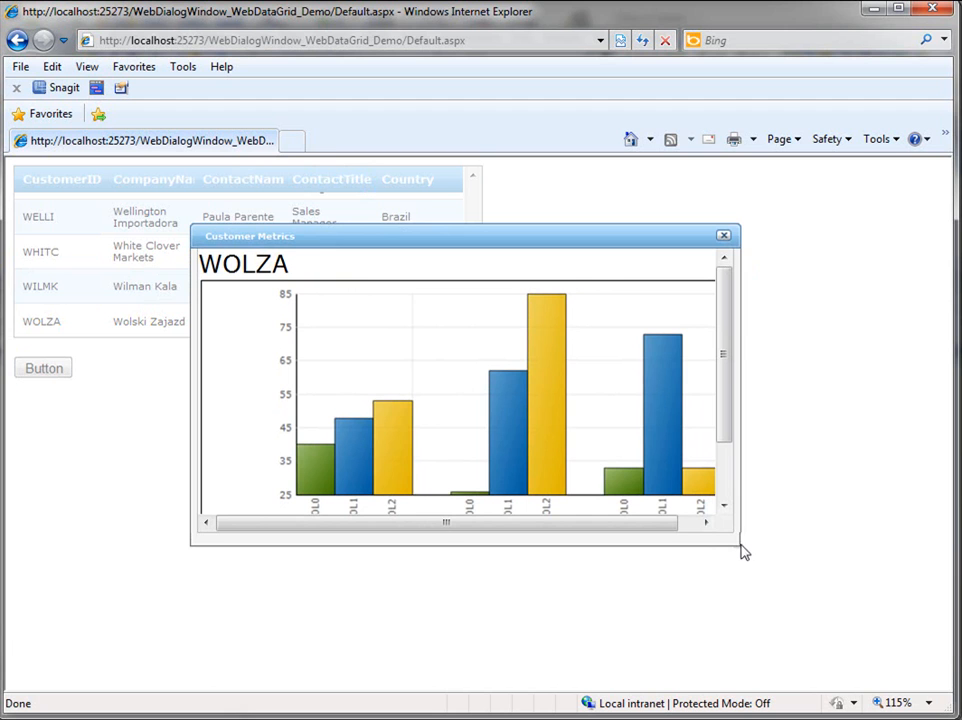
left_click_drag(464, 236, 408, 220)
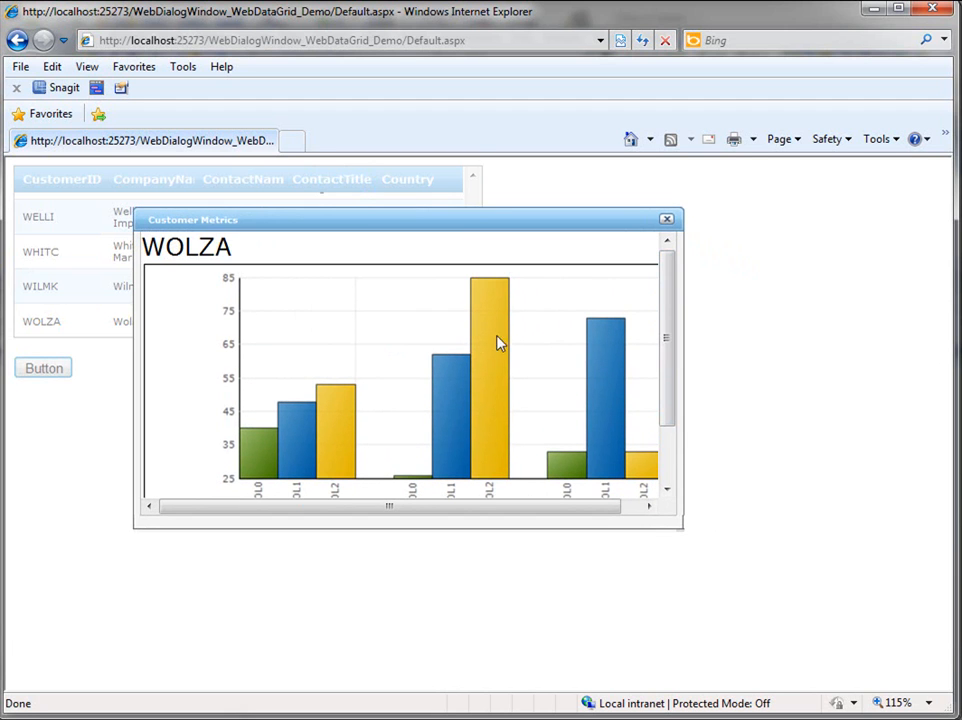
mouse_move(452, 390)
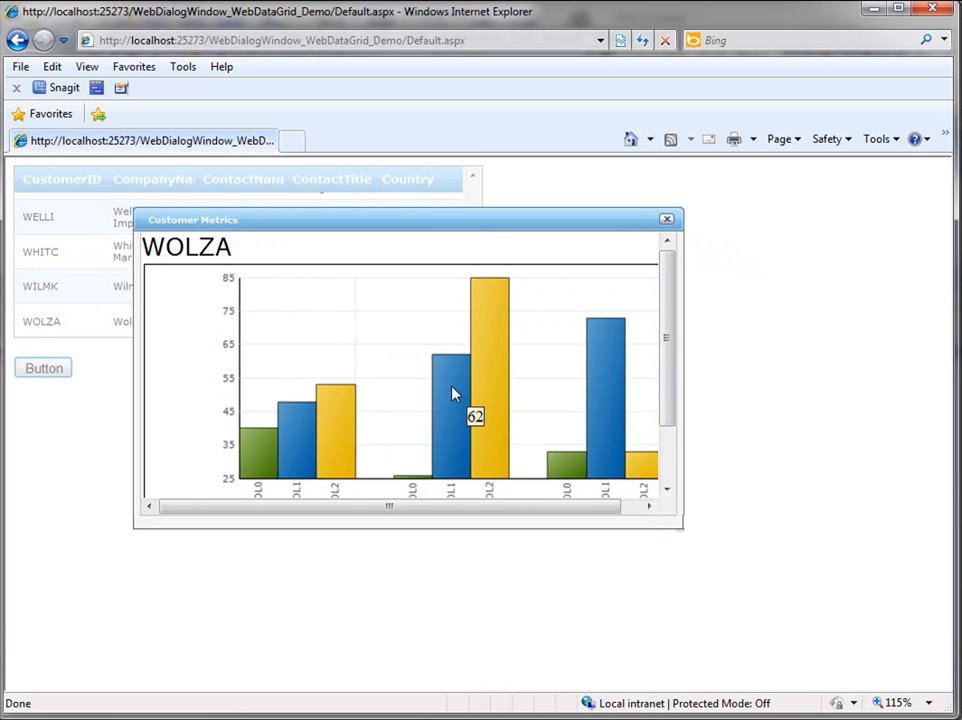
mouse_move(728, 332)
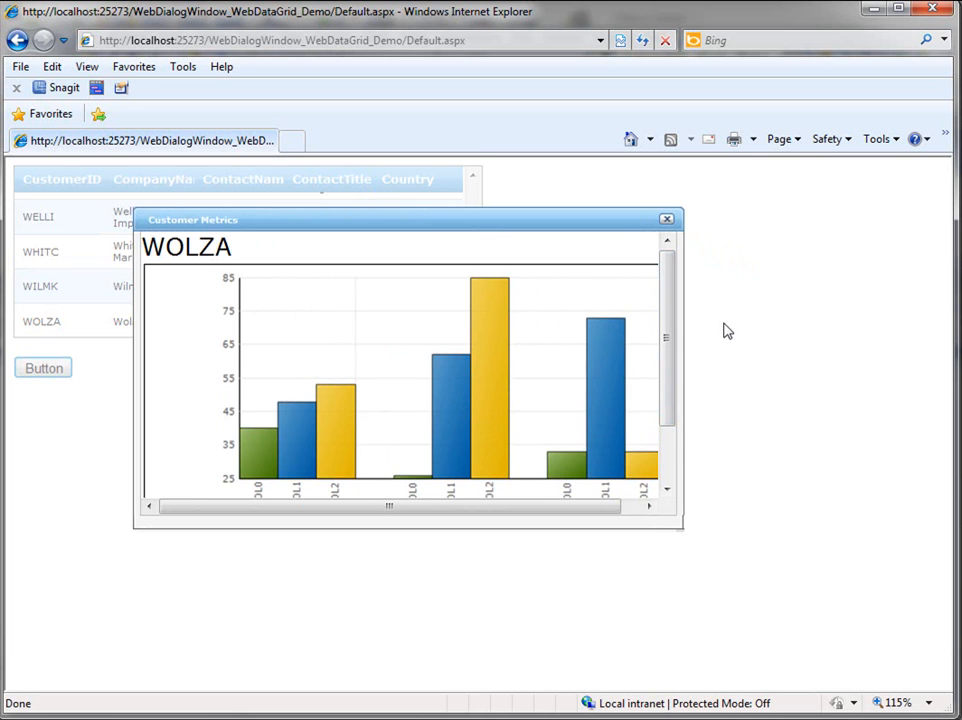
mouse_move(426, 228)
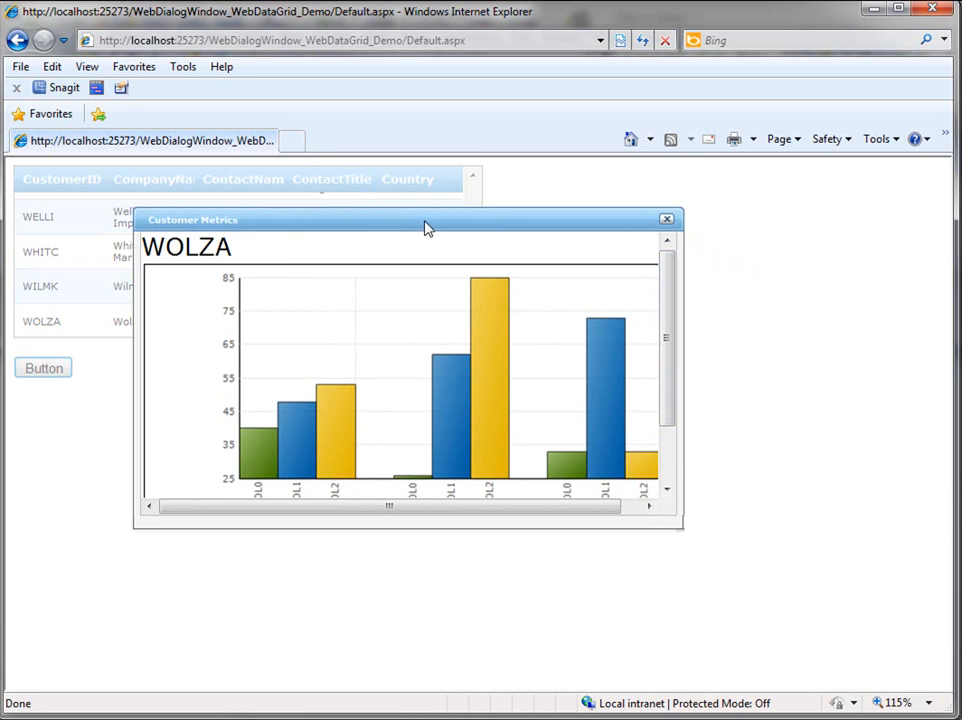
left_click_drag(424, 220, 420, 228)
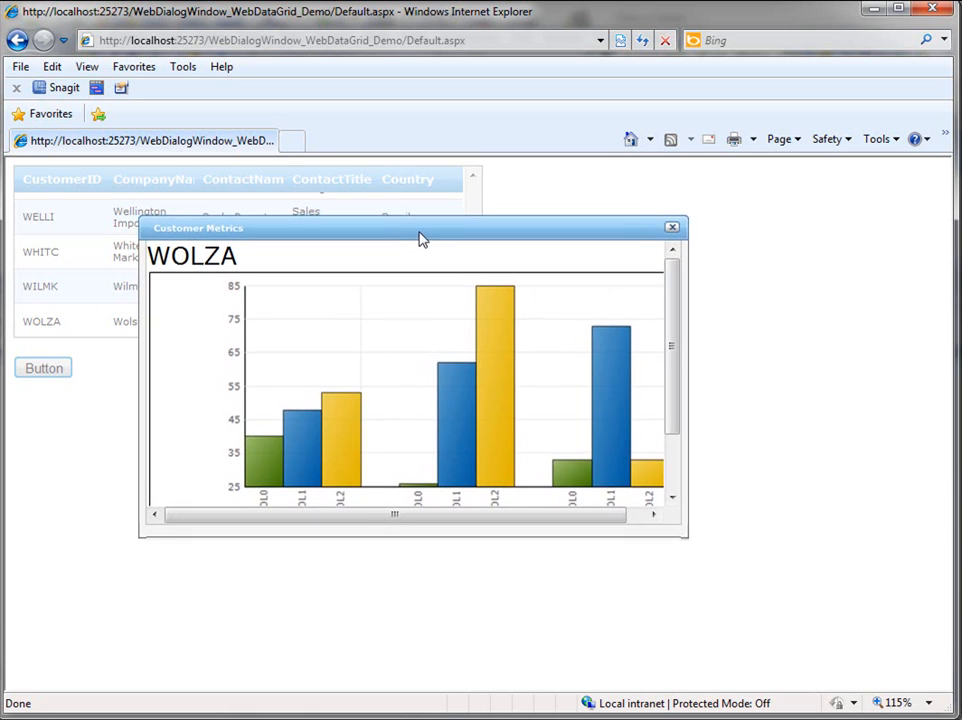